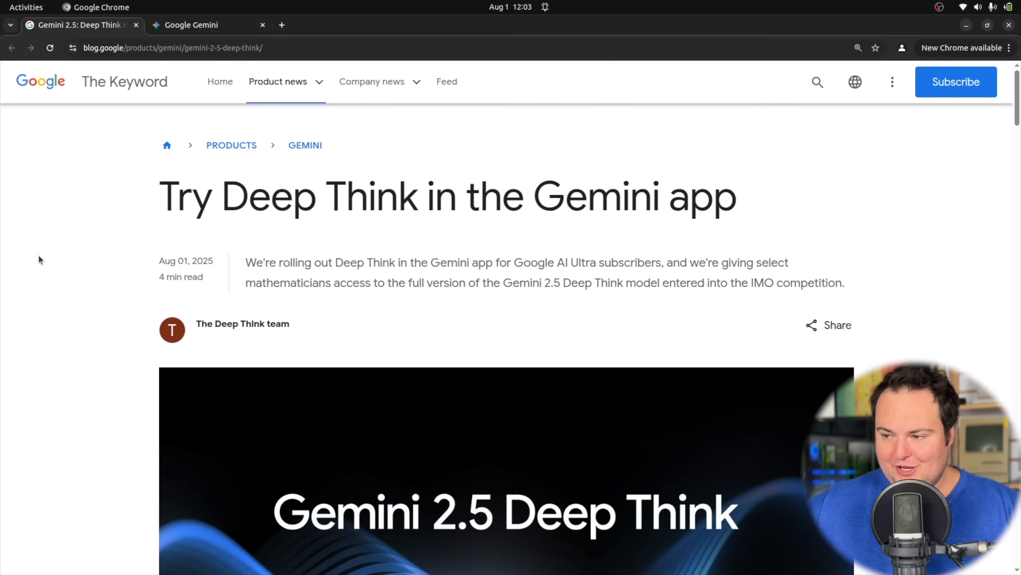
Scroll past the hero image to the intro paragraphs and clear the Bronze-level passage selection.
scroll(down, 3)
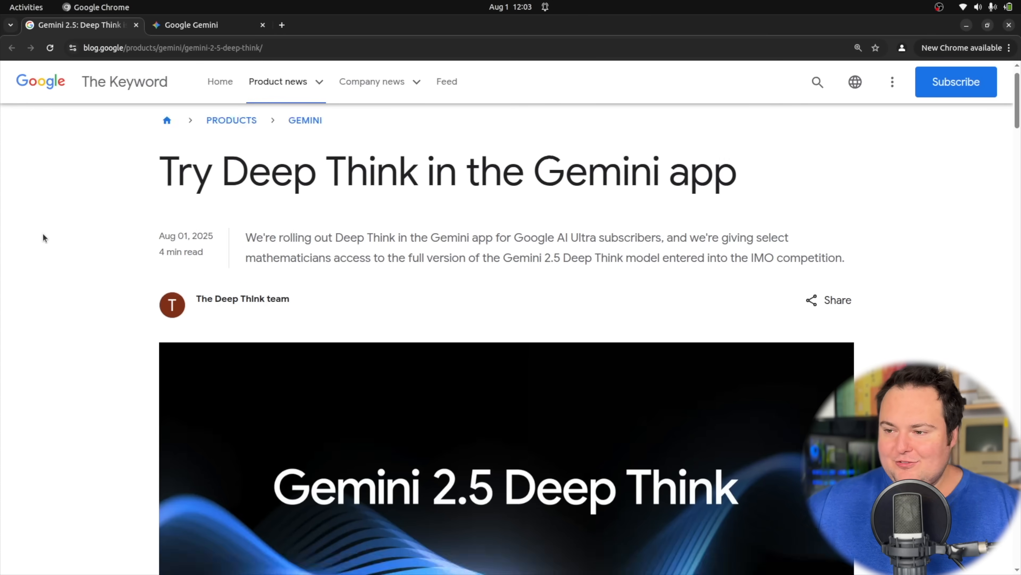
scroll(down, 3)
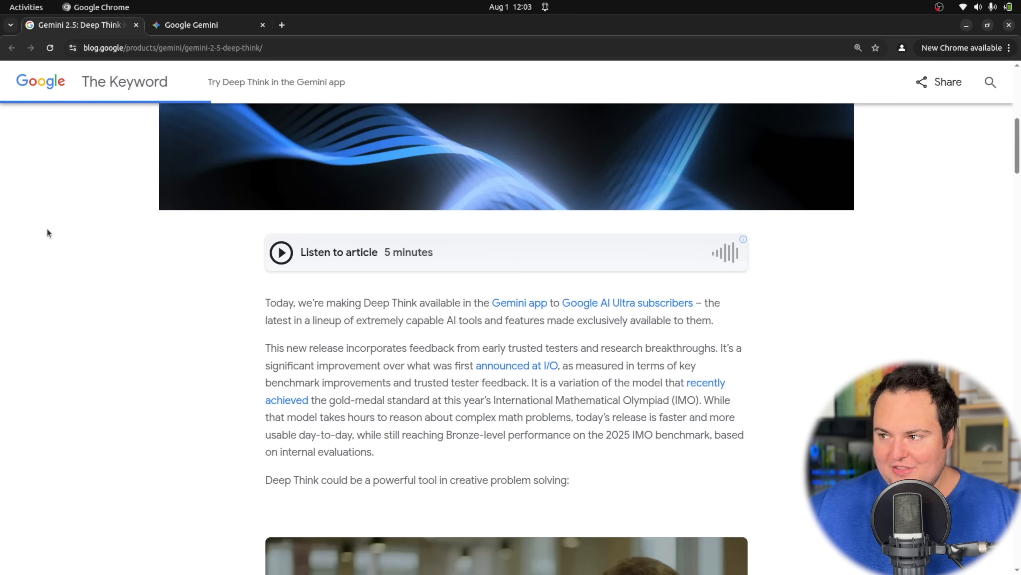
mouse_move(10, 233)
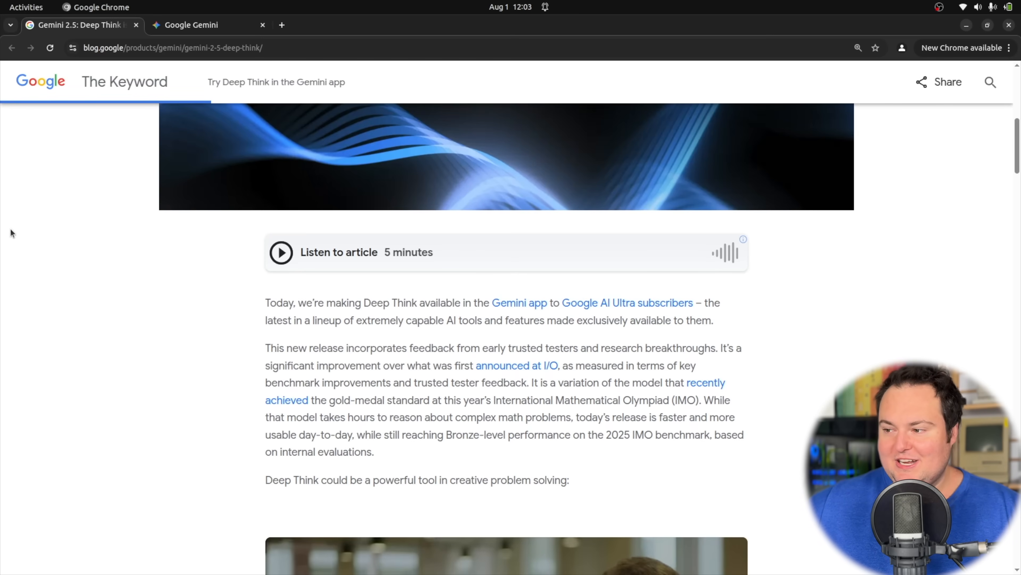
mouse_move(627, 397)
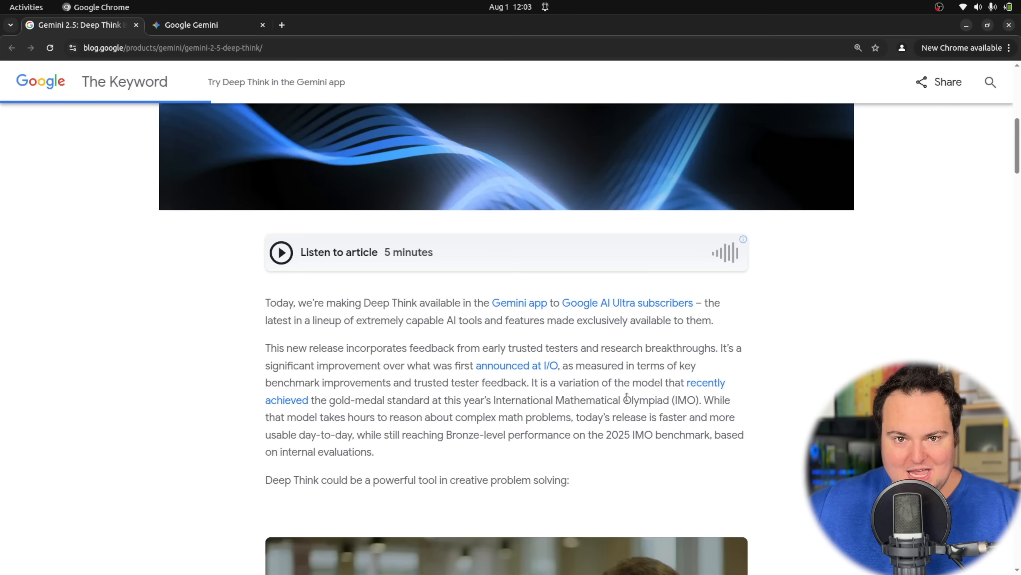
mouse_move(594, 396)
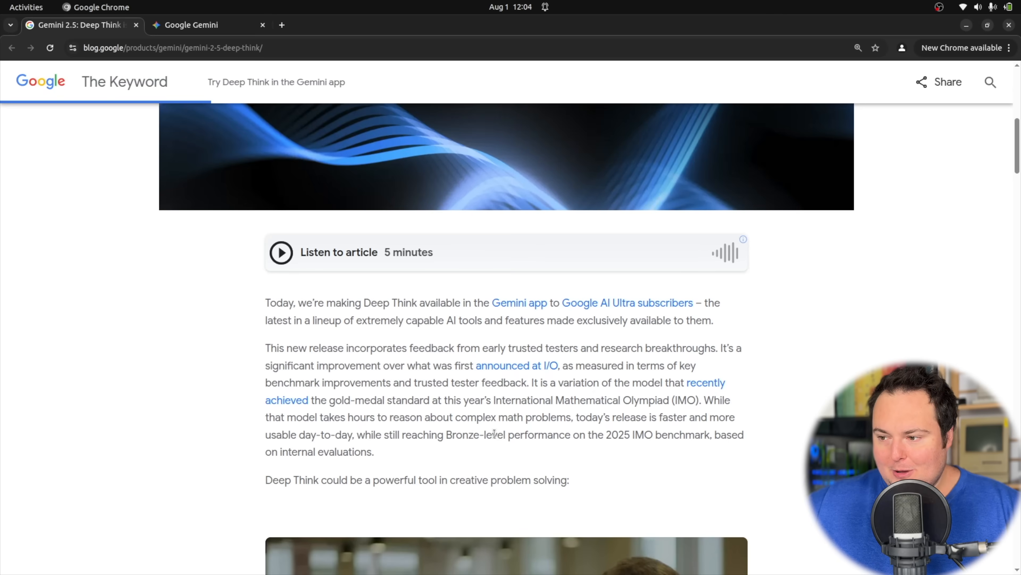
mouse_move(249, 432)
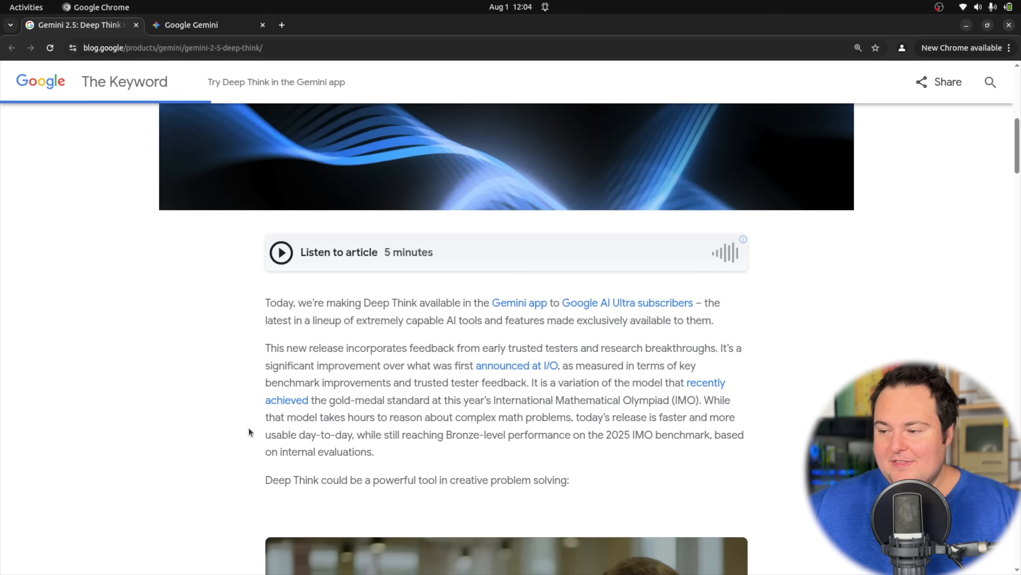
mouse_move(326, 440)
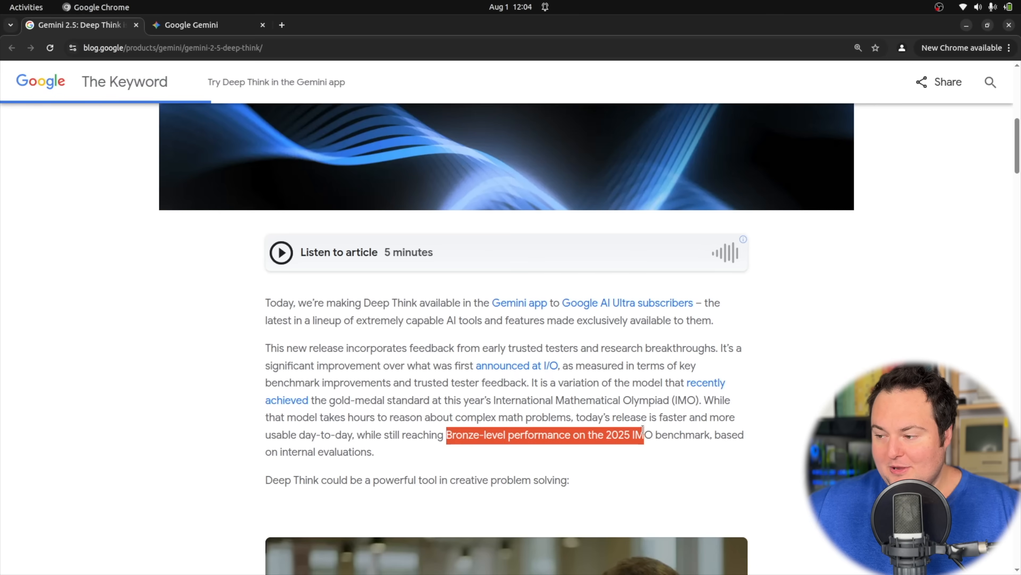
click(229, 459)
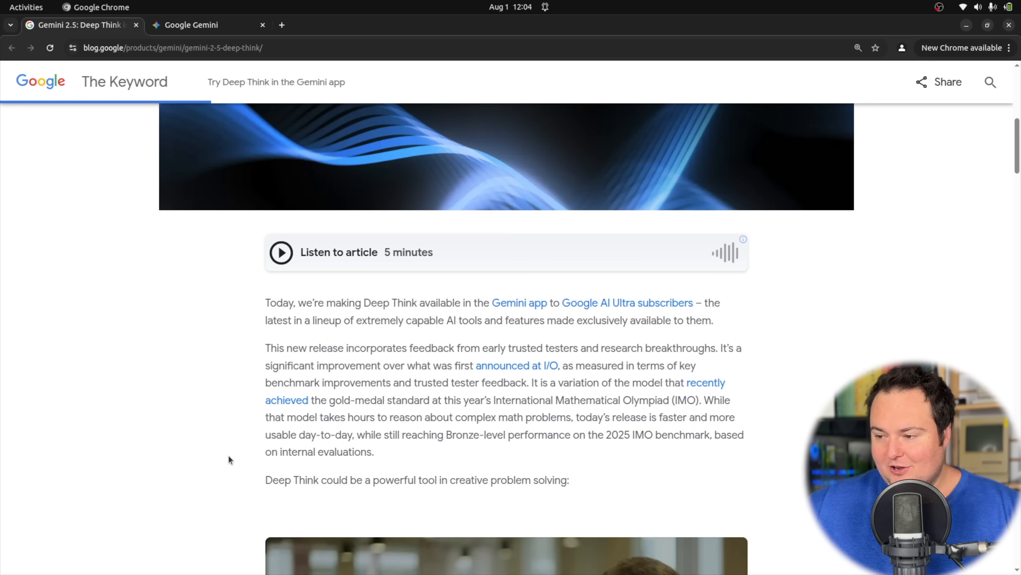
mouse_move(255, 449)
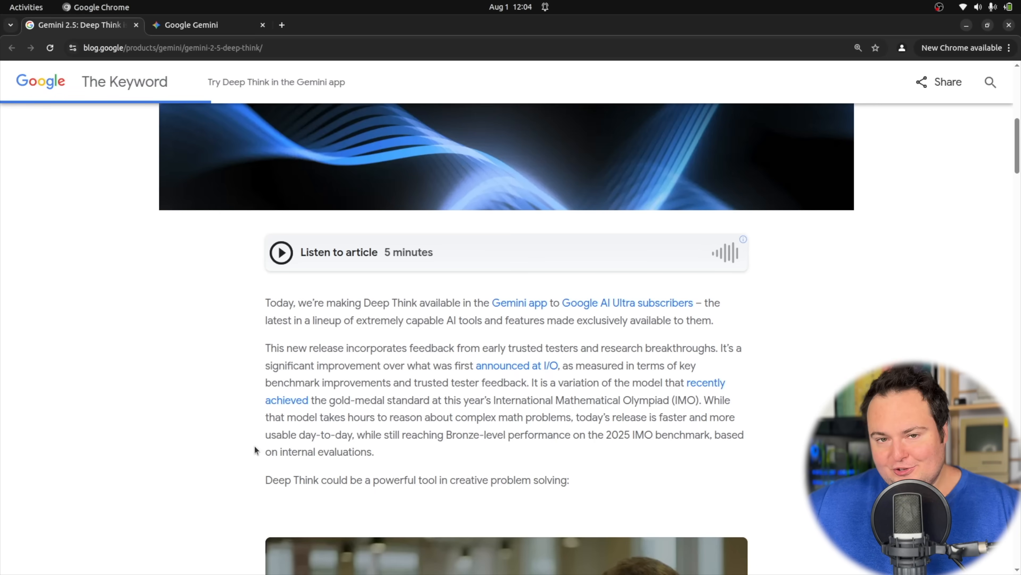
mouse_move(256, 437)
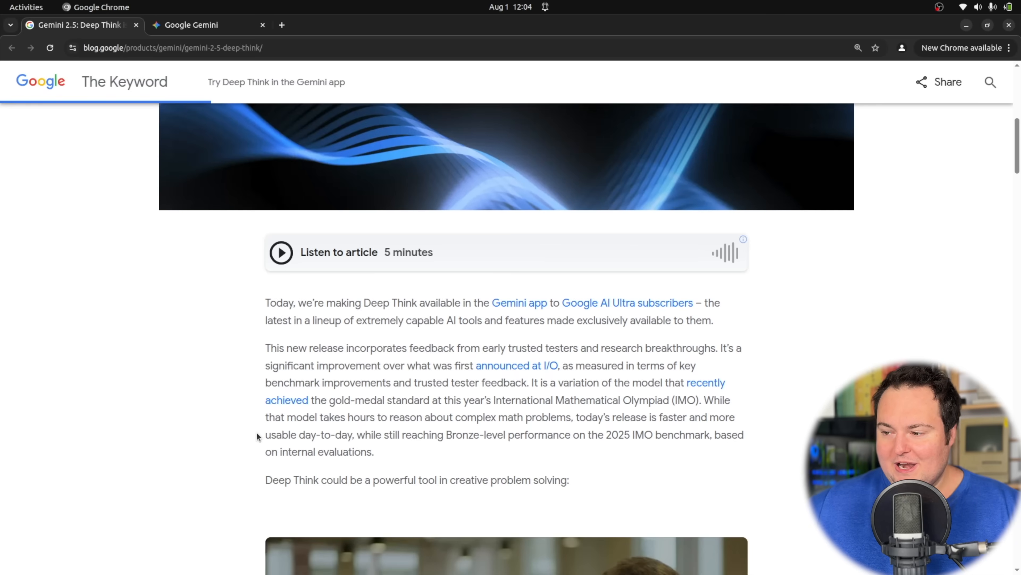
Scroll down to the 'How Deep Think works' parallel thinking time heading.
scroll(down, 3)
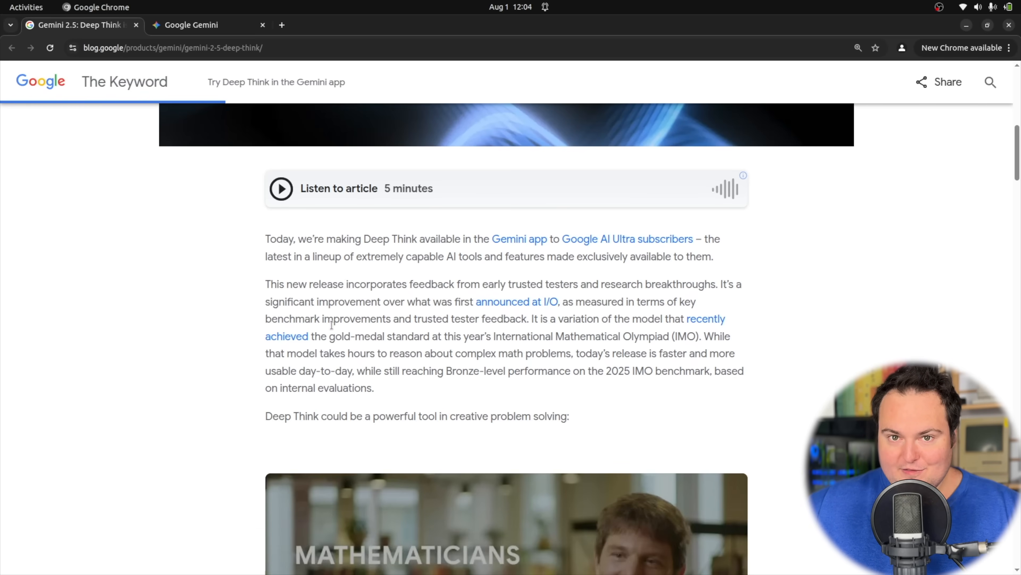
scroll(down, 3)
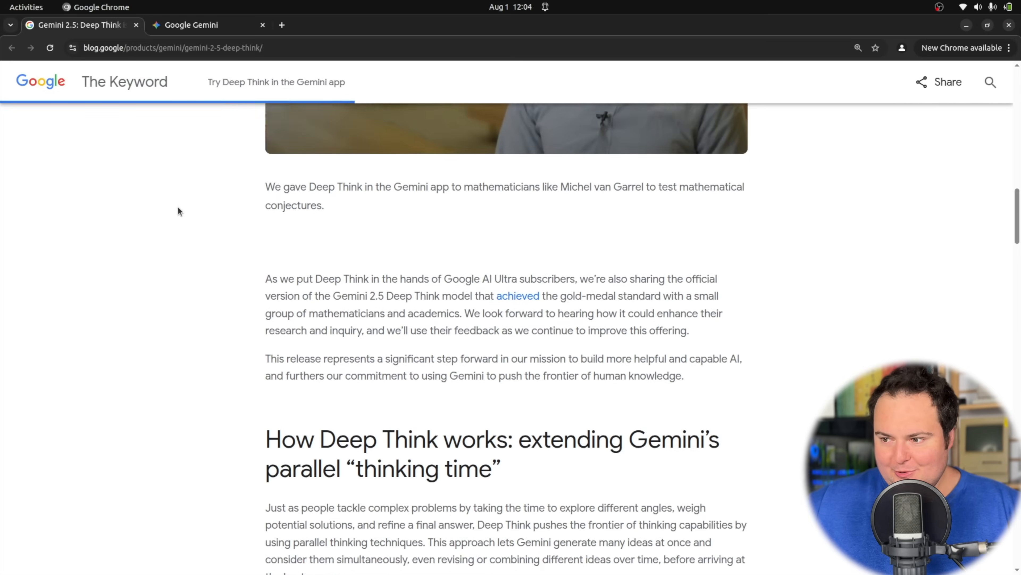
scroll(down, 3)
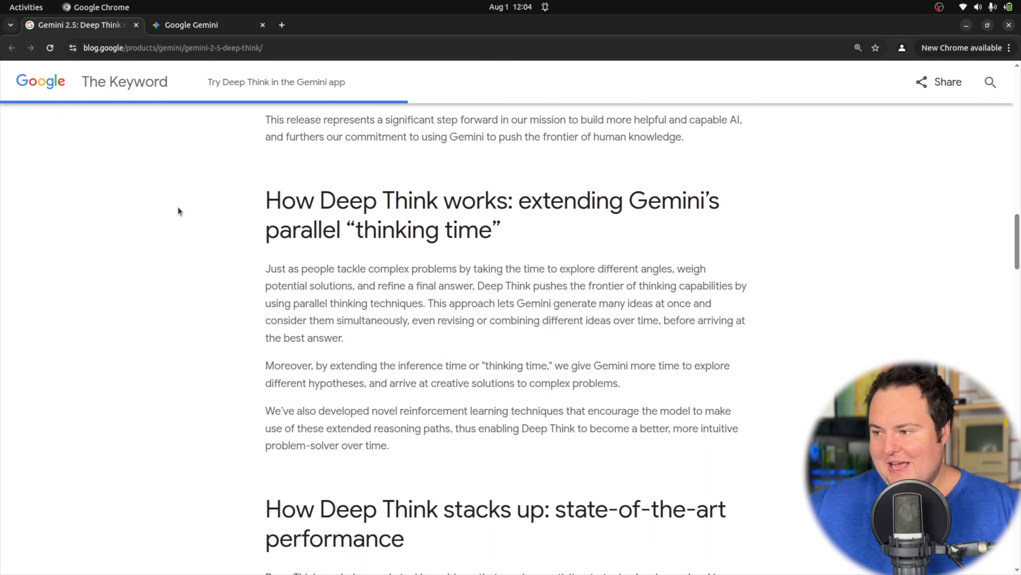
mouse_move(229, 231)
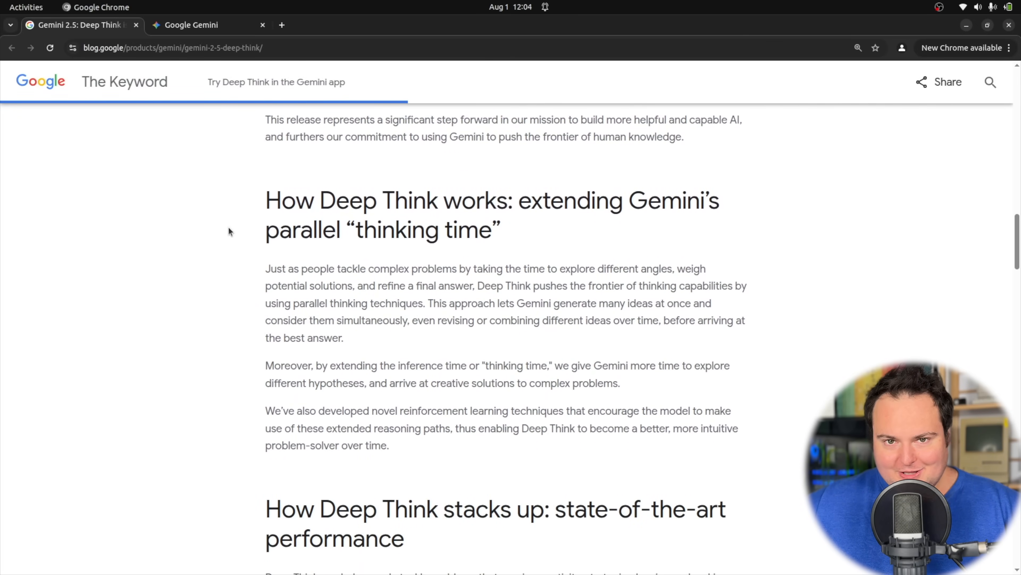
mouse_move(568, 211)
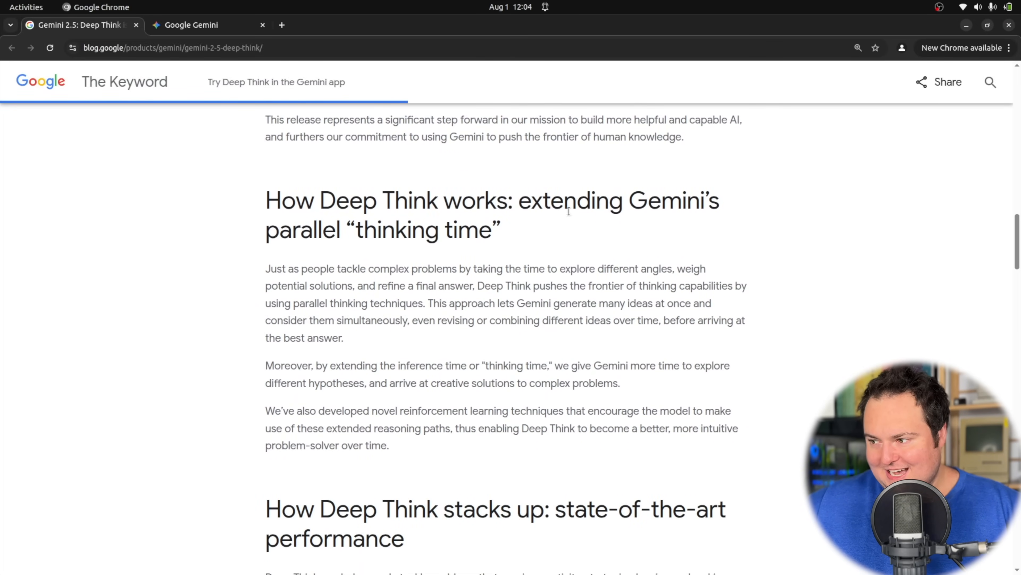
mouse_move(290, 265)
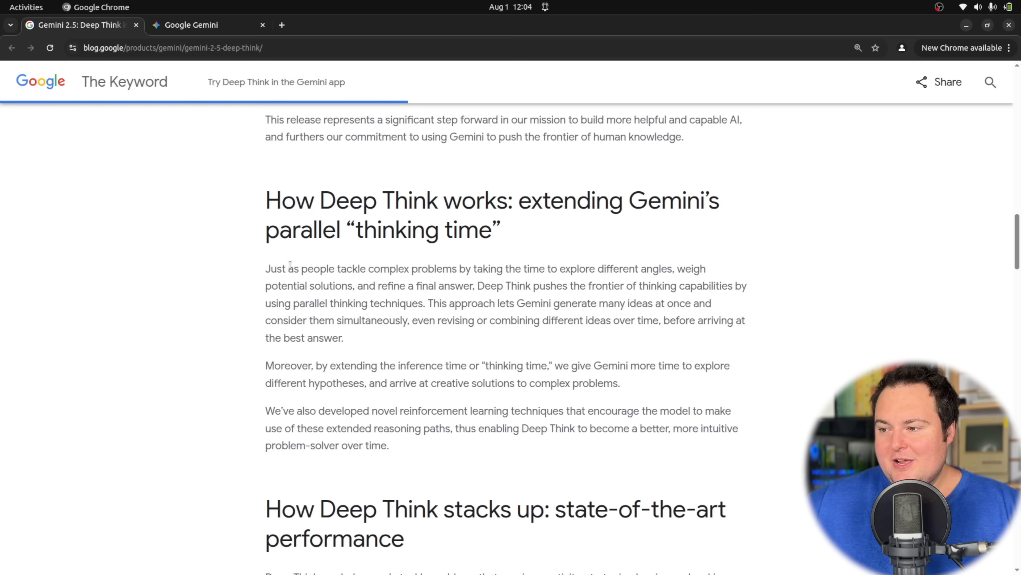
mouse_move(539, 266)
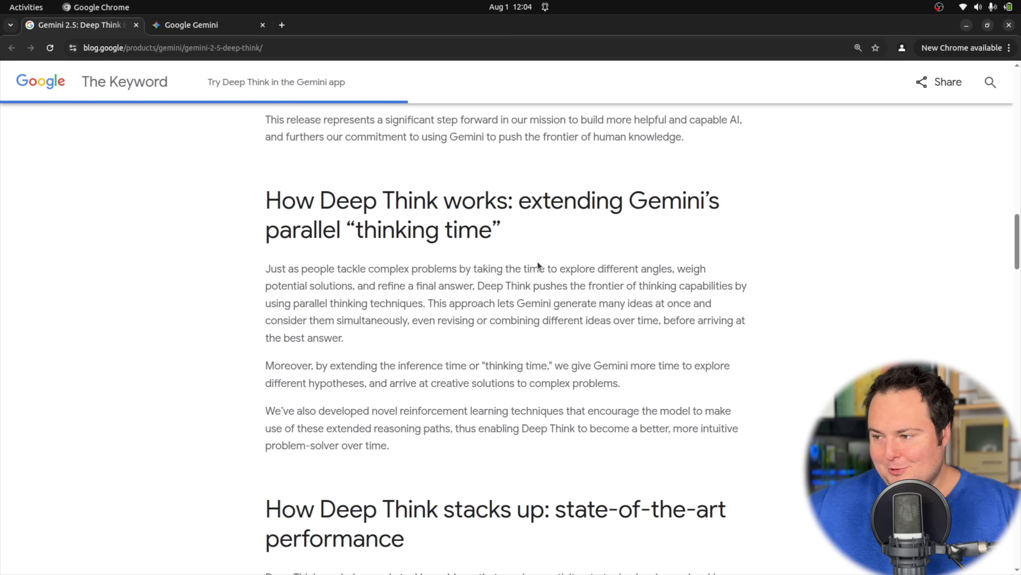
mouse_move(537, 261)
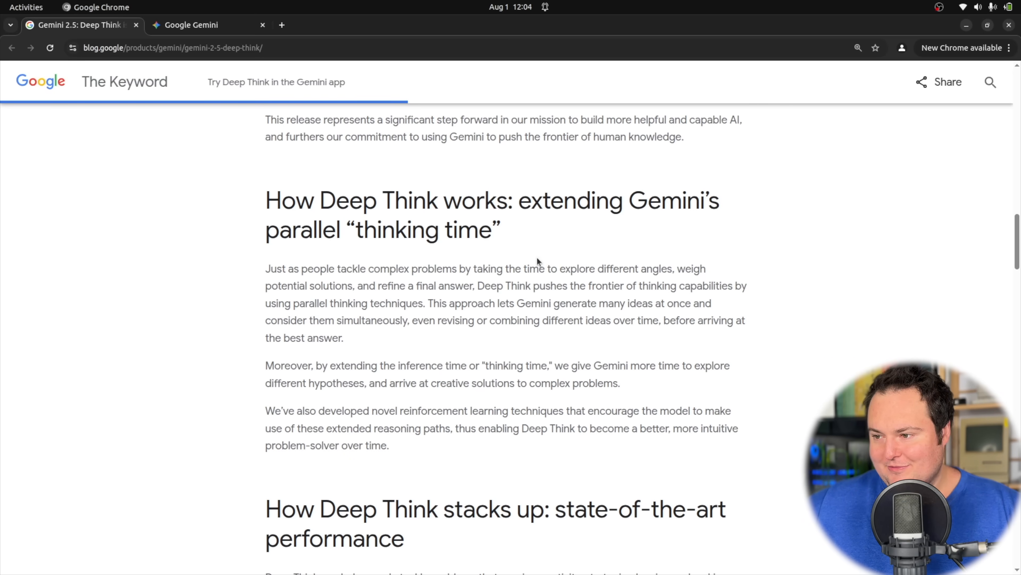
mouse_move(222, 269)
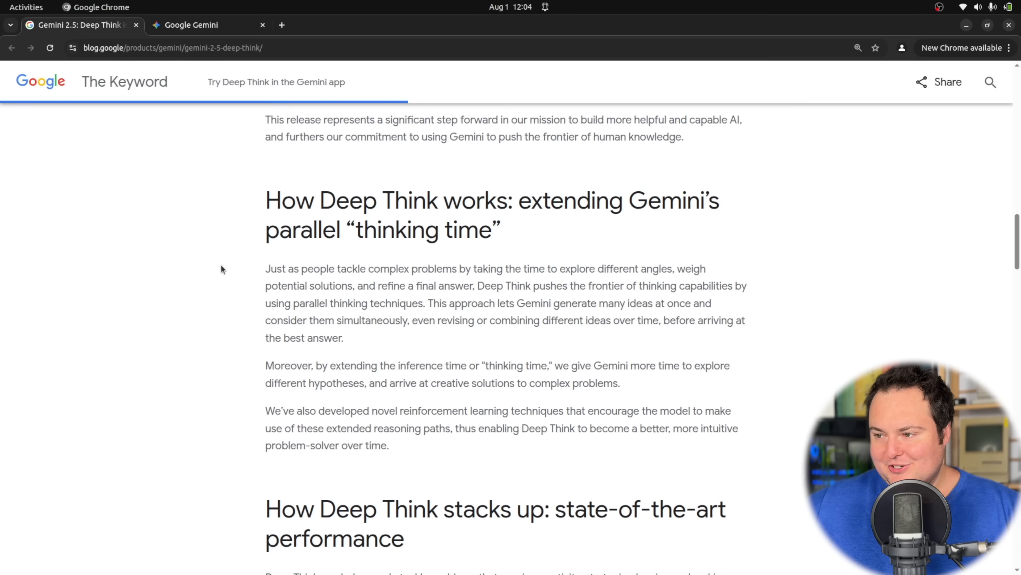
mouse_move(492, 279)
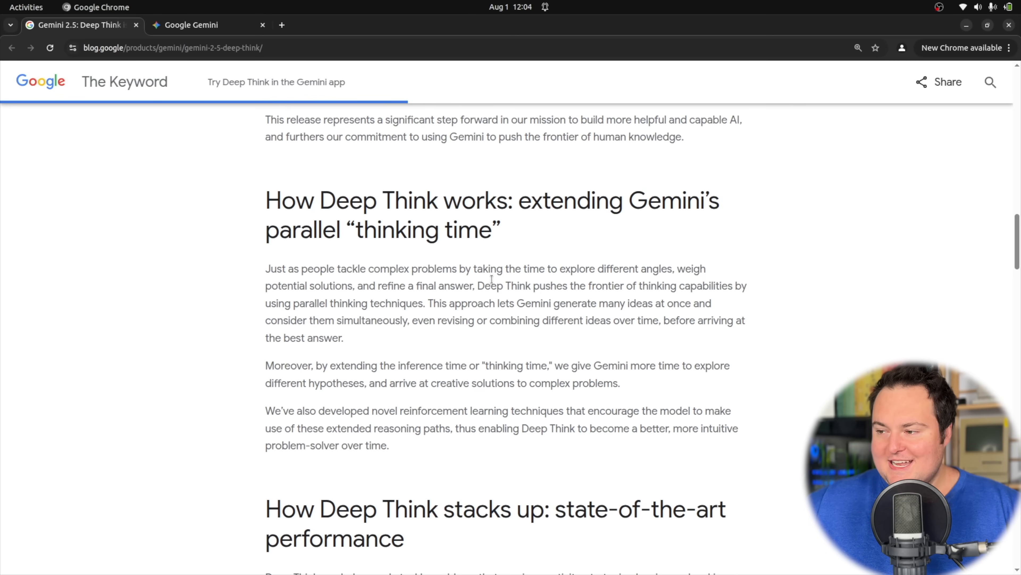
mouse_move(399, 284)
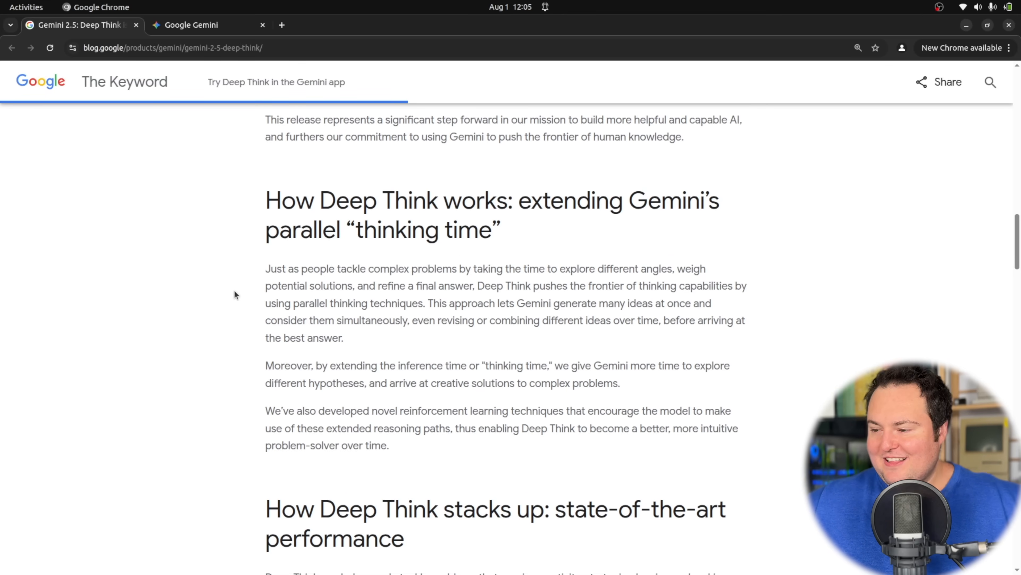
Scroll down to the 'Comparison across models without tools enabled' charts, then back up to the bullets.
scroll(down, 3)
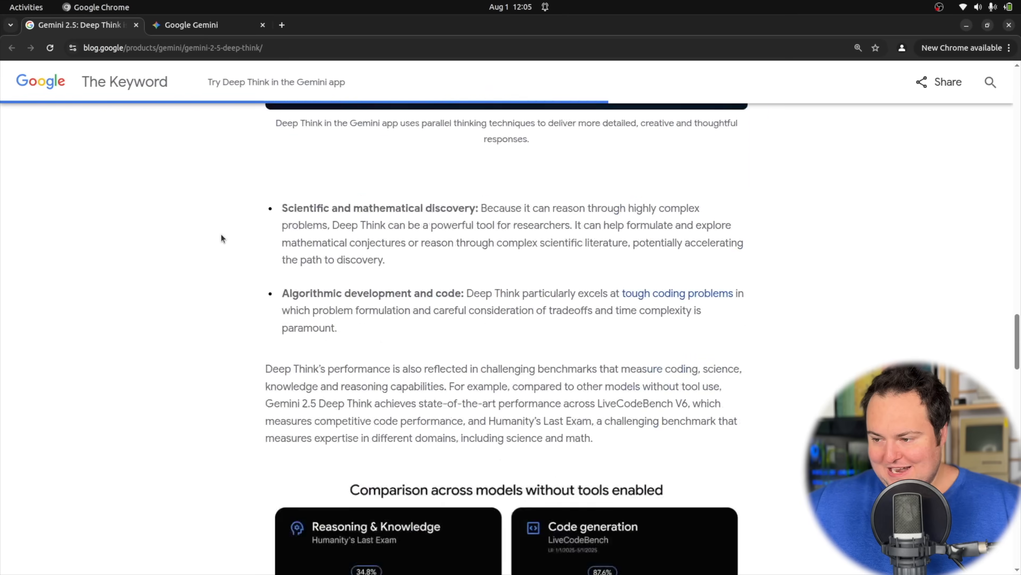
scroll(down, 3)
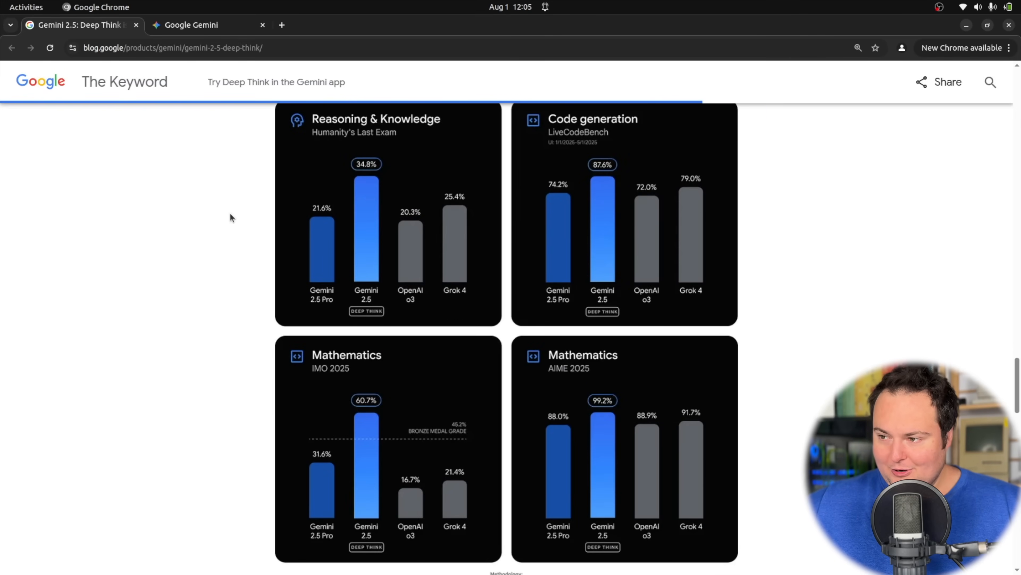
mouse_move(200, 240)
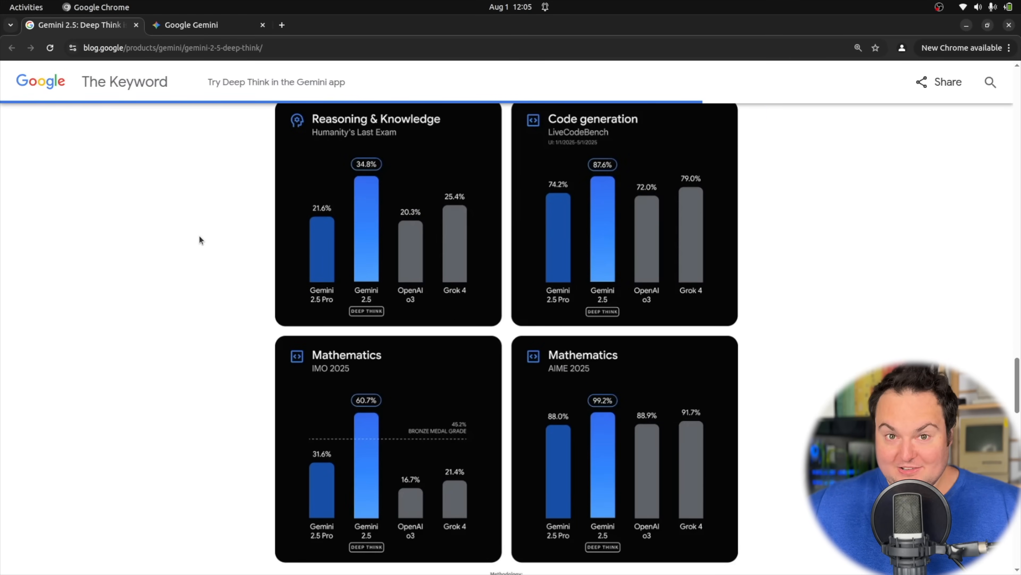
mouse_move(328, 264)
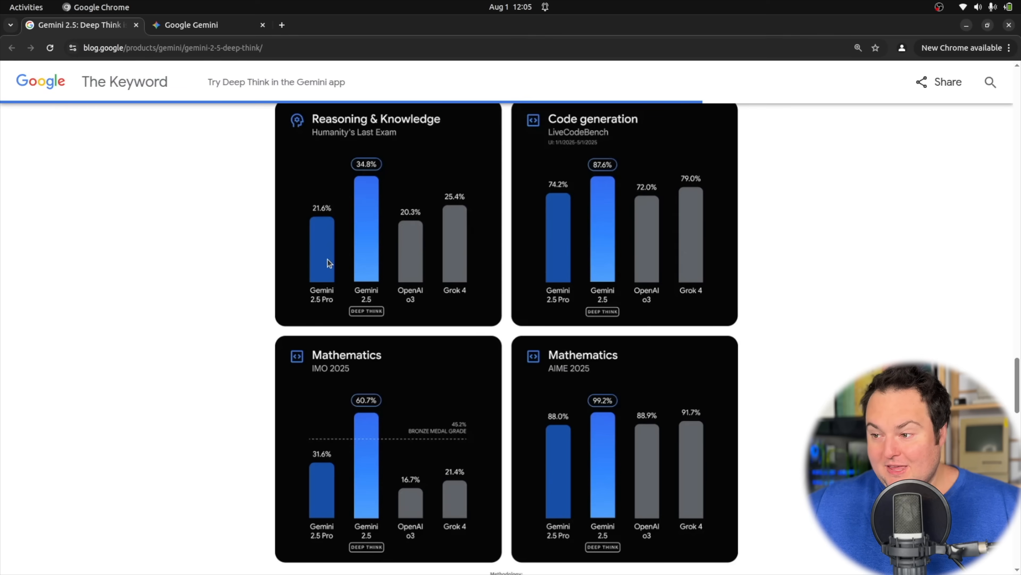
mouse_move(563, 224)
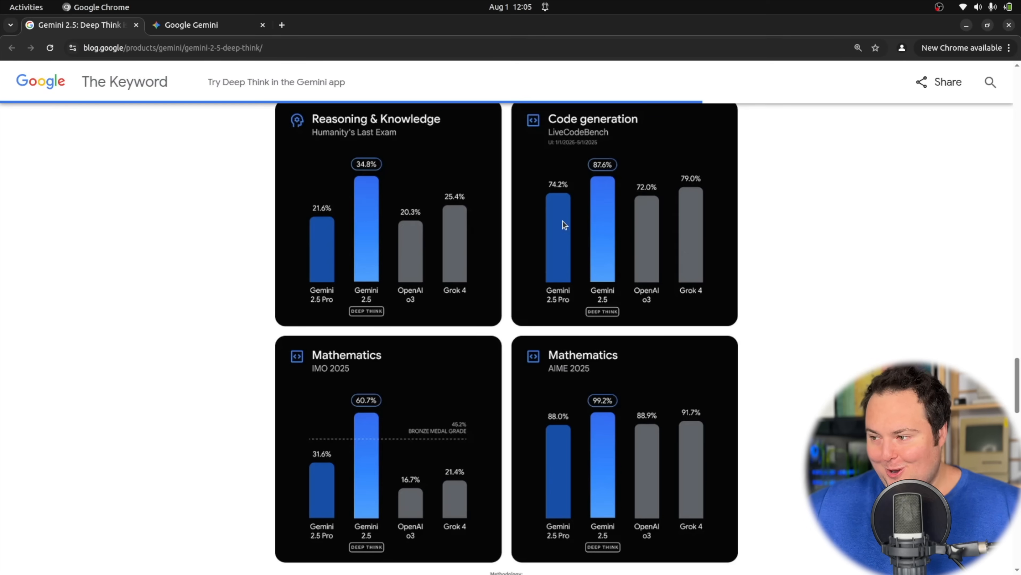
mouse_move(321, 299)
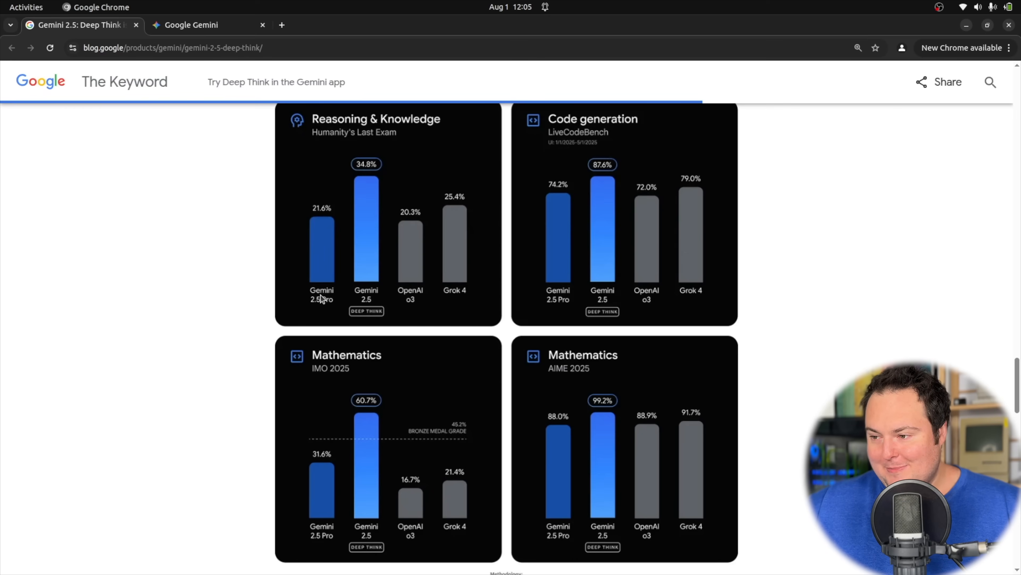
mouse_move(547, 311)
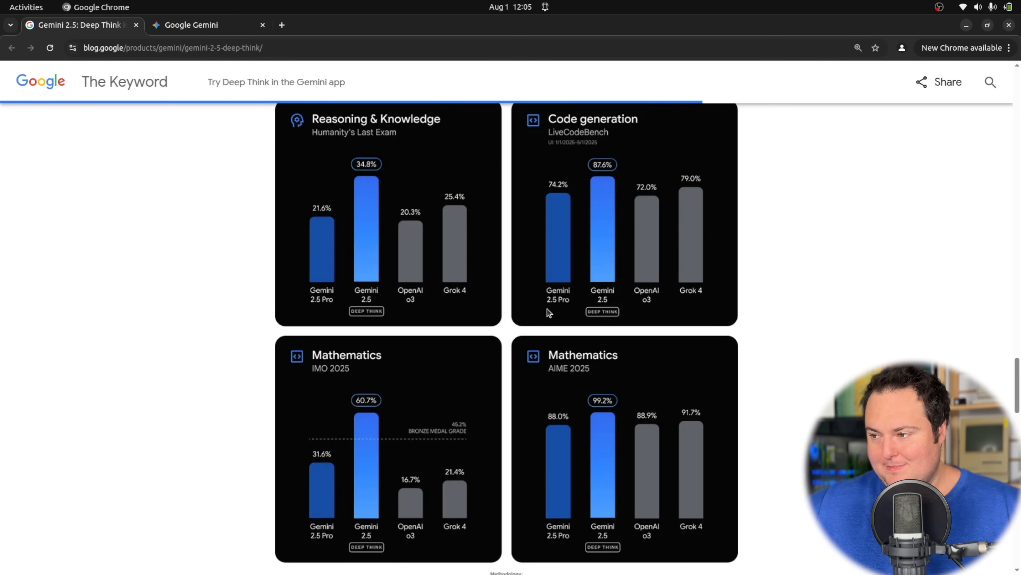
mouse_move(184, 344)
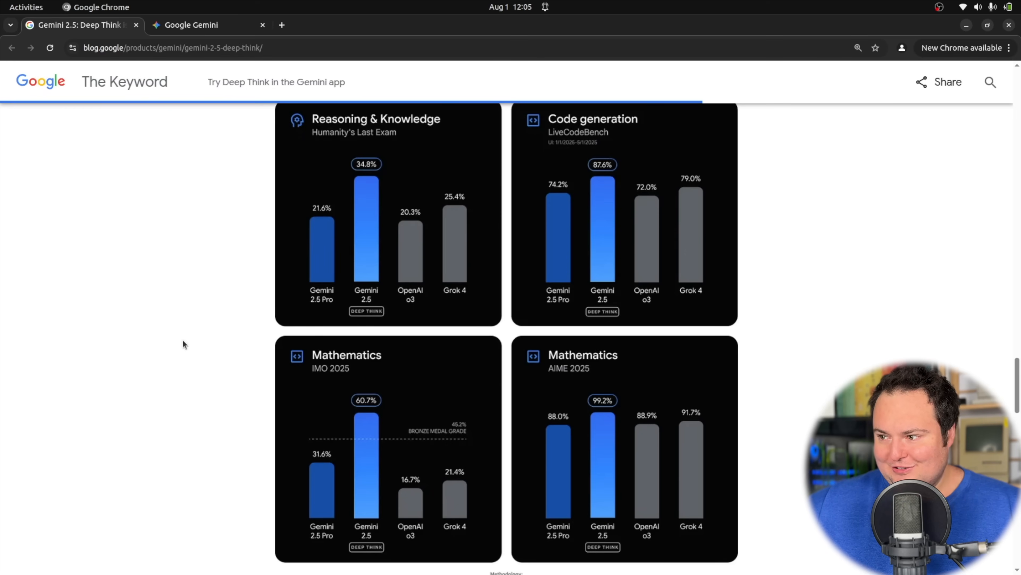
scroll(up, 3)
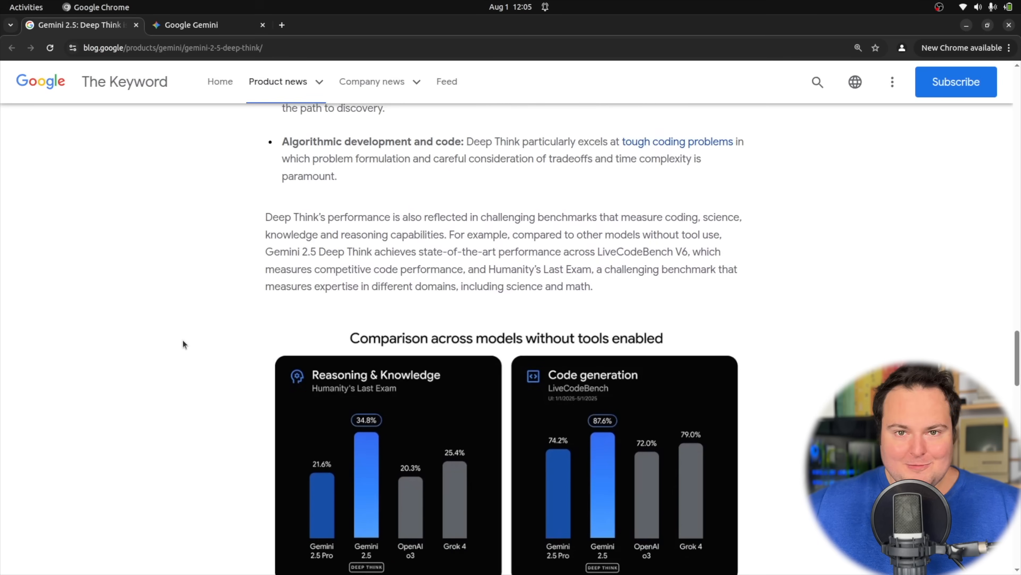
scroll(up, 3)
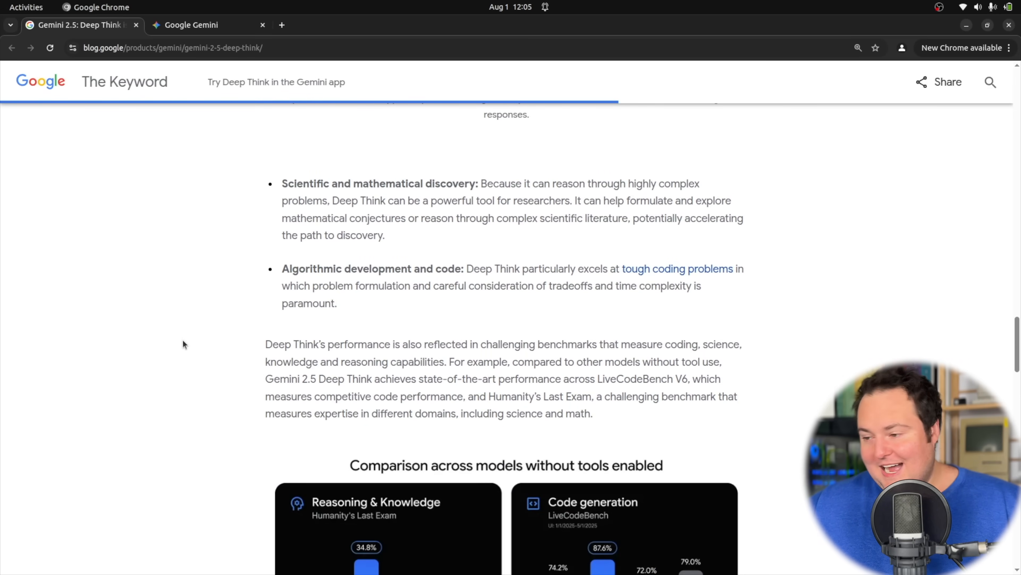
Scroll up so the pagoda voxel prompt and its Flash, Pro and Deep Think results are fully visible.
scroll(up, 3)
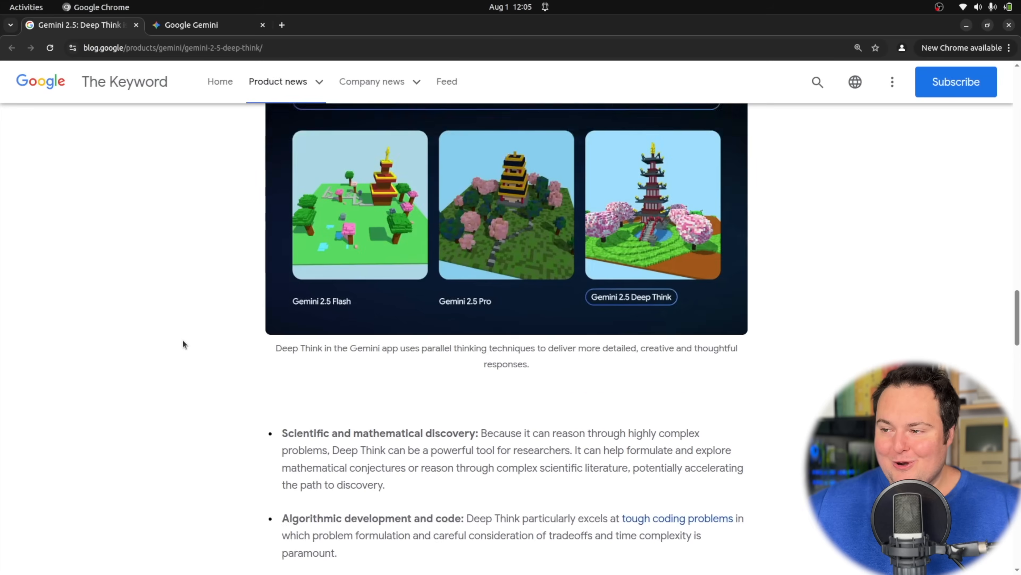
scroll(up, 3)
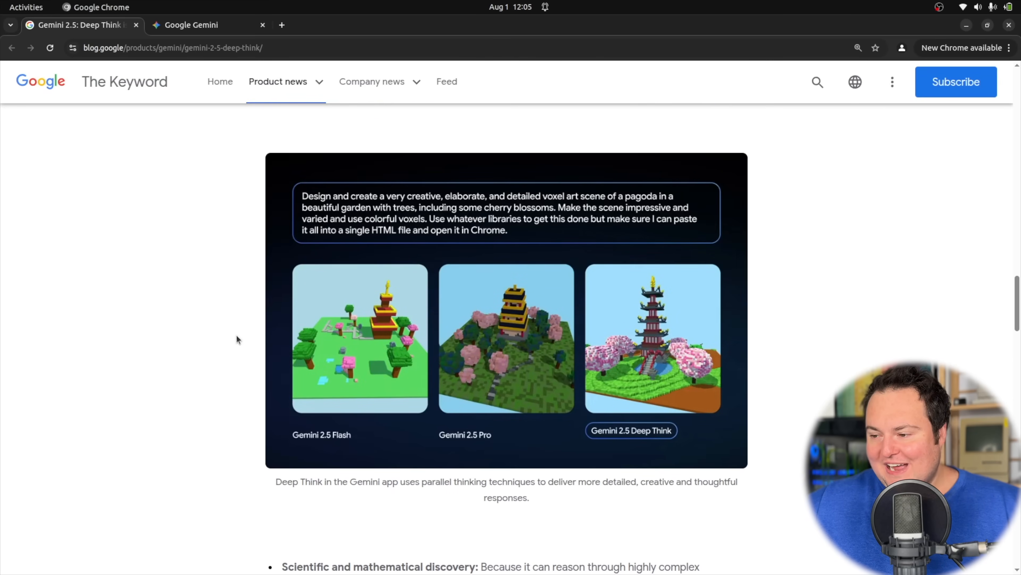
mouse_move(489, 327)
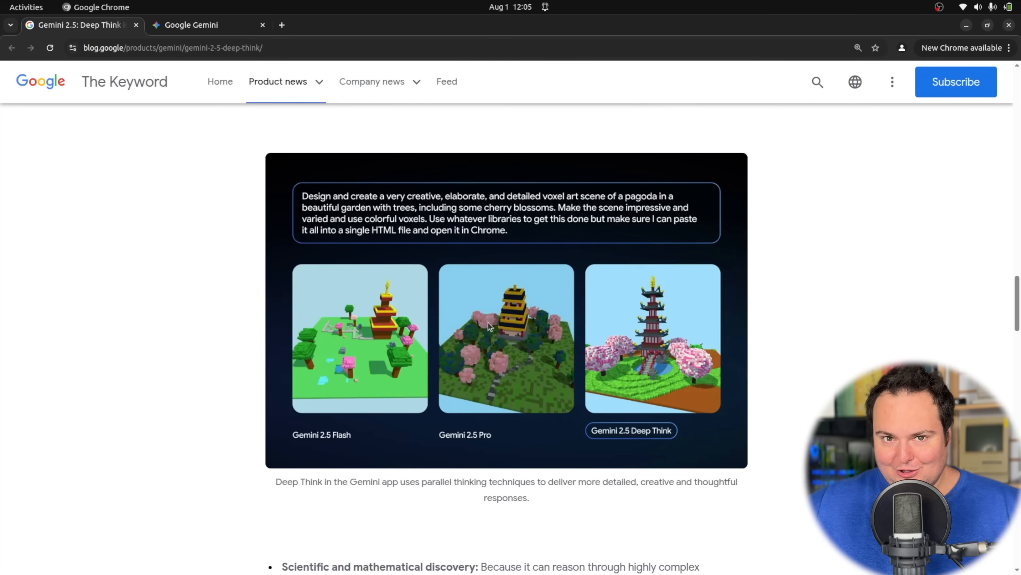
mouse_move(298, 323)
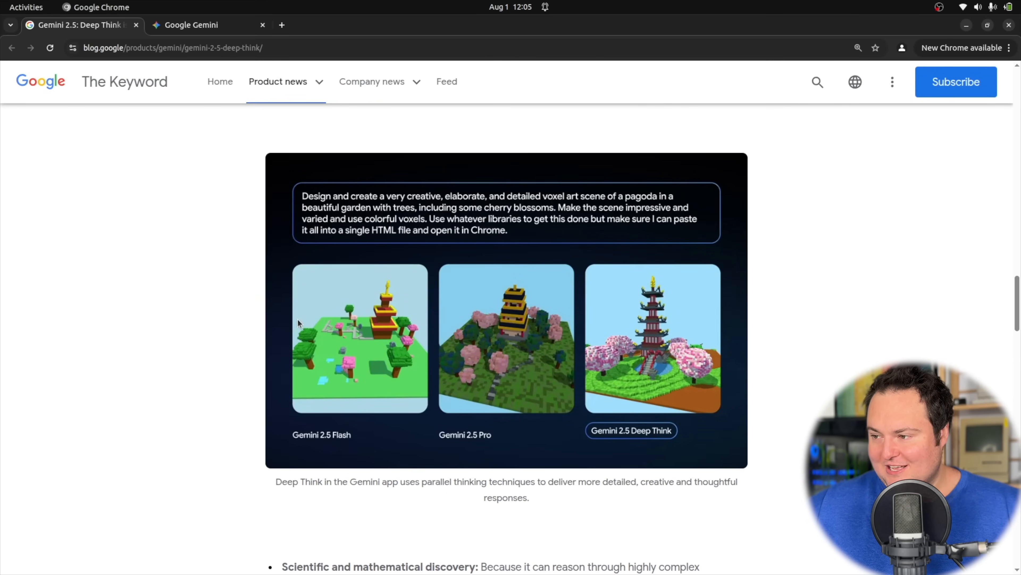
mouse_move(315, 238)
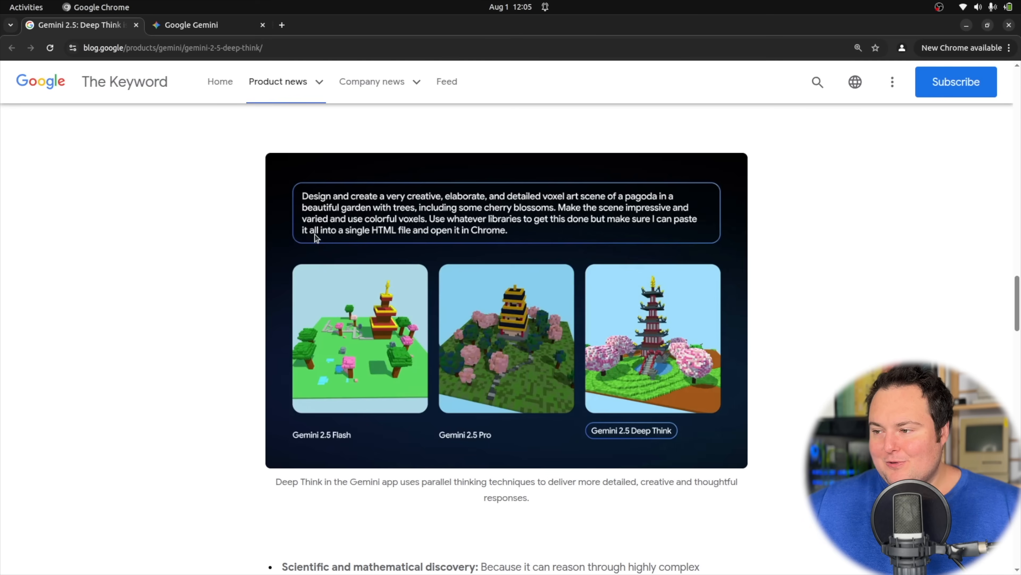
mouse_move(562, 199)
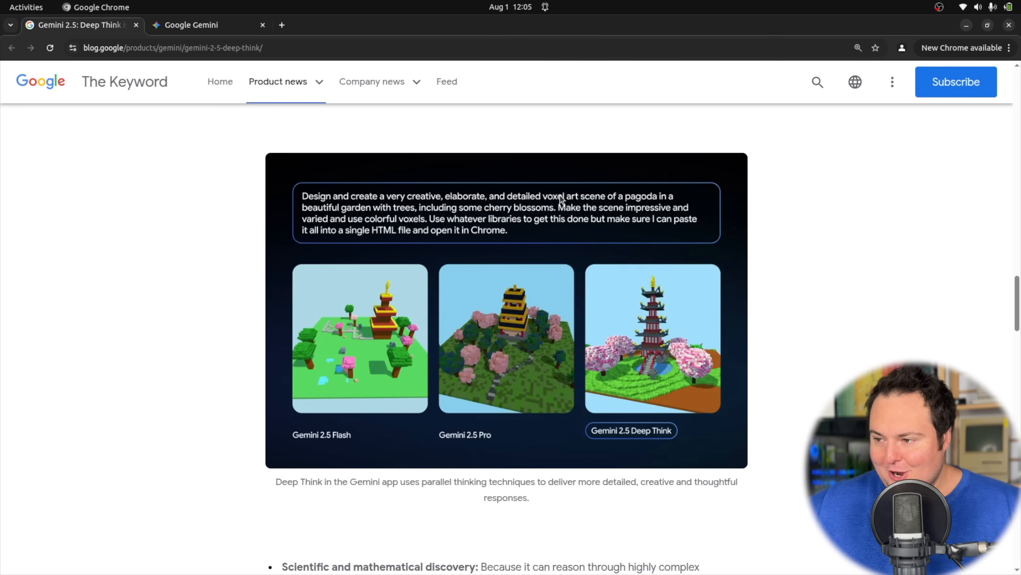
mouse_move(370, 461)
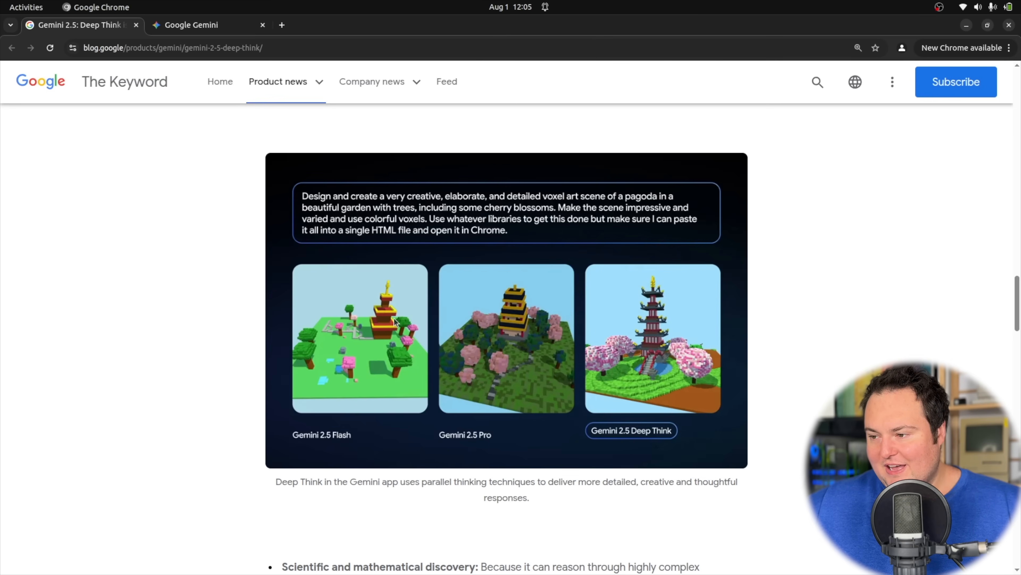
mouse_move(348, 357)
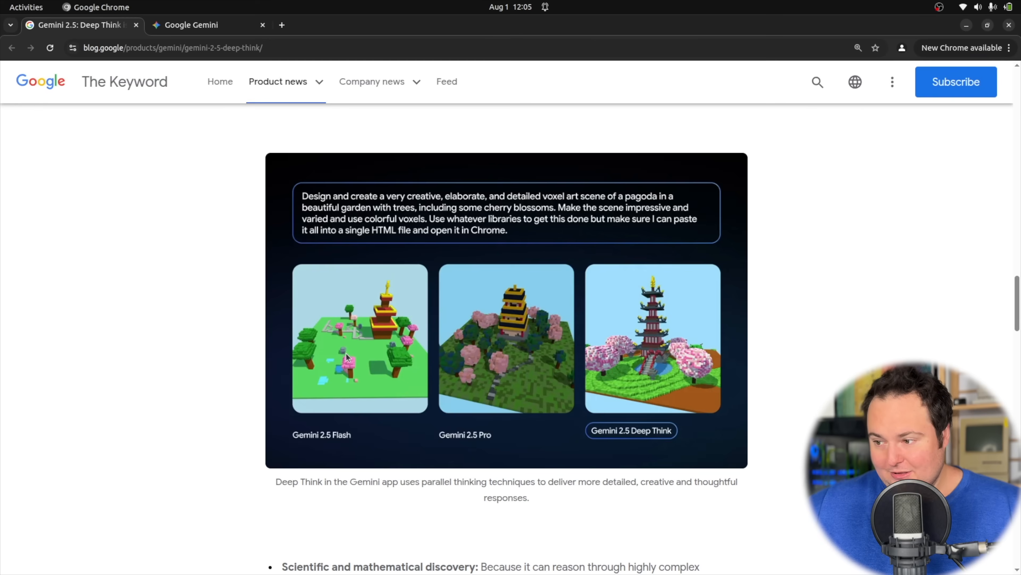
mouse_move(494, 404)
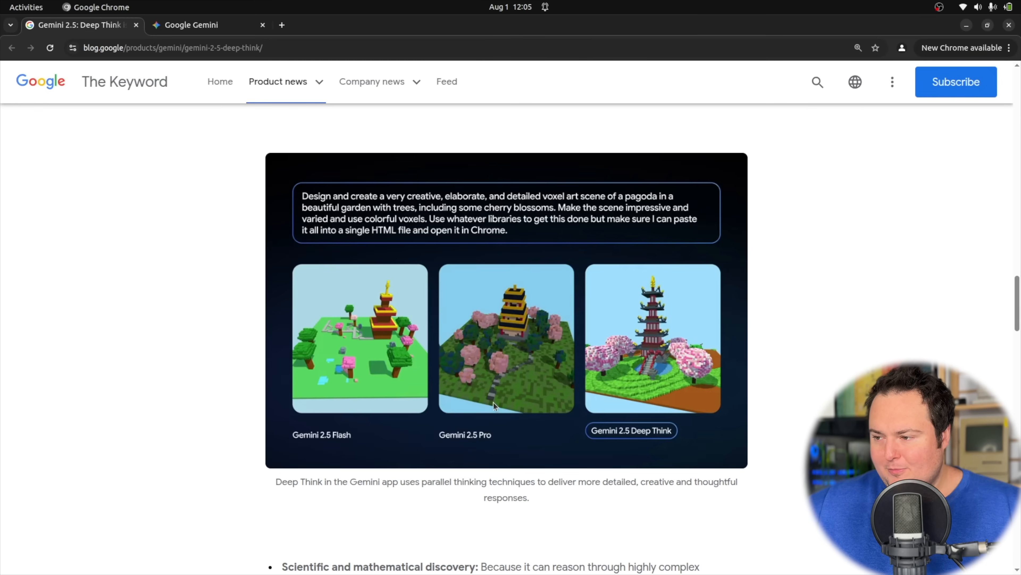
mouse_move(601, 438)
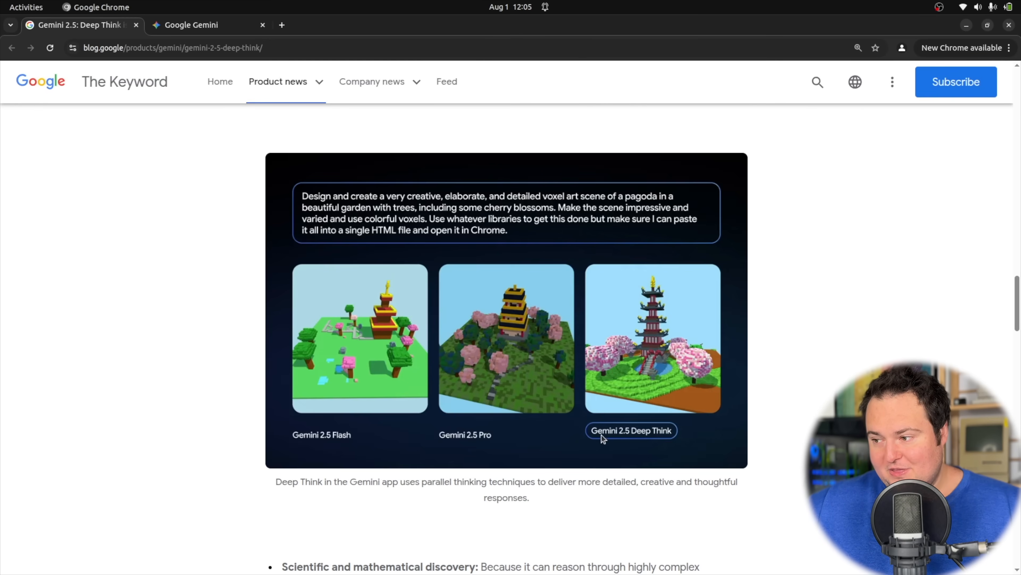
mouse_move(686, 409)
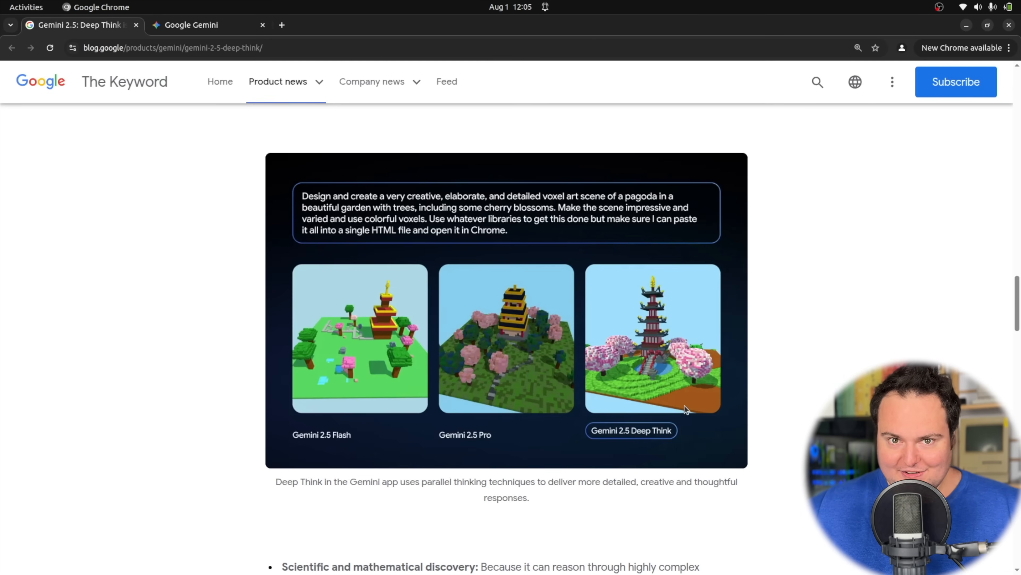
mouse_move(455, 419)
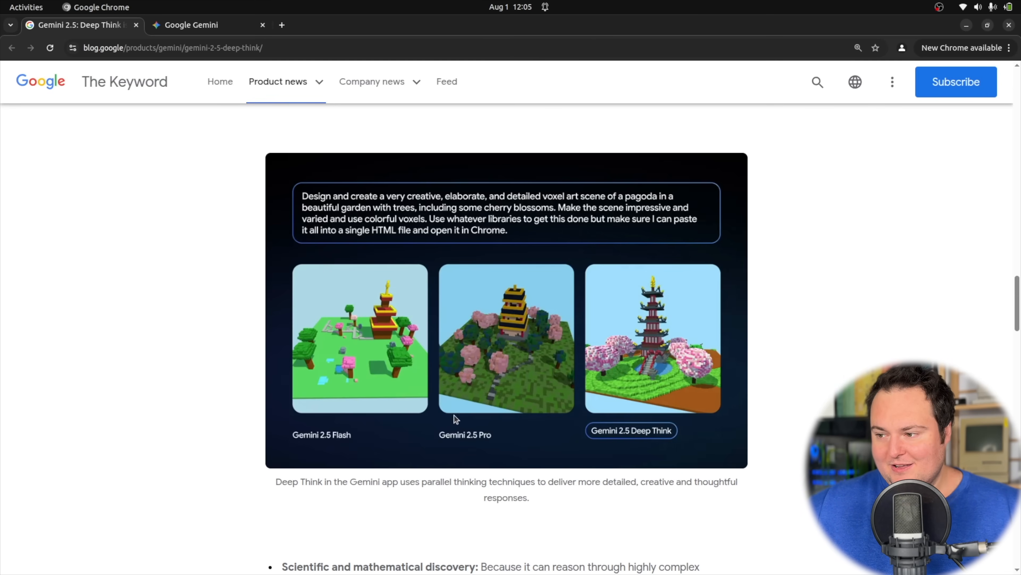
Scroll to the 'How to use Deep Think' section, then switch to the Gemini app tab.
scroll(down, 3)
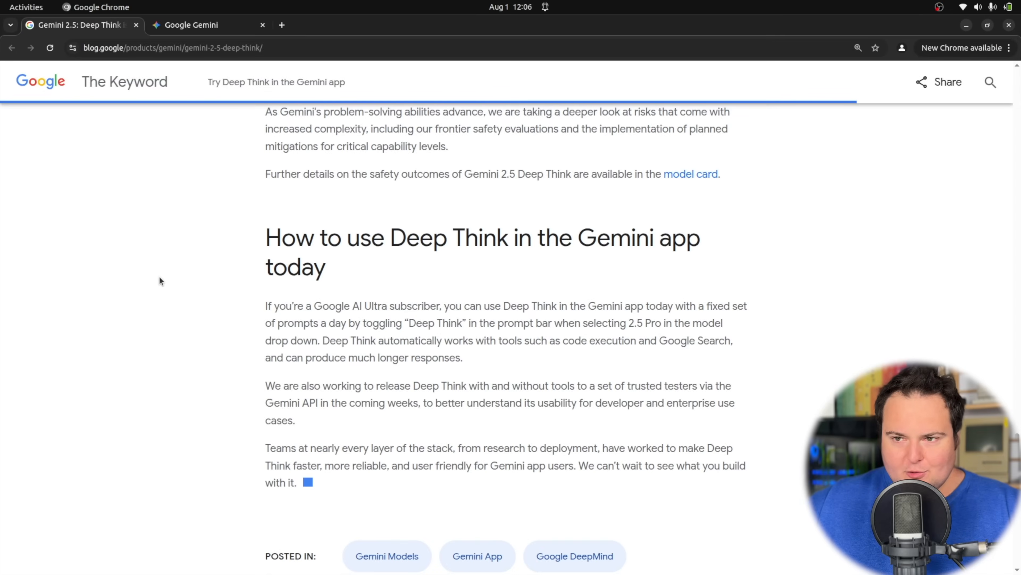
click(192, 25)
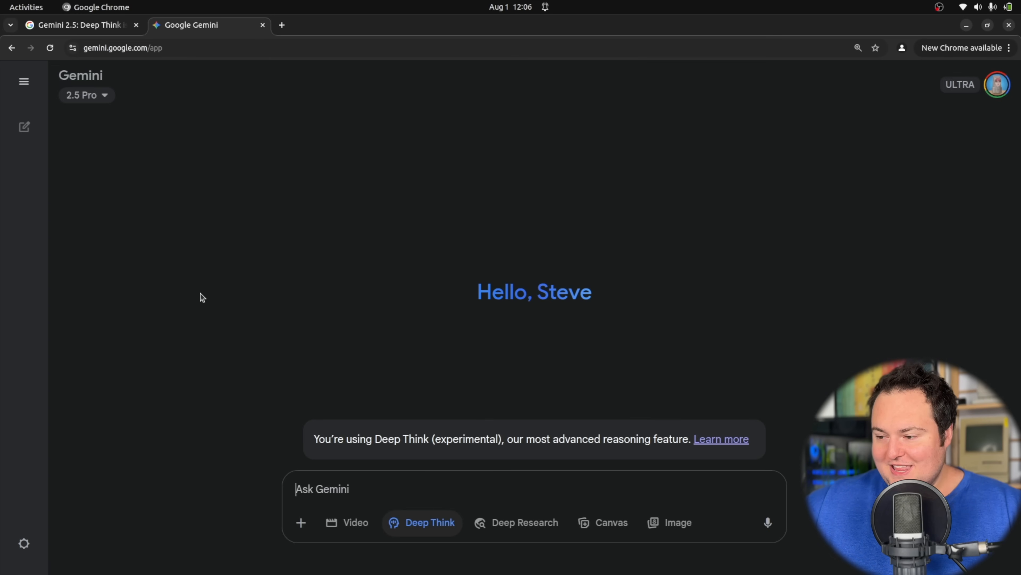
mouse_move(422, 522)
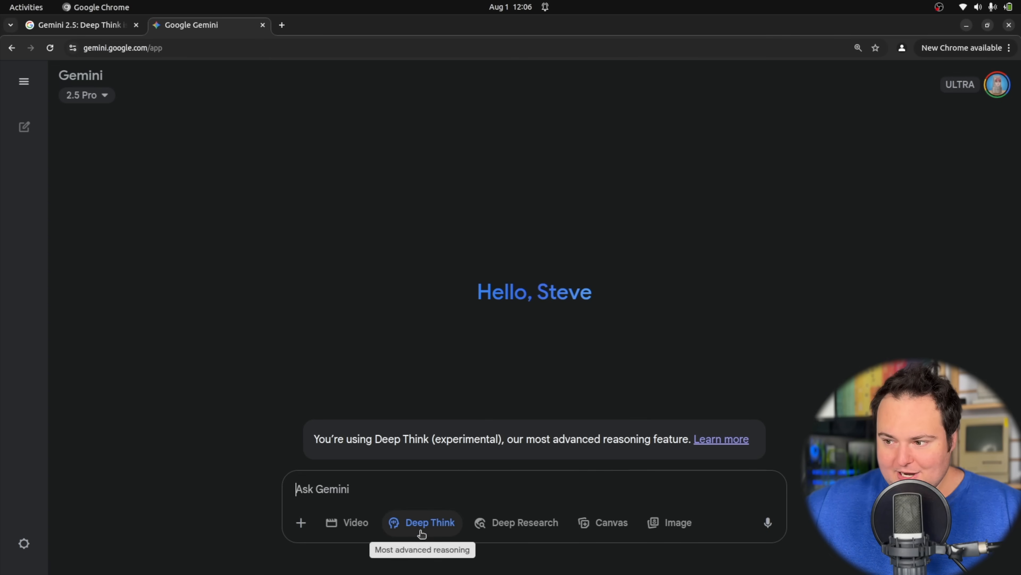
mouse_move(217, 371)
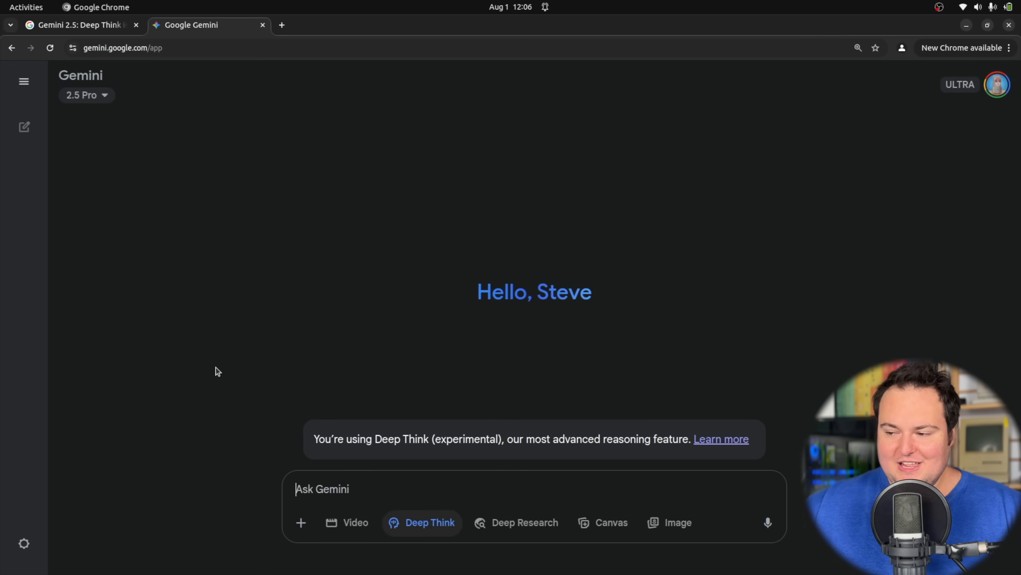
mouse_move(422, 521)
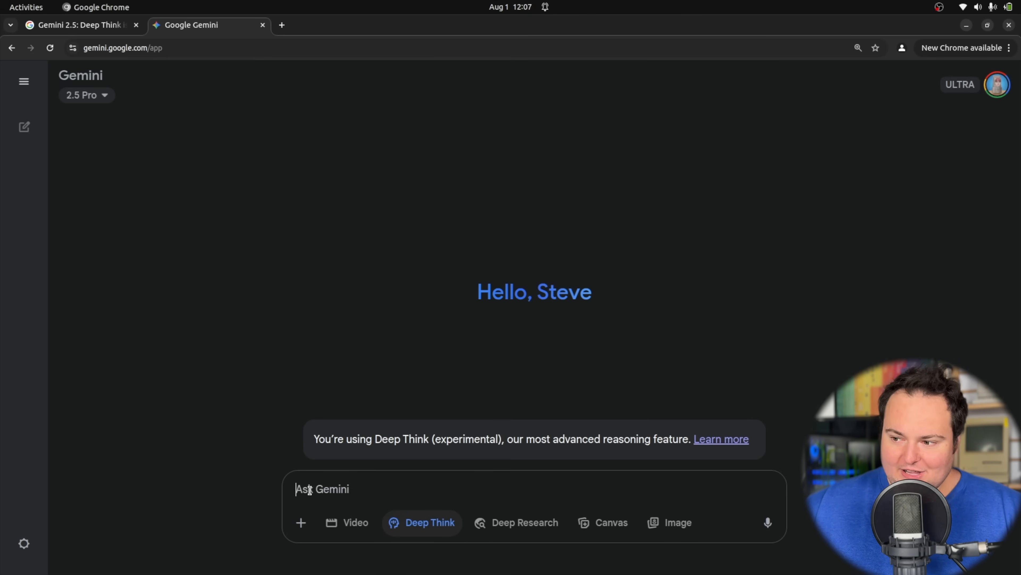
mouse_move(369, 501)
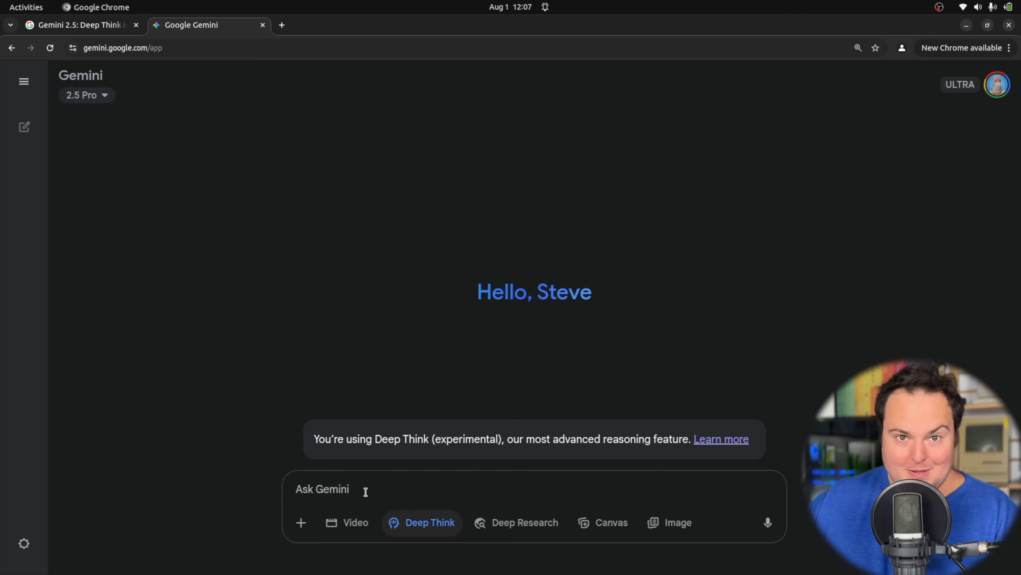
Send the prompt 'Using html, js and css, generate a web based operating system' to Deep Think.
text(Using html, js and css, generate a web based operating system)
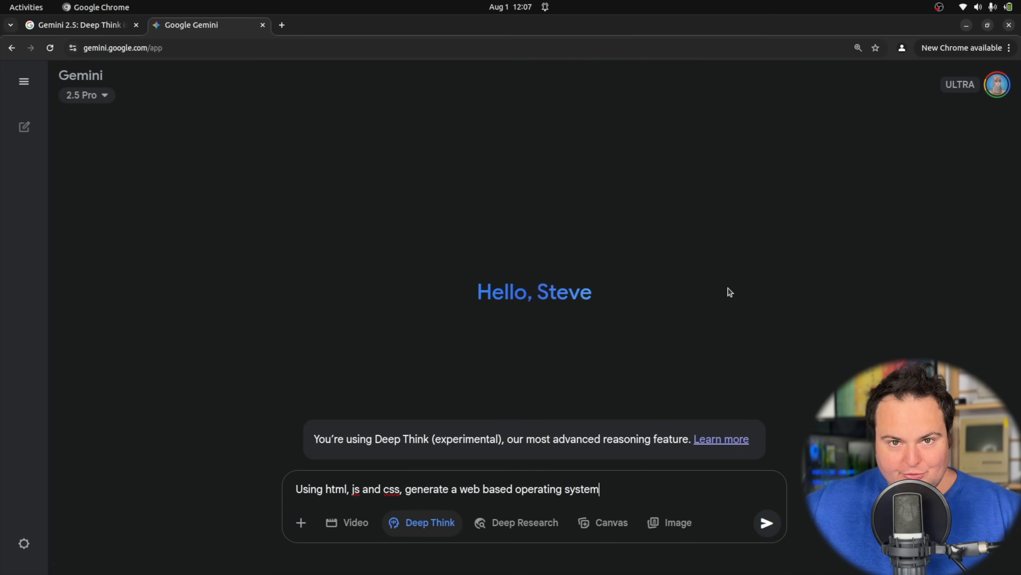
click(766, 522)
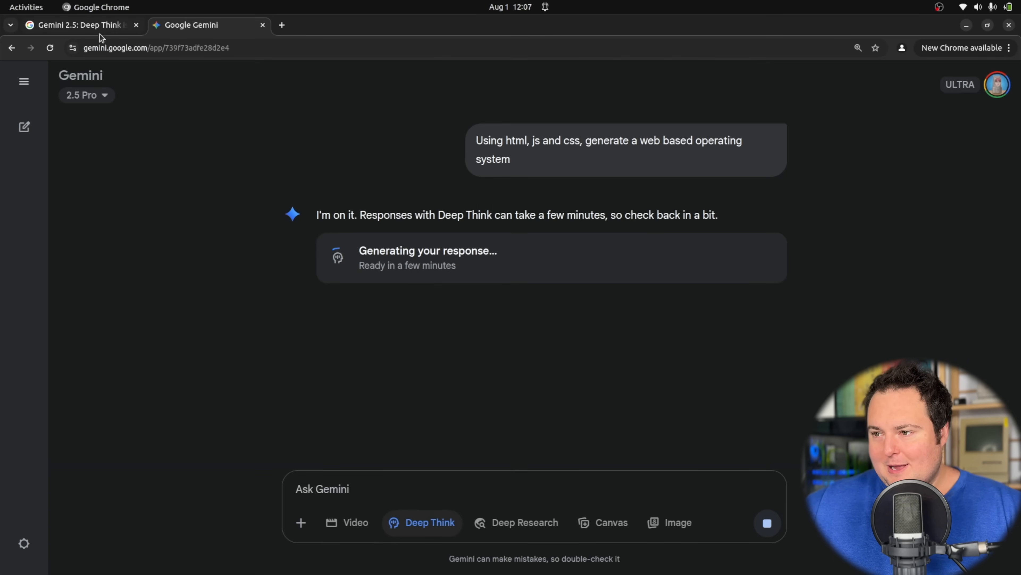
Scroll the Deep Think blog article back to its title, then return to the Gemini tab.
click(78, 25)
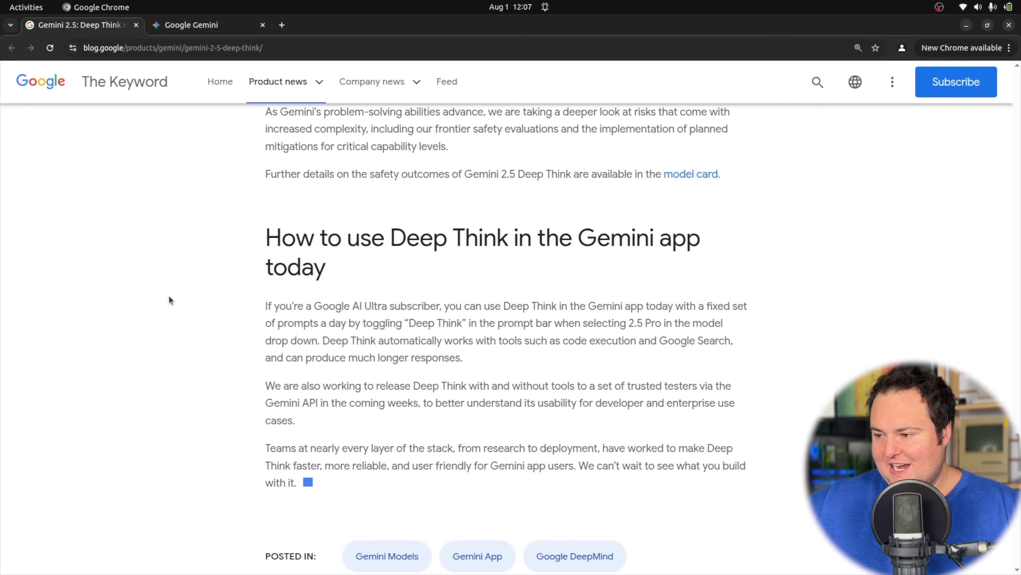
scroll(up, 3)
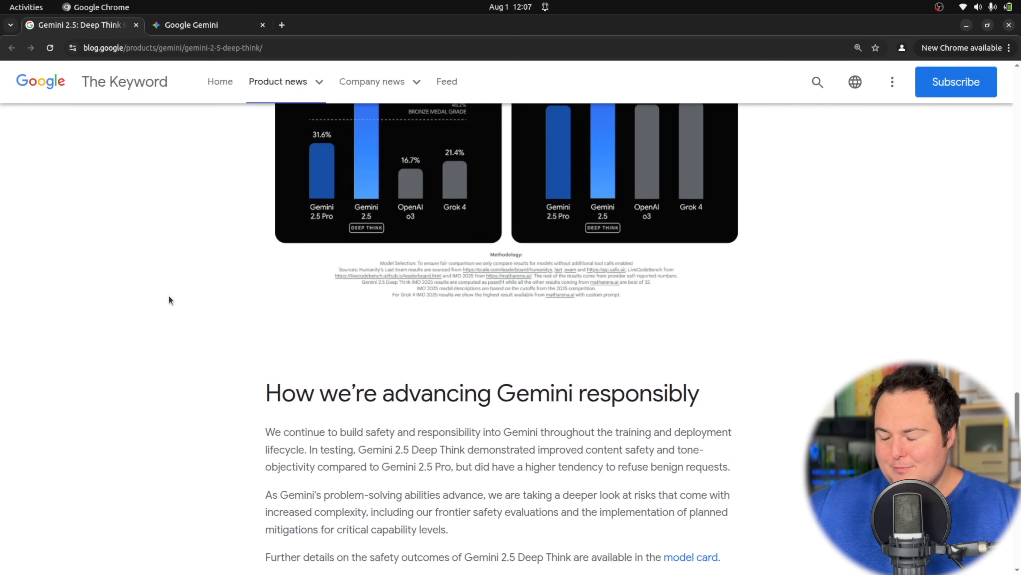
scroll(down, 3)
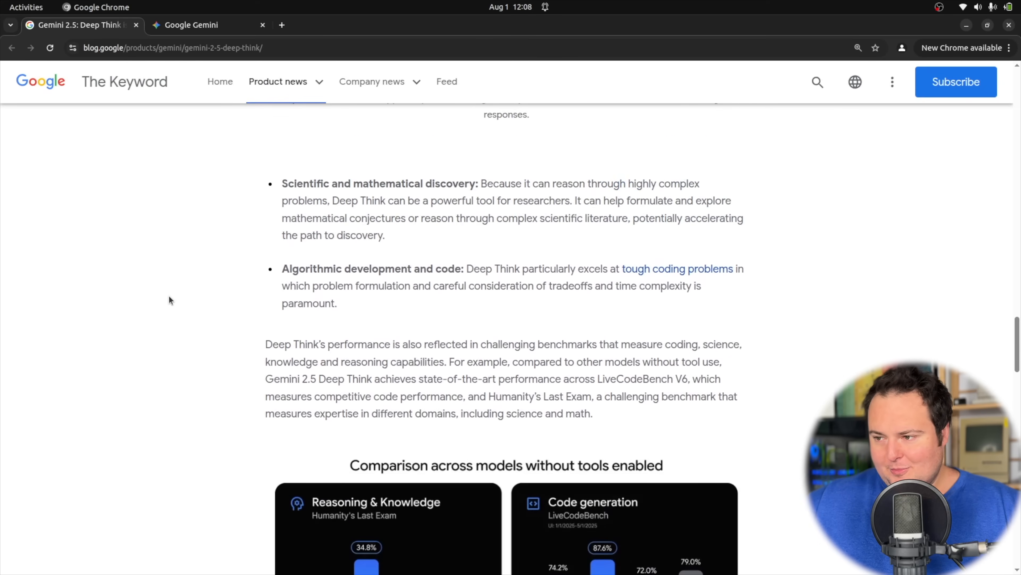
scroll(up, 3)
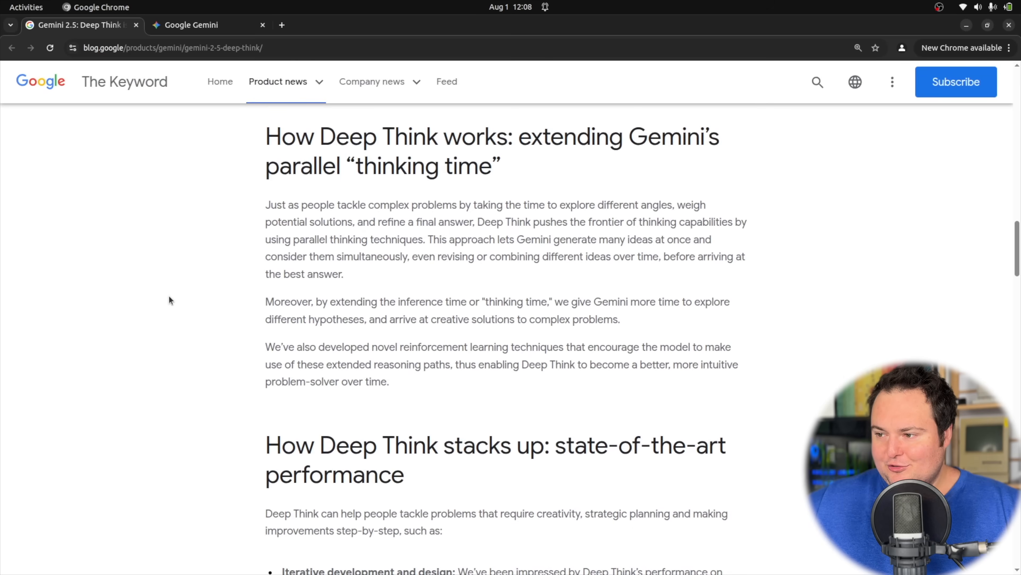
scroll(up, 3)
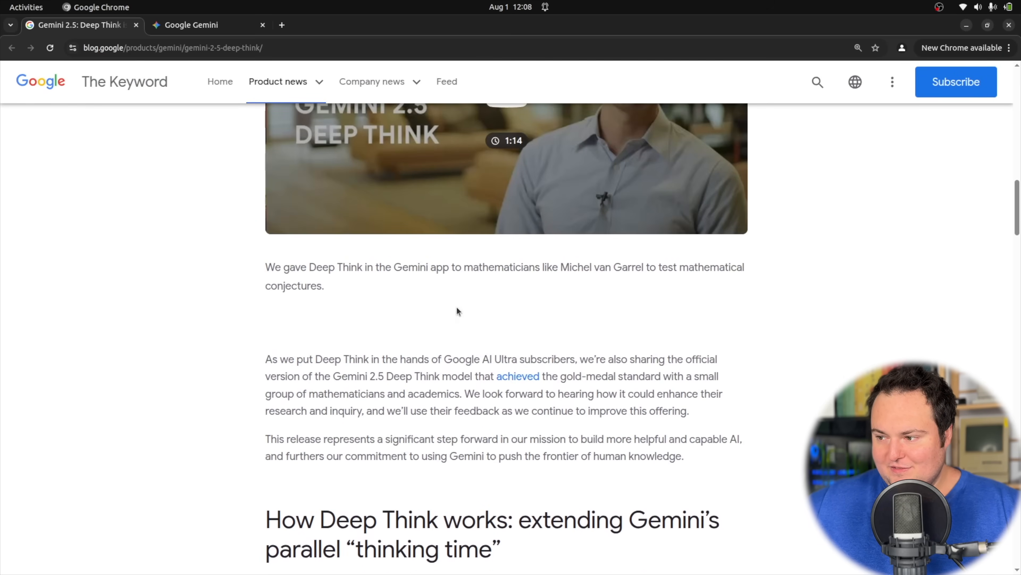
mouse_move(440, 354)
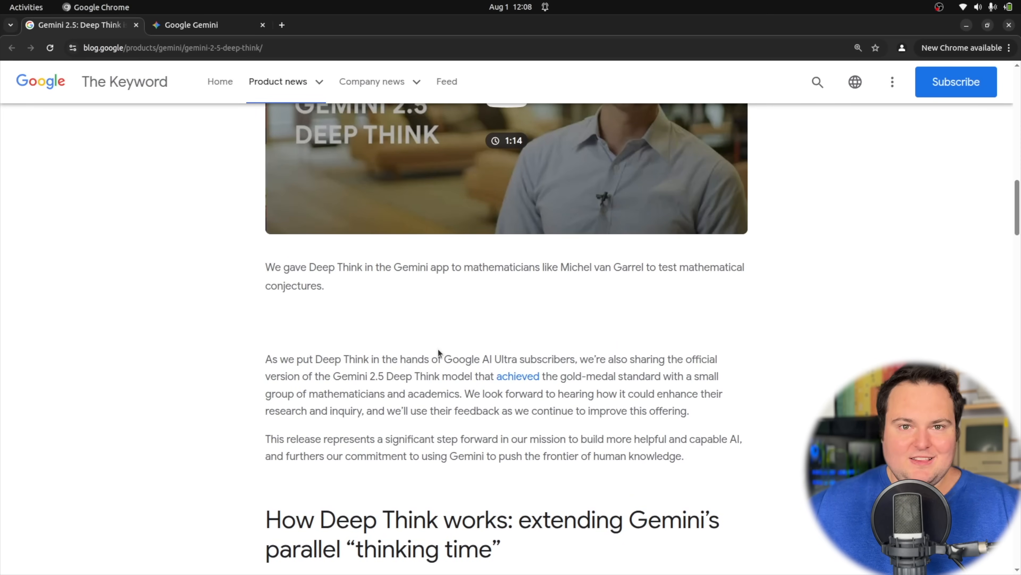
scroll(up, 3)
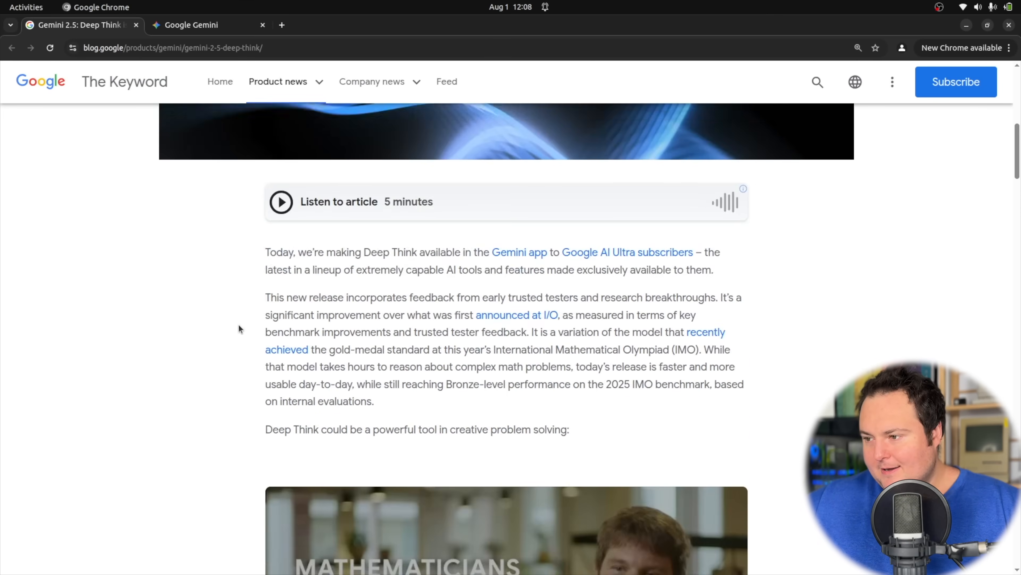
scroll(up, 3)
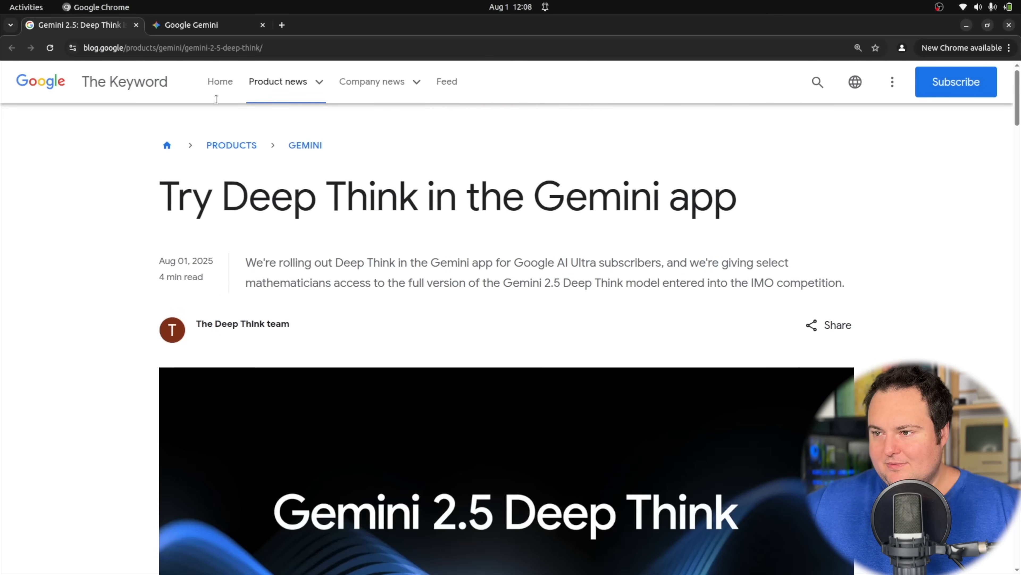
click(191, 25)
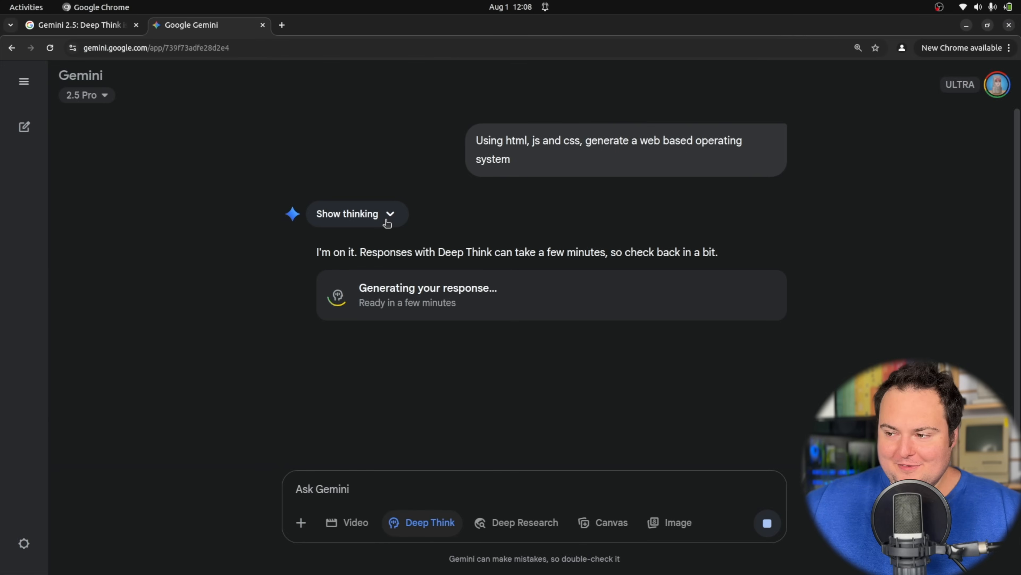
Expand 'Show thinking' to reveal the 'Building a WebOS Prototype' reasoning summary.
click(357, 214)
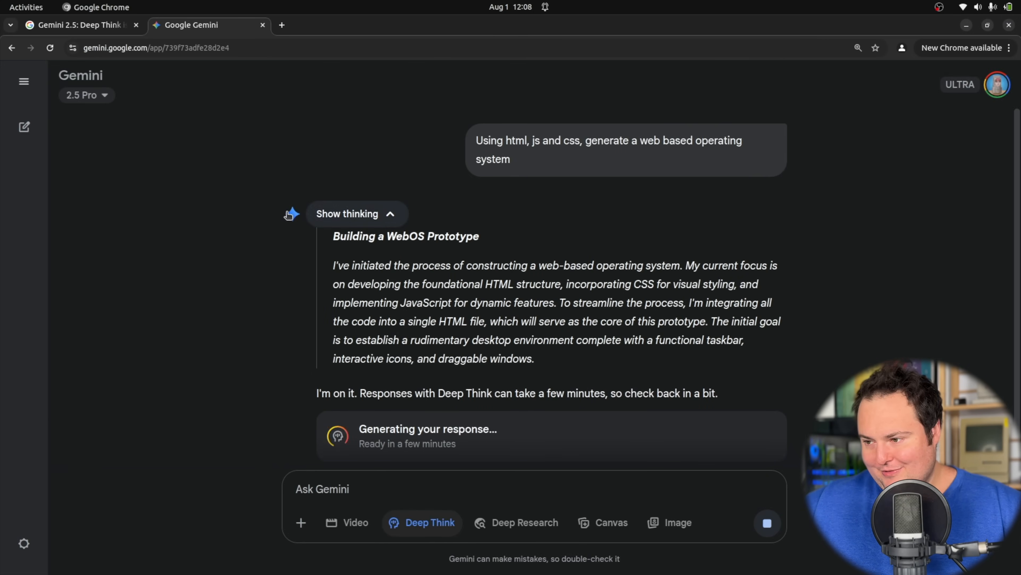
scroll(up, 3)
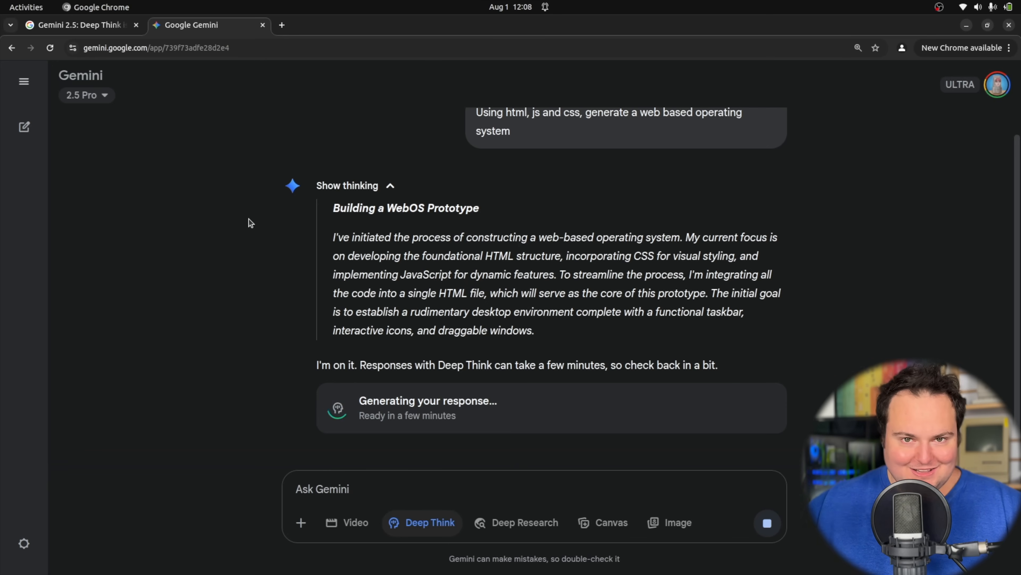
mouse_move(517, 198)
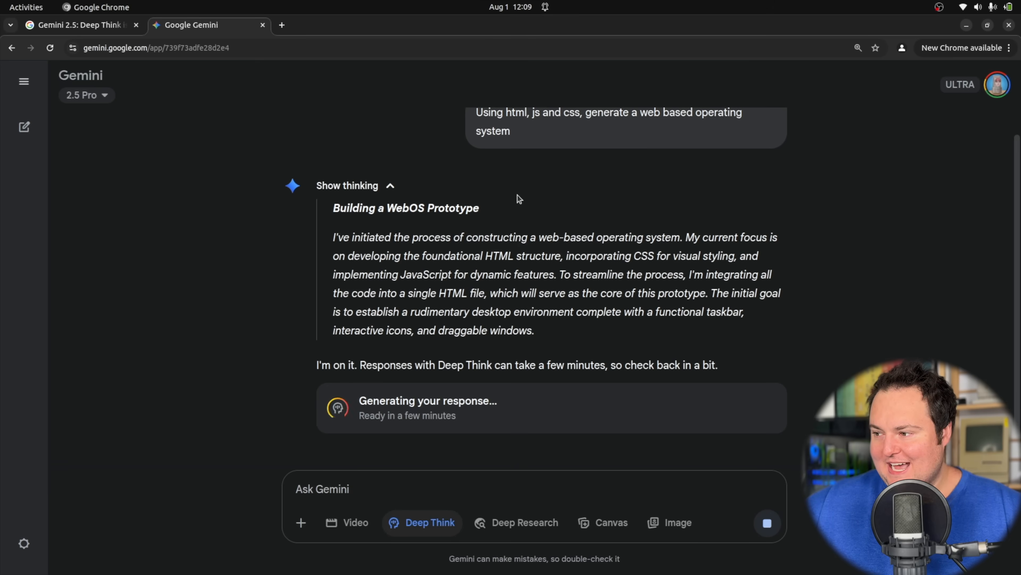
mouse_move(377, 258)
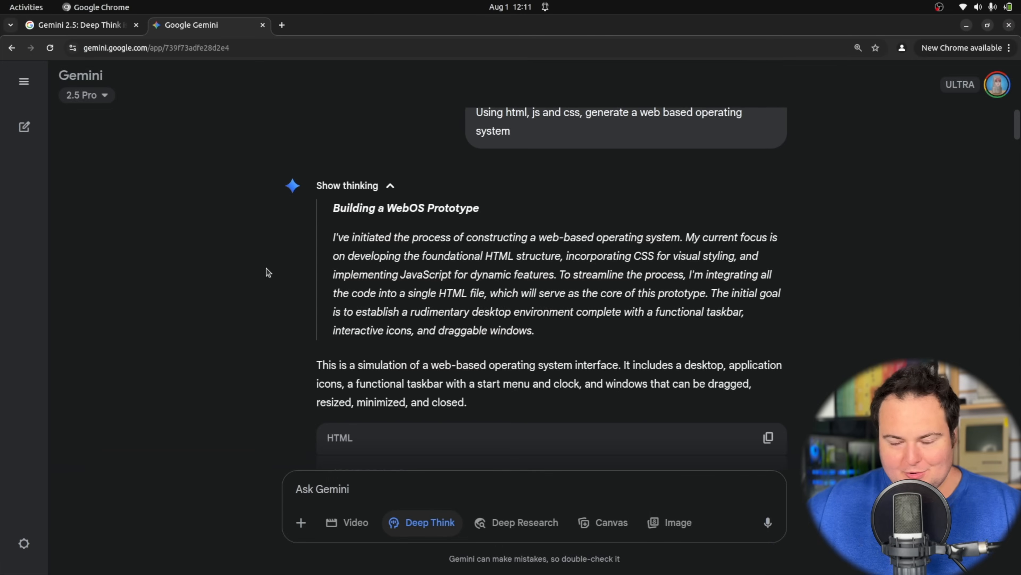
Scroll through the generated web OS HTML code in Gemini's response.
scroll(down, 3)
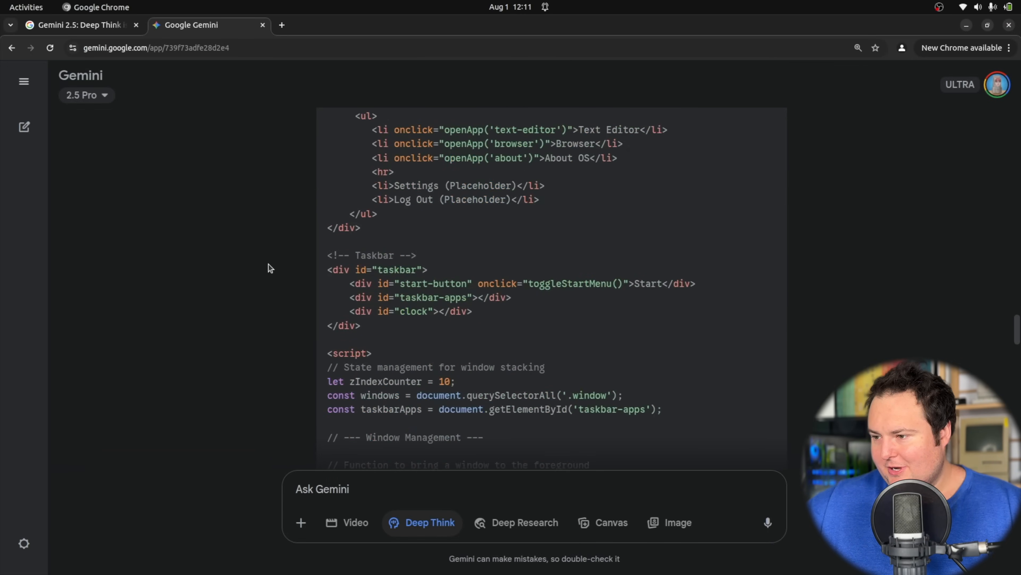
scroll(down, 3)
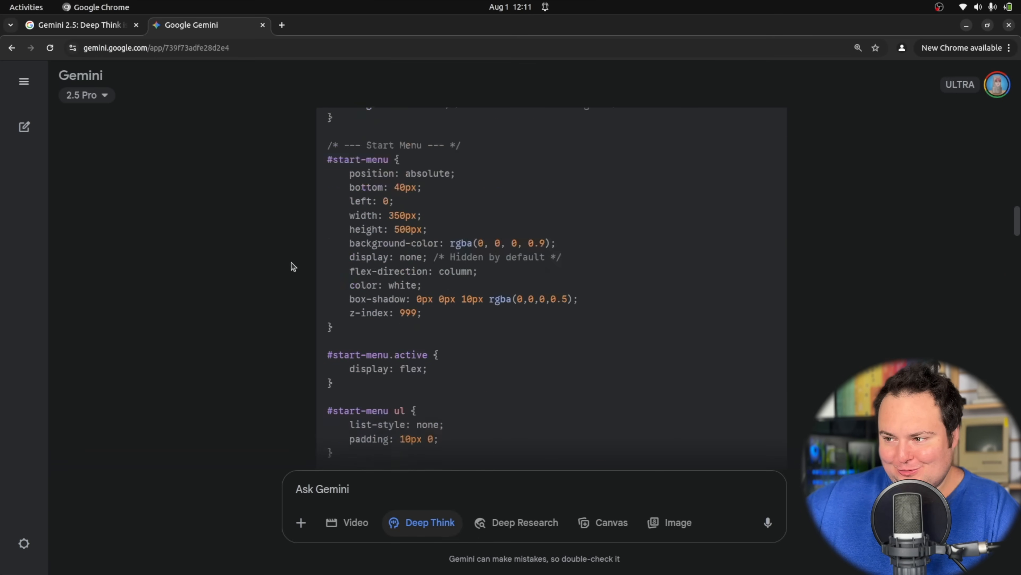
scroll(up, 3)
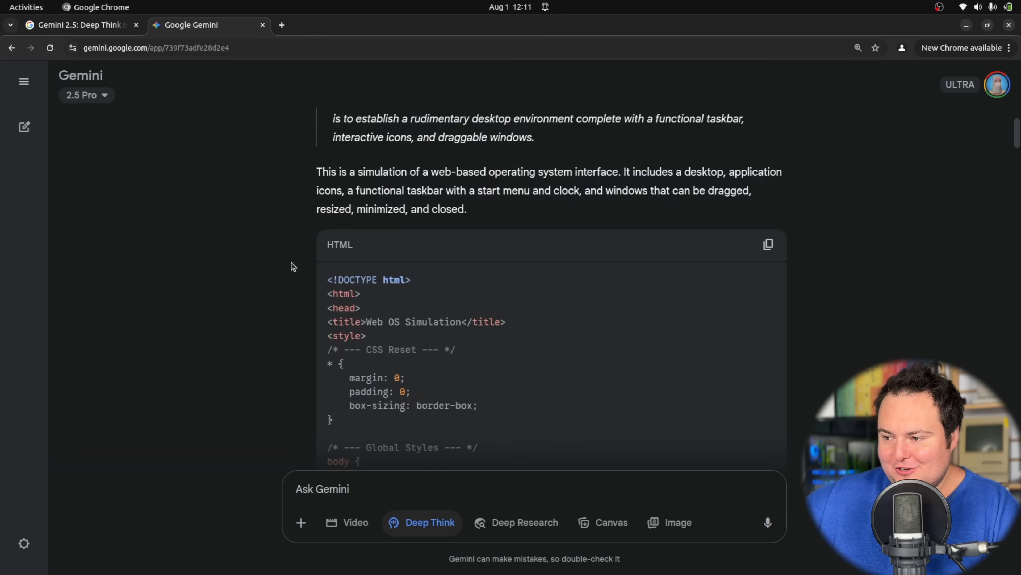
click(768, 244)
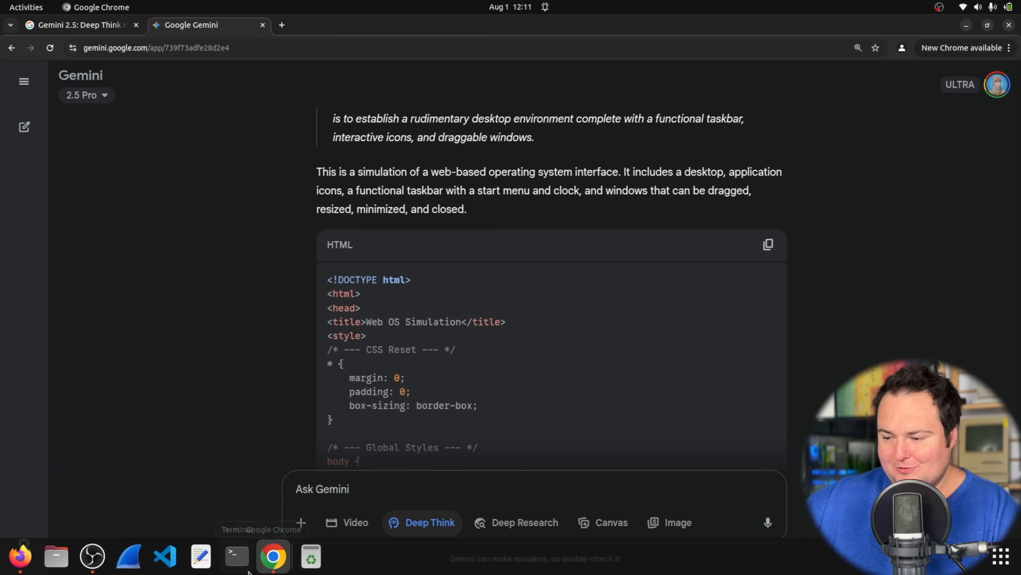
From the Files home folder, open webos.html with Google Chrome.
click(55, 555)
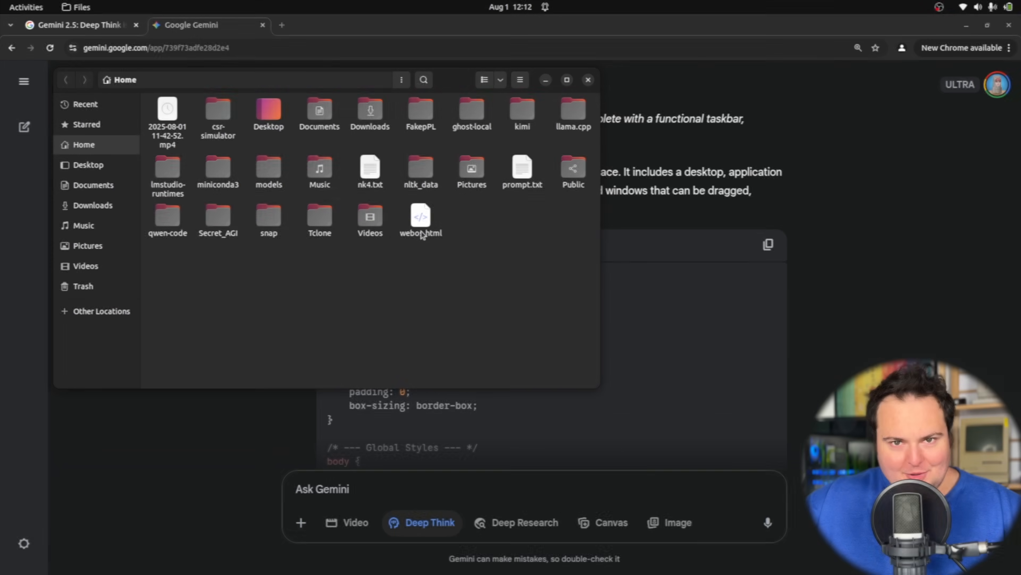
right_click(420, 216)
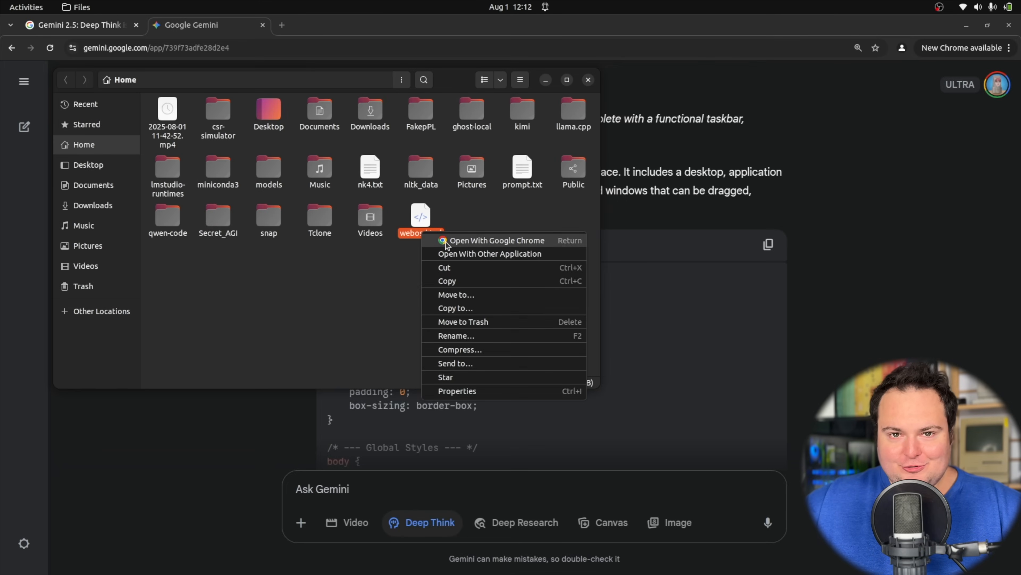
click(495, 241)
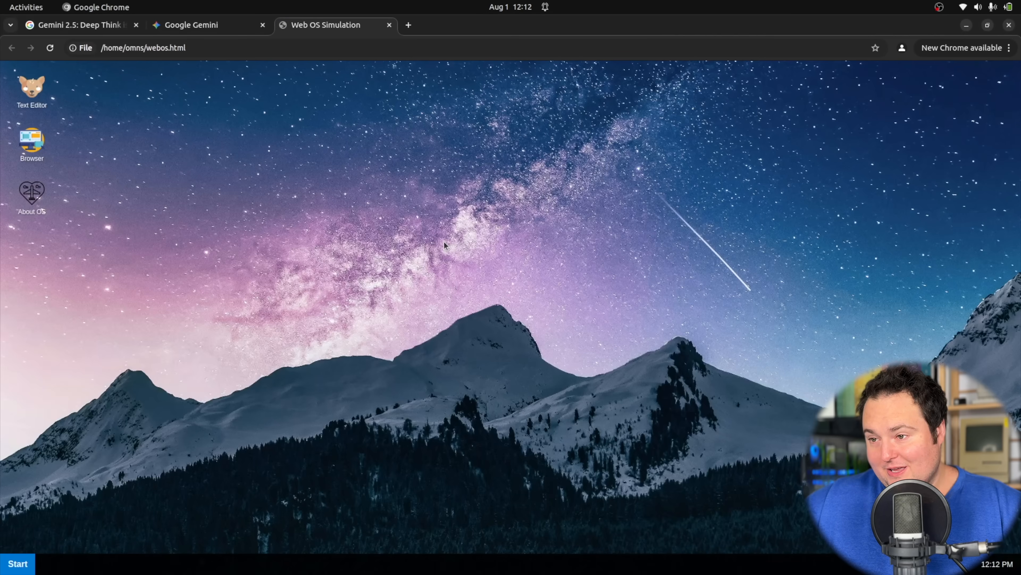
mouse_move(424, 198)
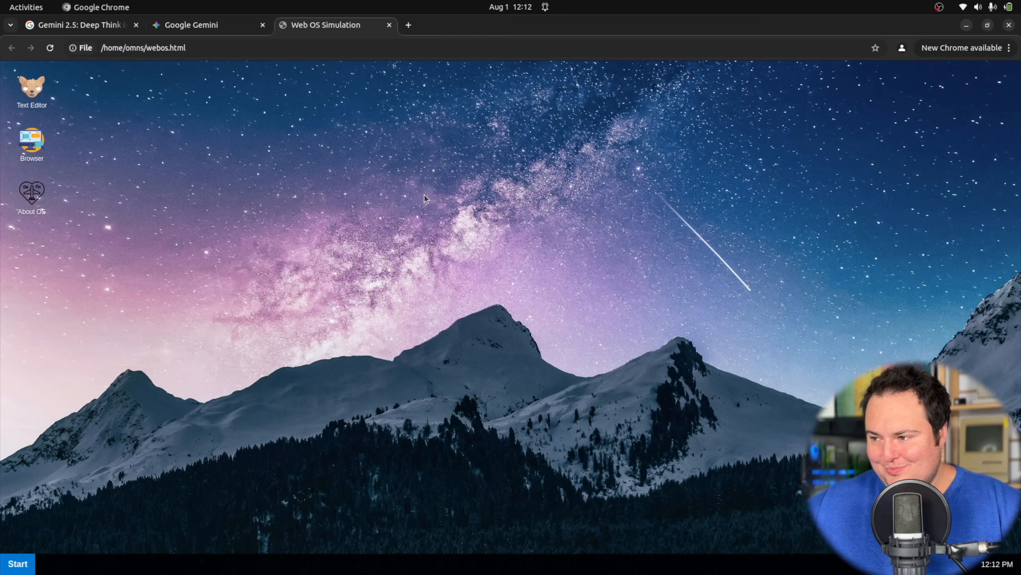
mouse_move(650, 249)
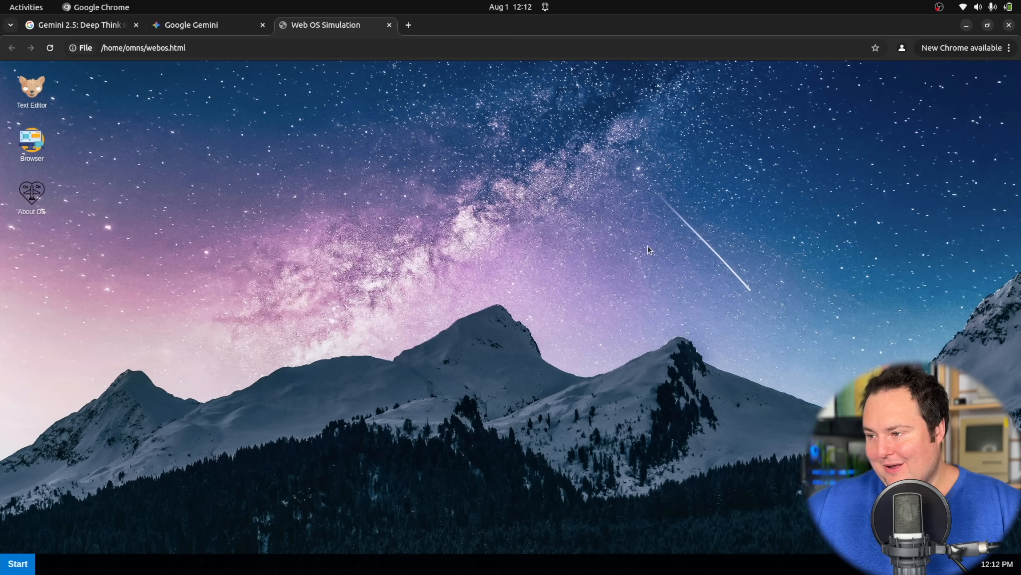
mouse_move(150, 372)
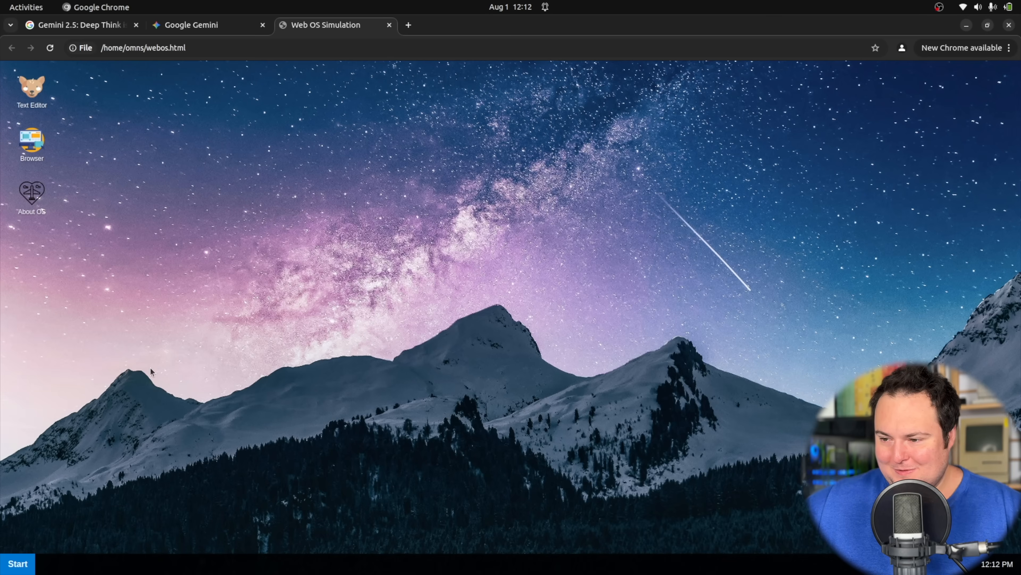
mouse_move(689, 300)
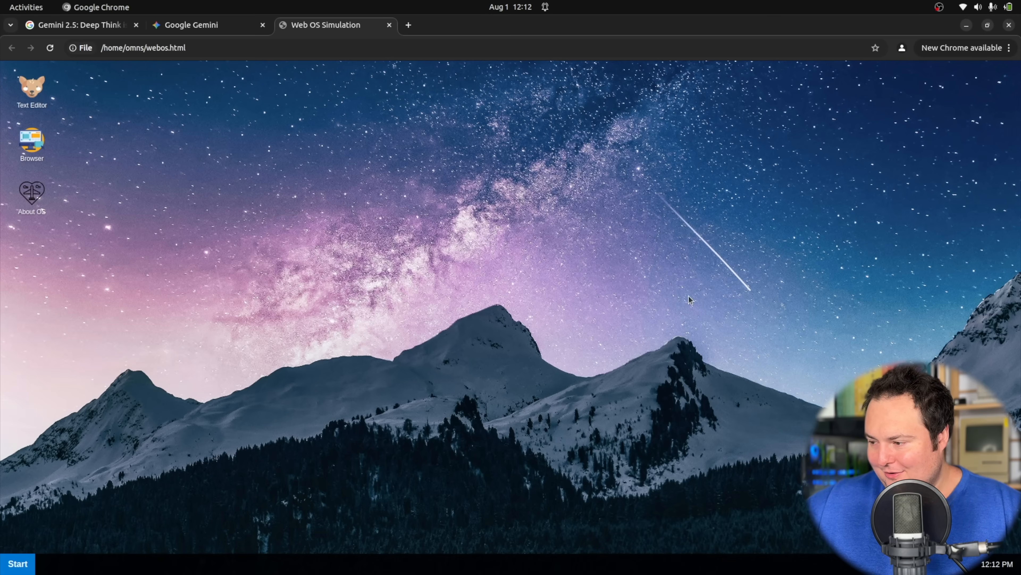
mouse_move(734, 272)
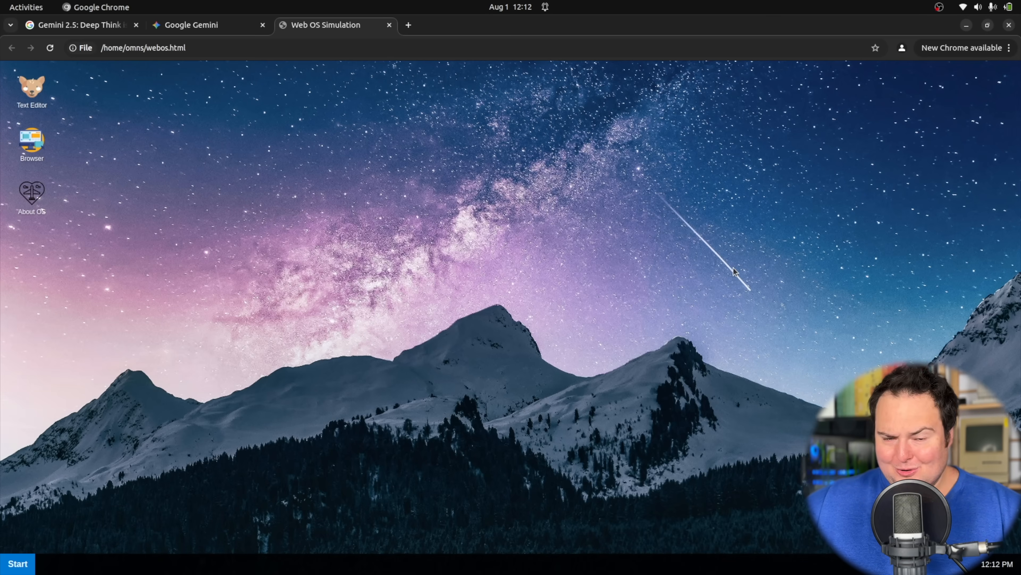
mouse_move(847, 358)
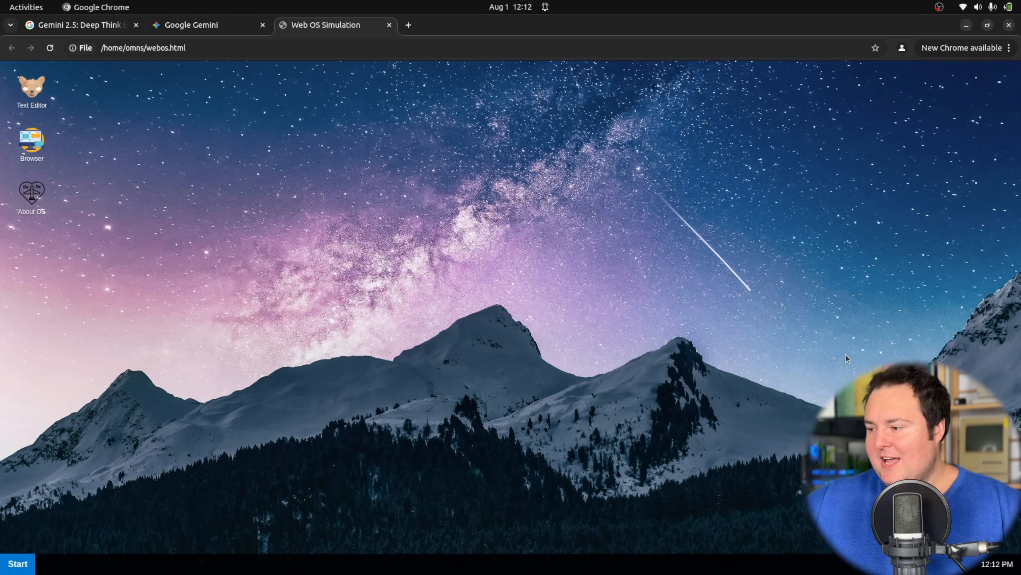
mouse_move(63, 162)
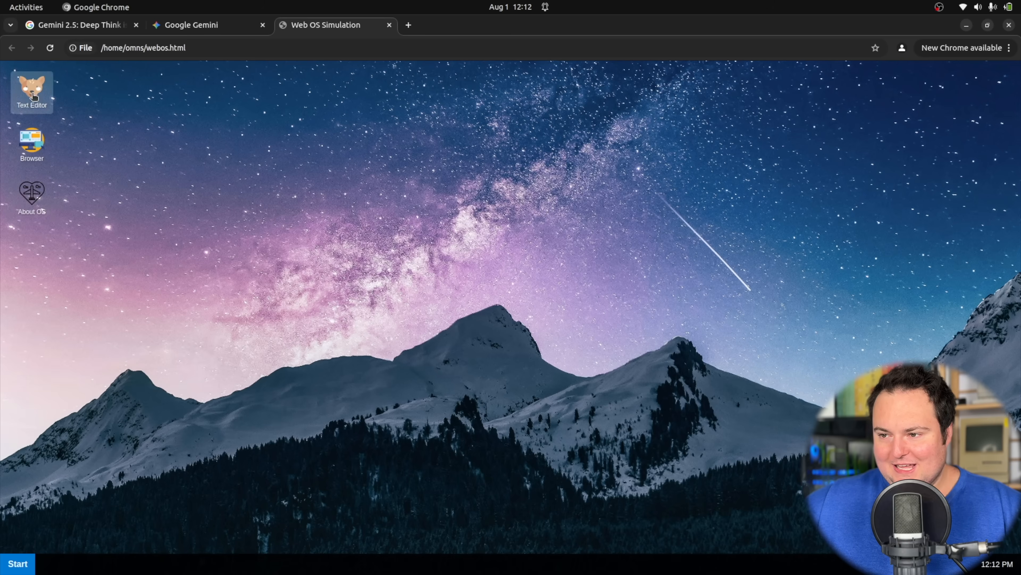
mouse_move(49, 136)
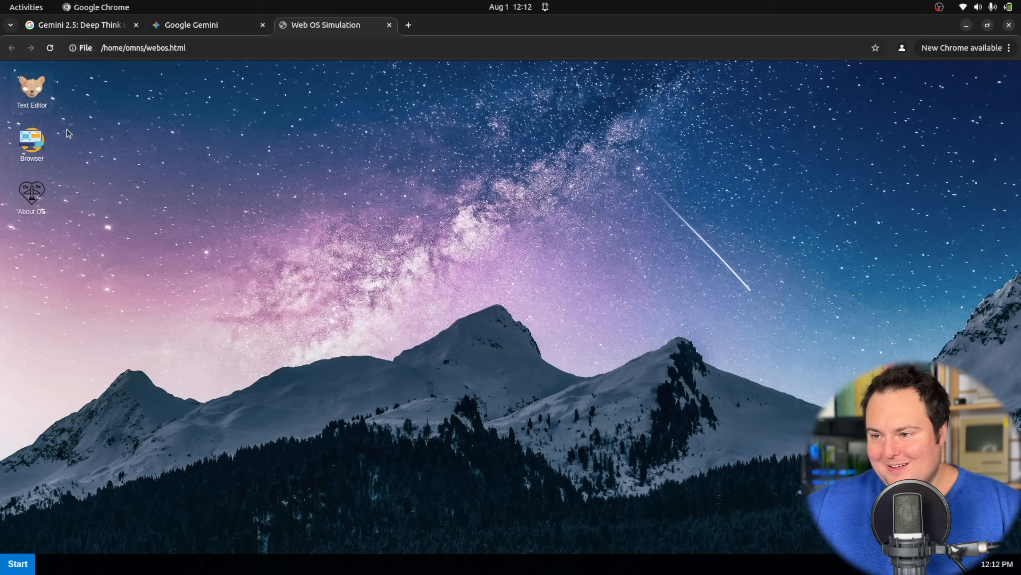
mouse_move(343, 276)
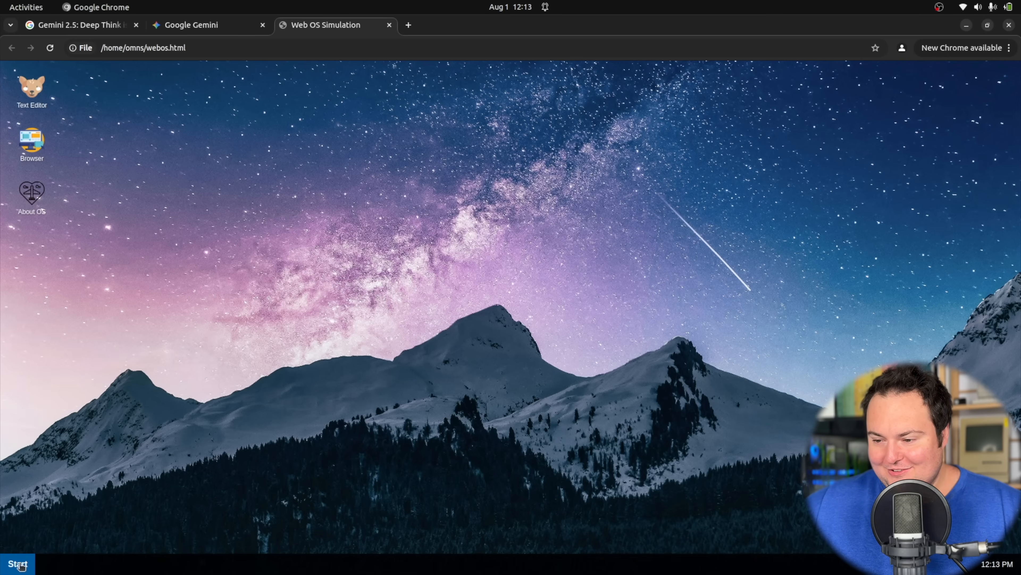
Try Log Out from the Start menu, then use the Text Editor and minimize it.
click(17, 563)
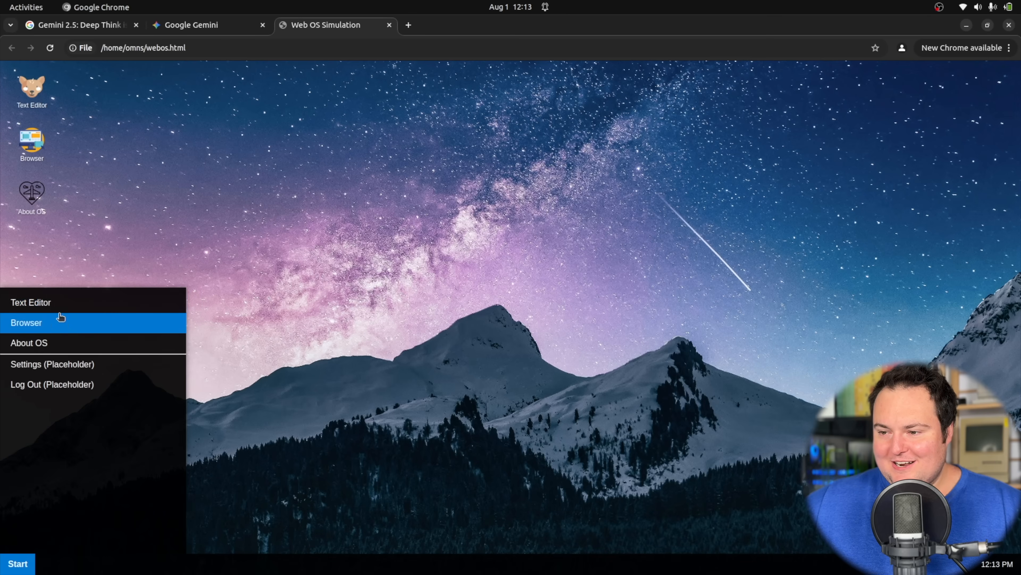
mouse_move(84, 383)
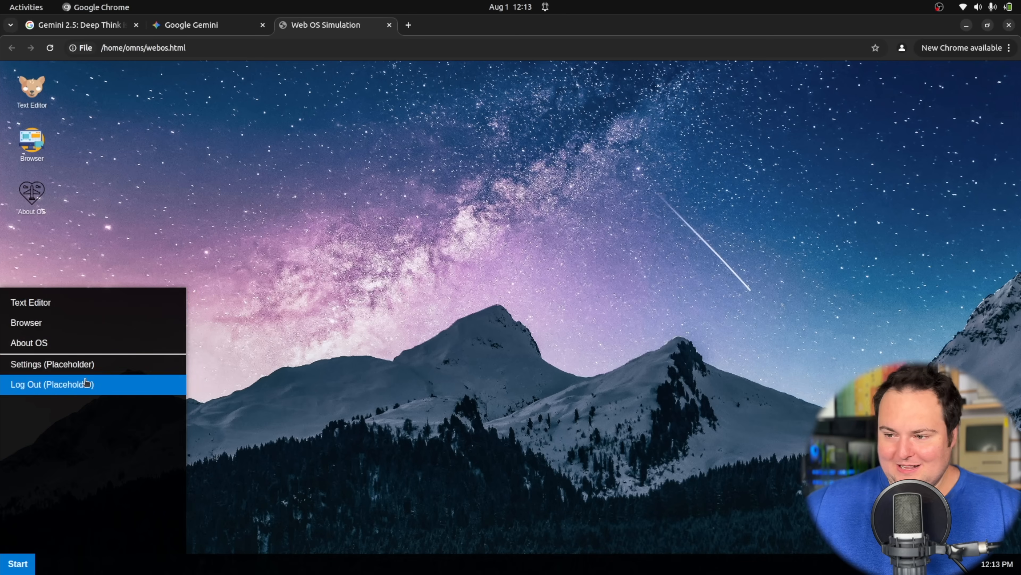
click(30, 302)
text(hihihdfashifhdifhsdi)
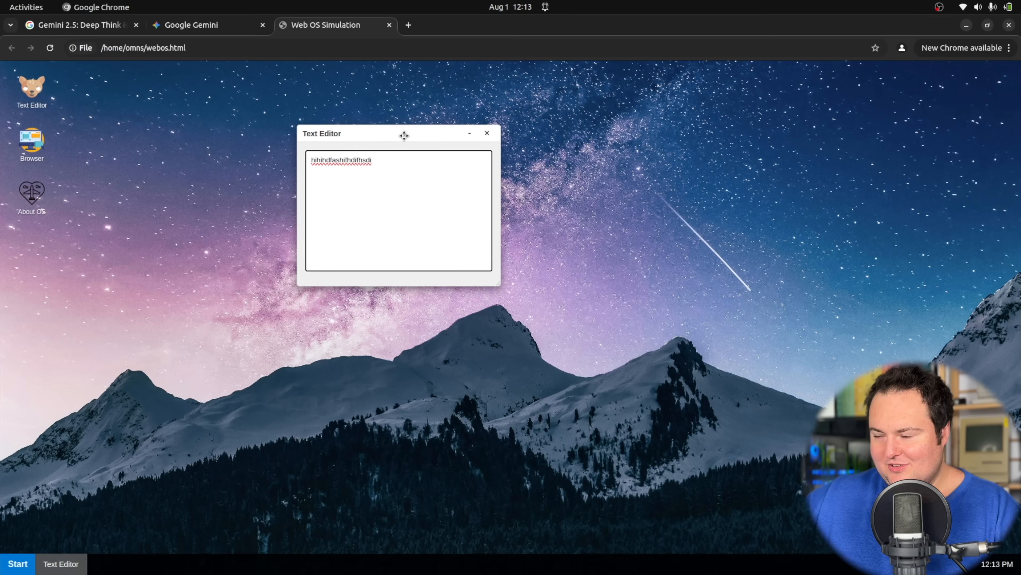
mouse_move(466, 135)
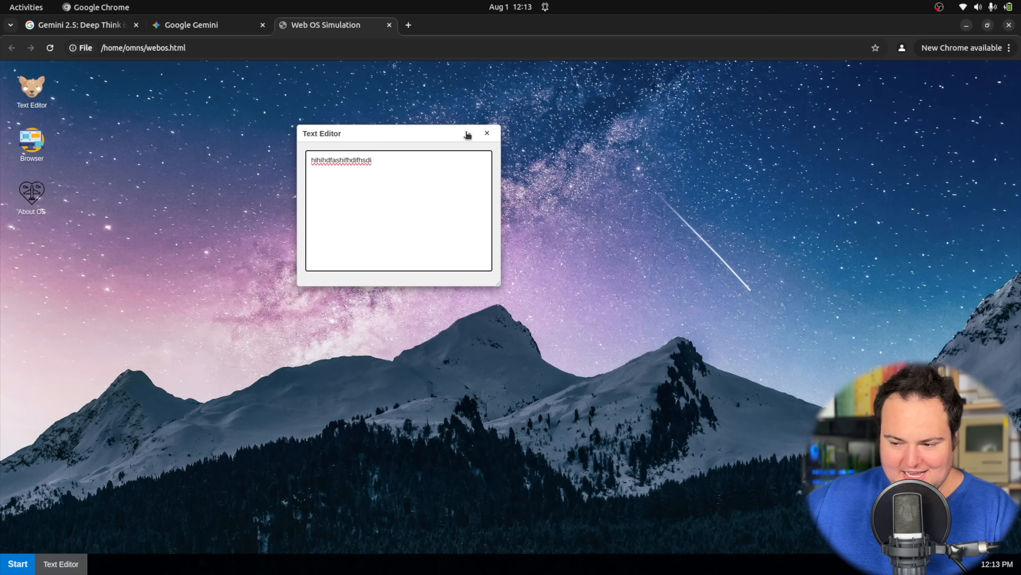
click(468, 135)
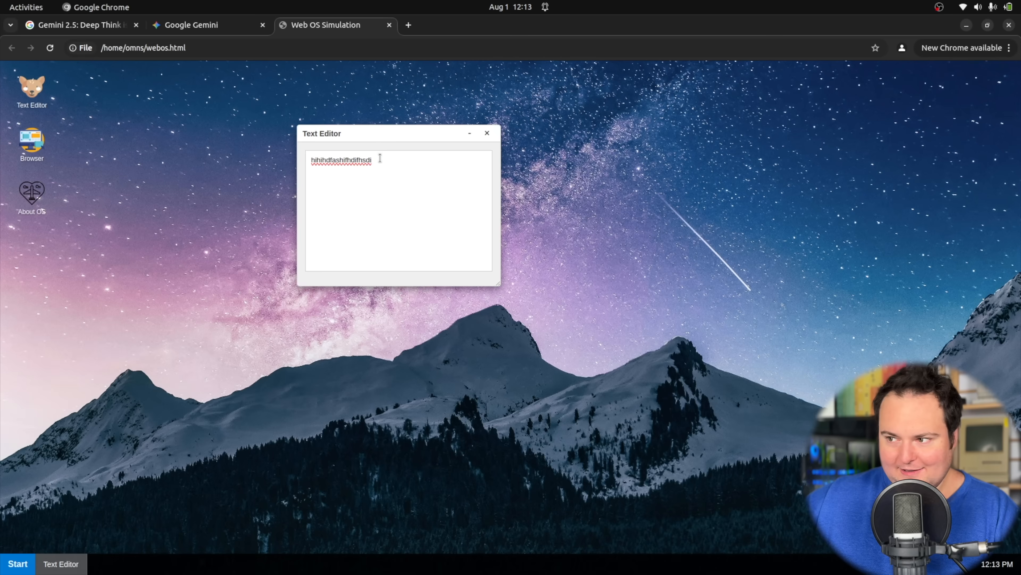
click(486, 133)
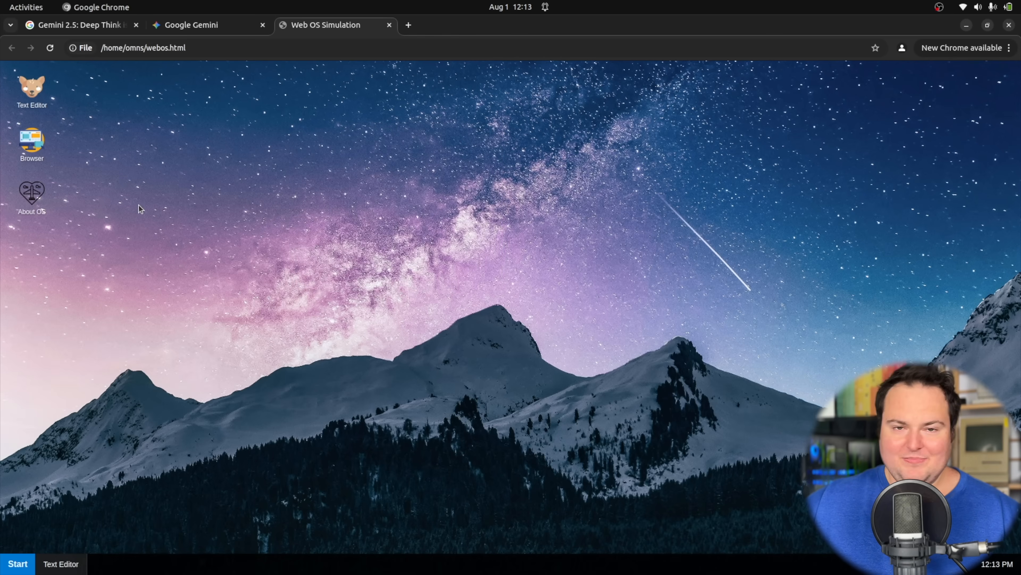
mouse_move(75, 277)
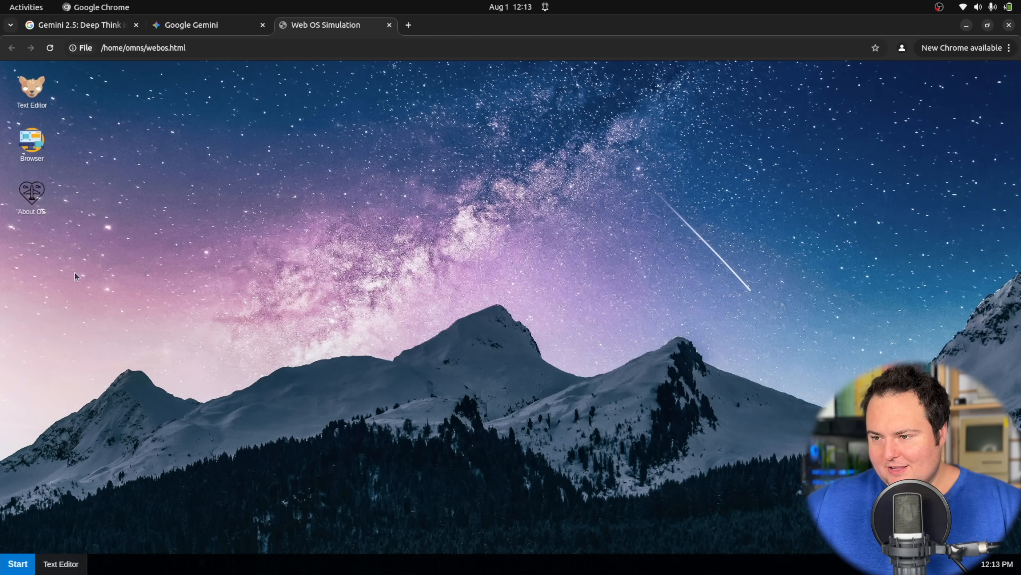
Launch the About OS app and minimize its window to the taskbar.
double_click(31, 192)
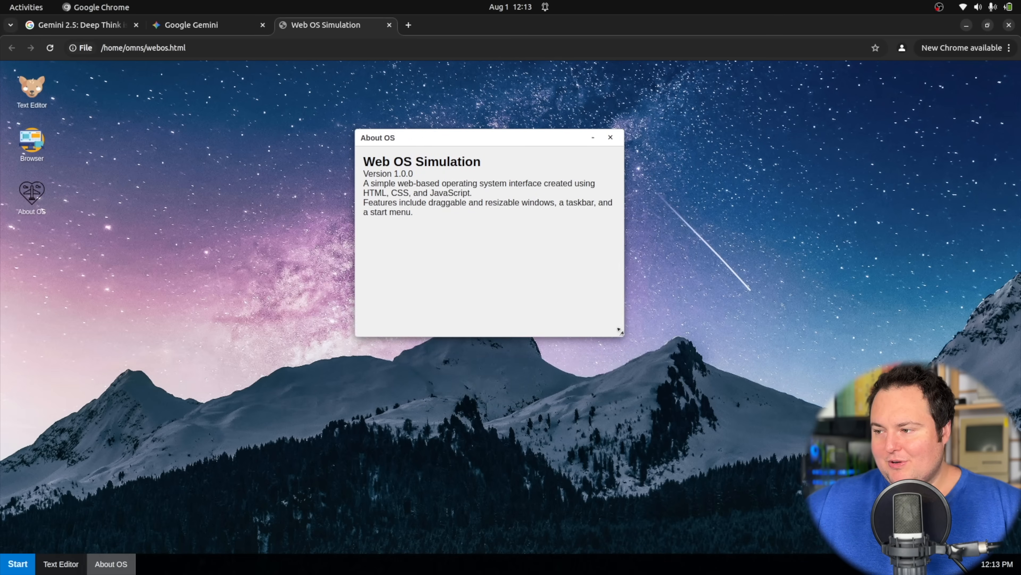
click(610, 138)
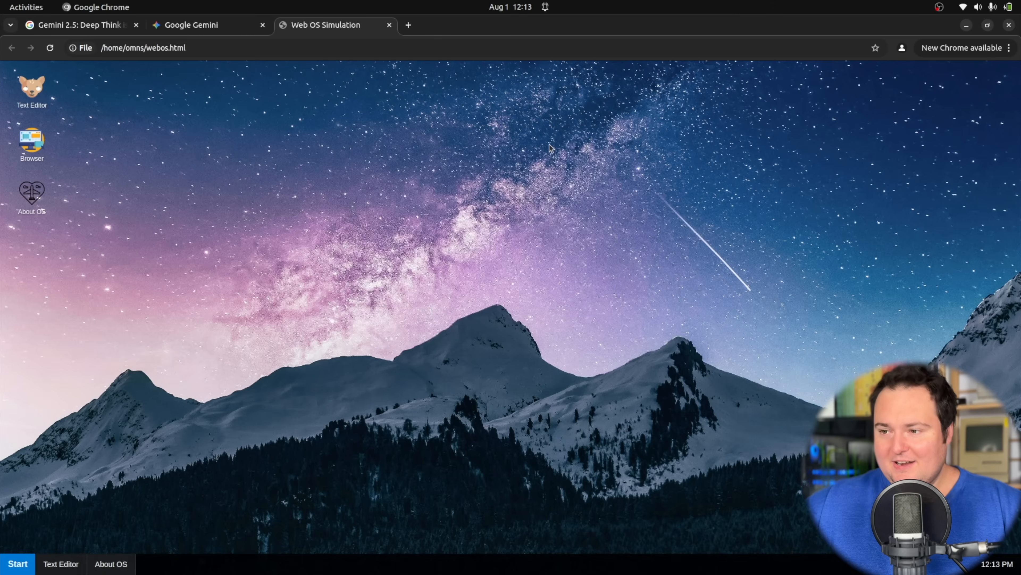
mouse_move(225, 192)
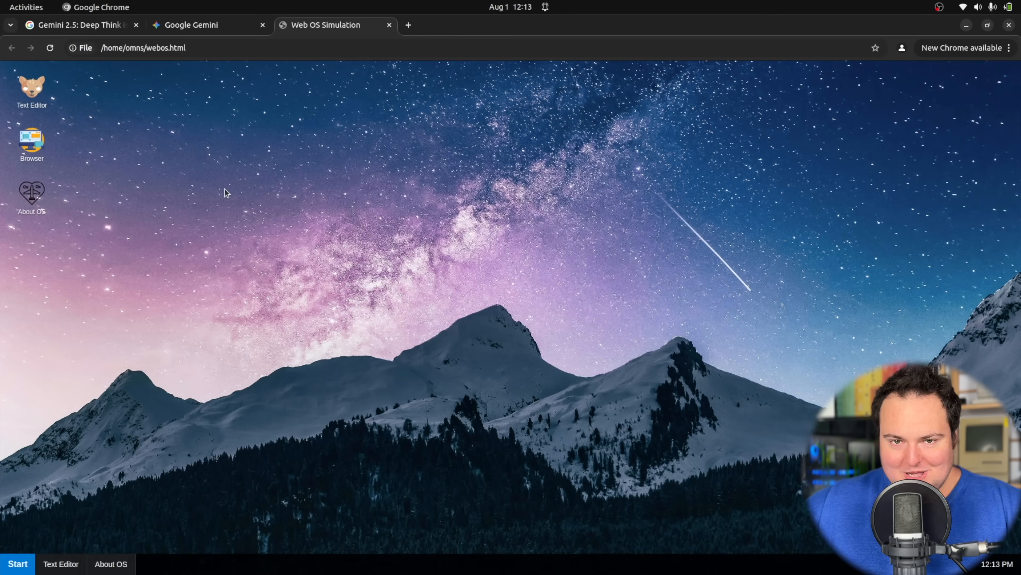
mouse_move(200, 185)
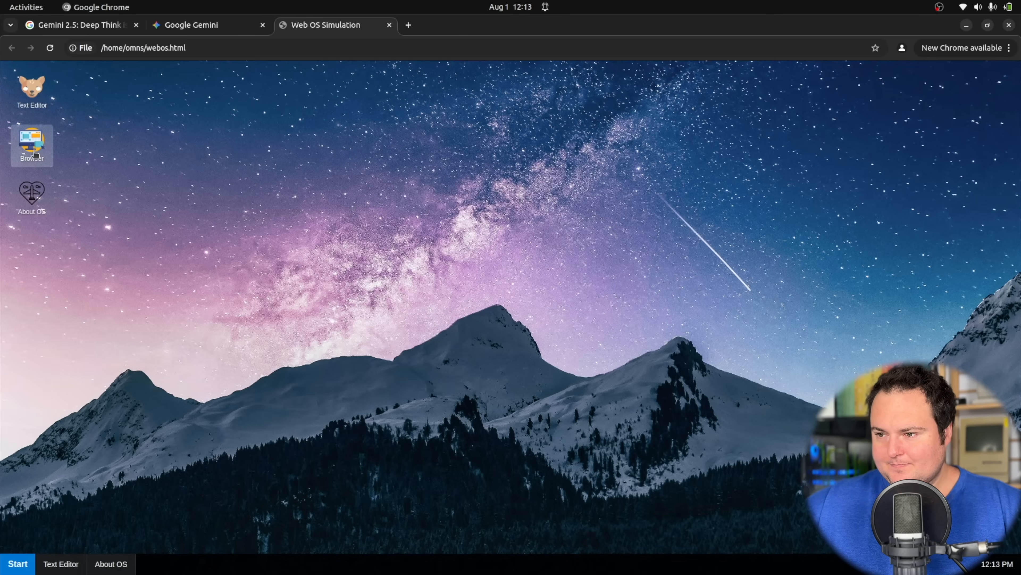
Launch the simulated Browser app, see bing.com refuse to connect, then close the window.
double_click(31, 143)
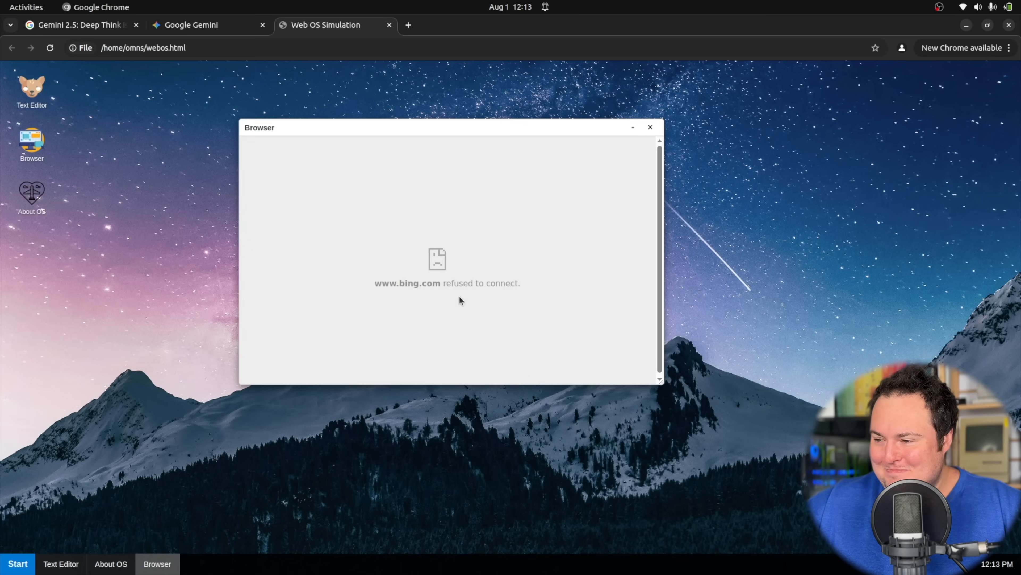
mouse_move(456, 281)
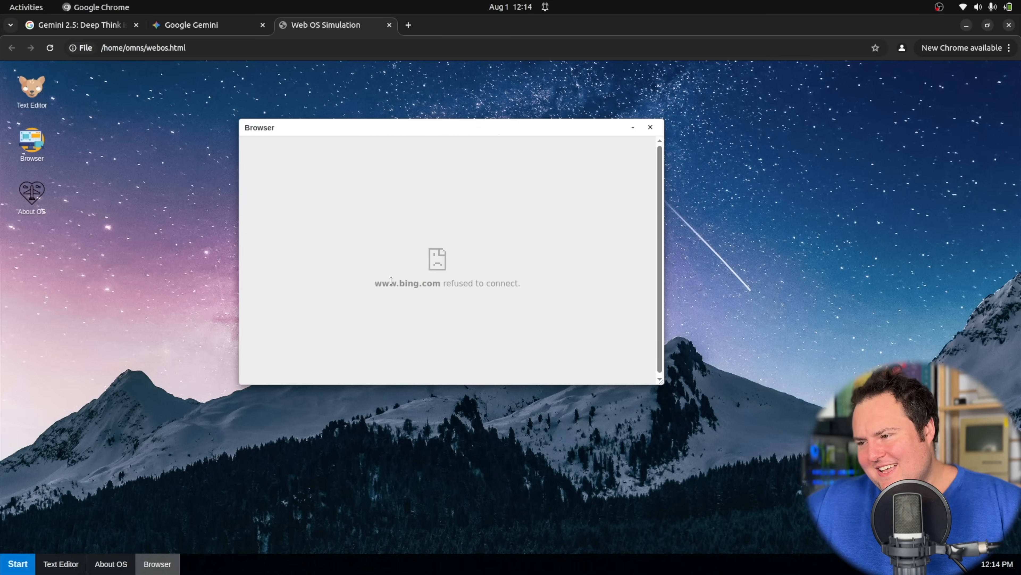
double_click(407, 282)
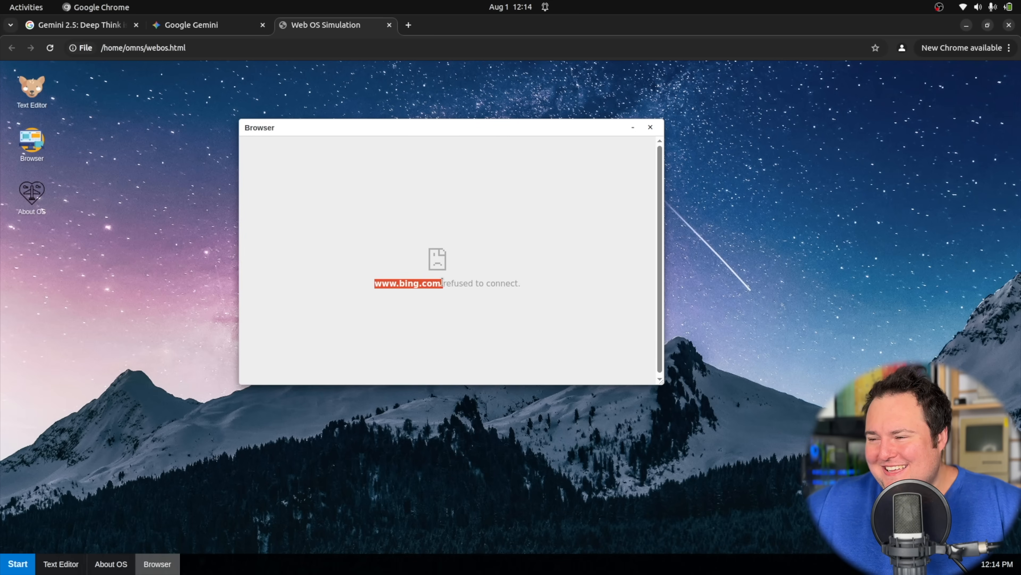
mouse_move(402, 218)
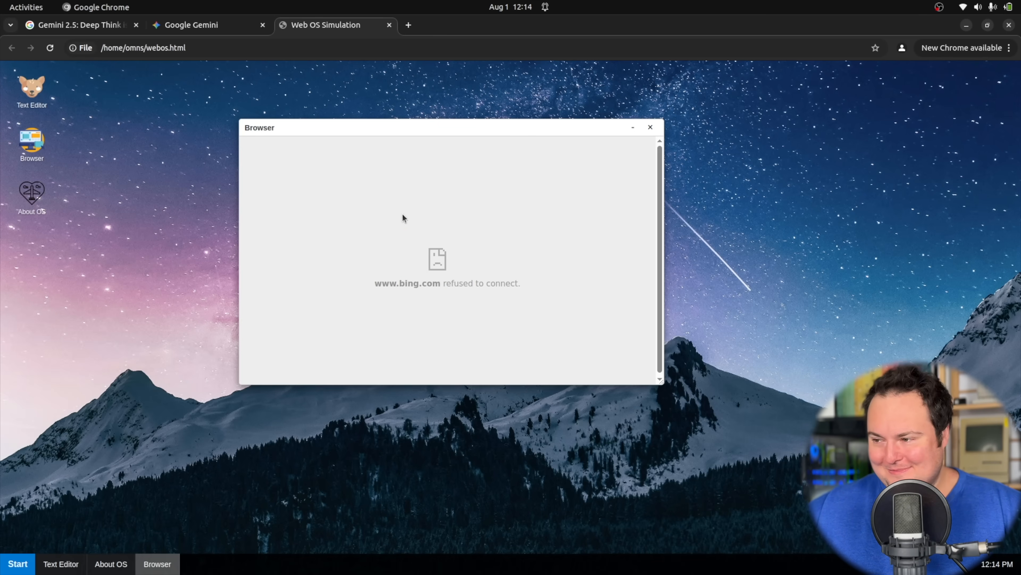
mouse_move(453, 241)
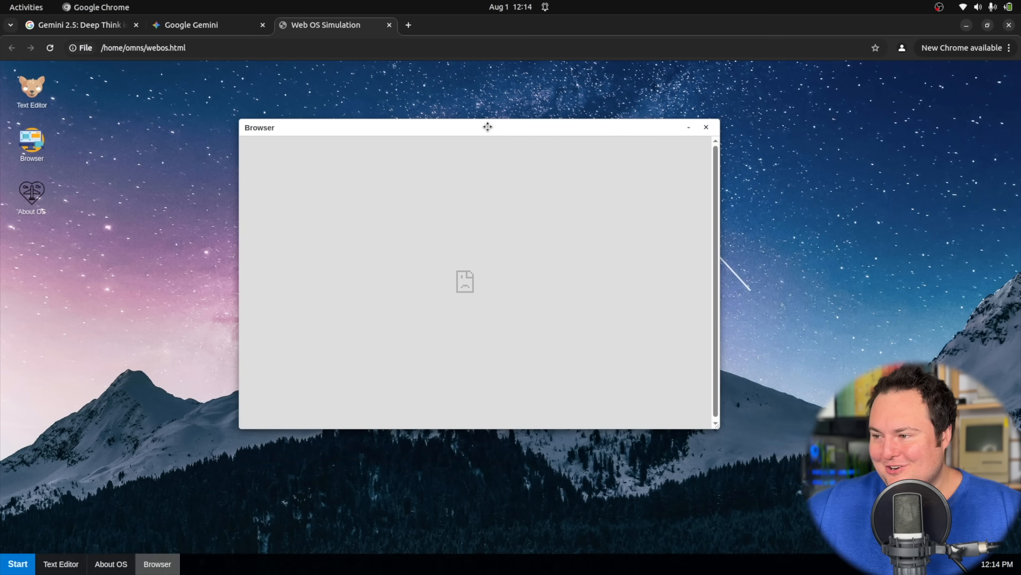
click(704, 127)
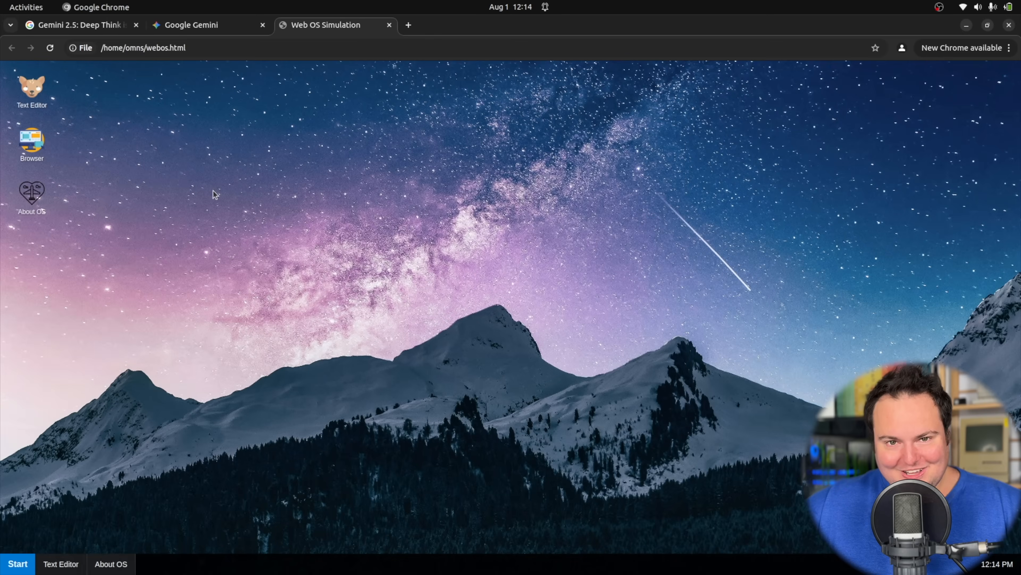
mouse_move(370, 265)
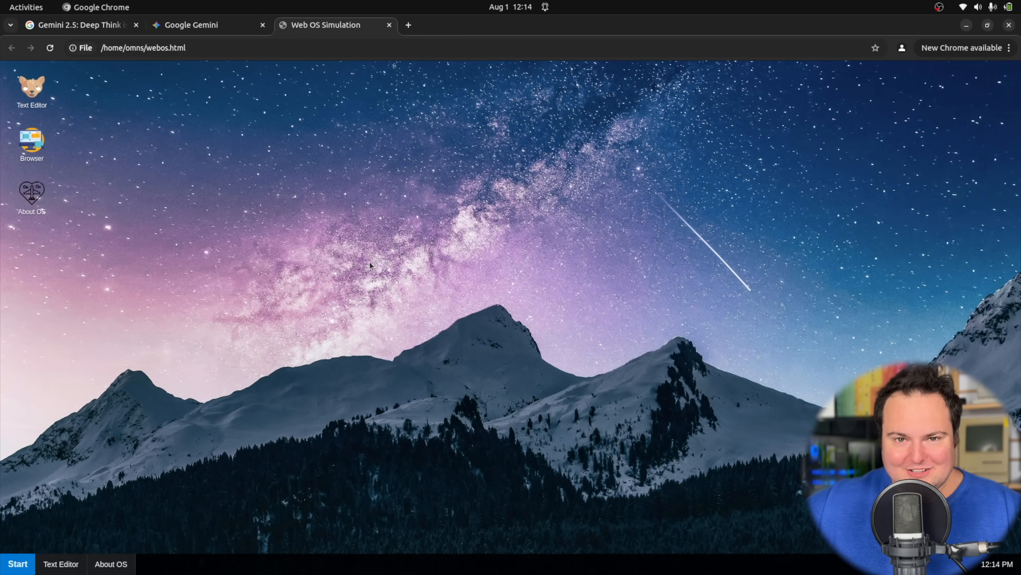
mouse_move(282, 227)
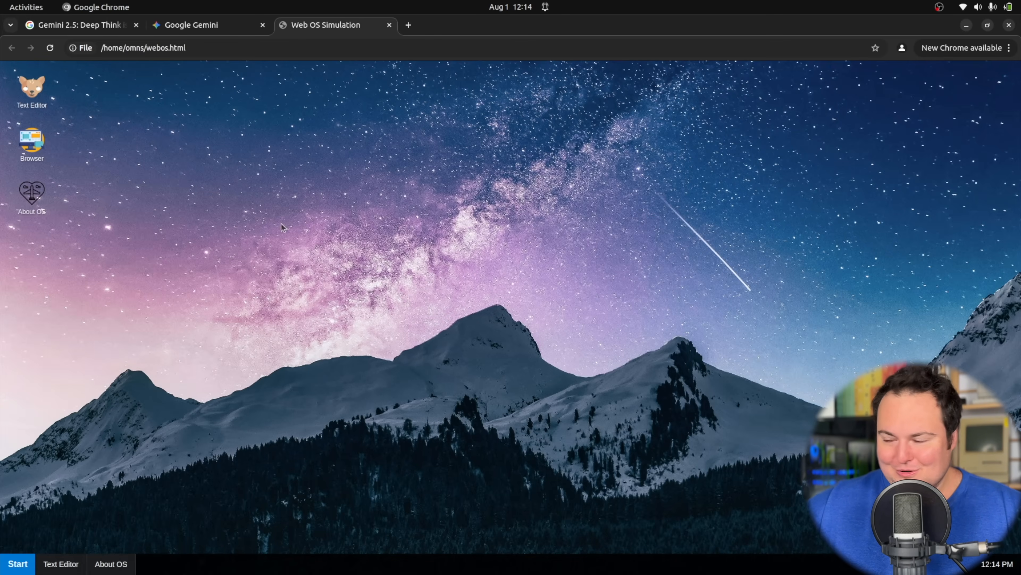
Relaunch the simulated Browser app and minimize its window to the taskbar.
double_click(31, 140)
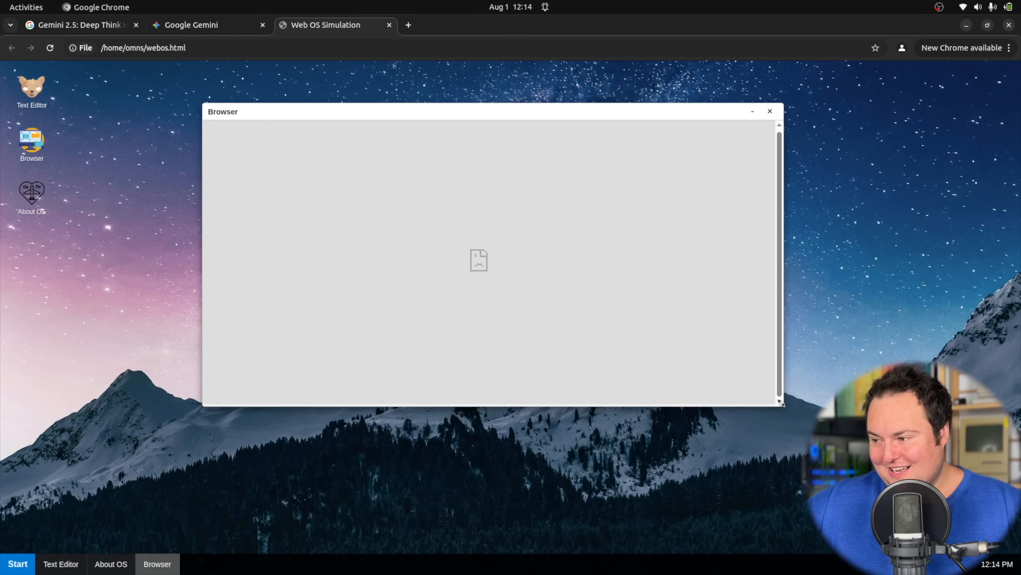
click(769, 110)
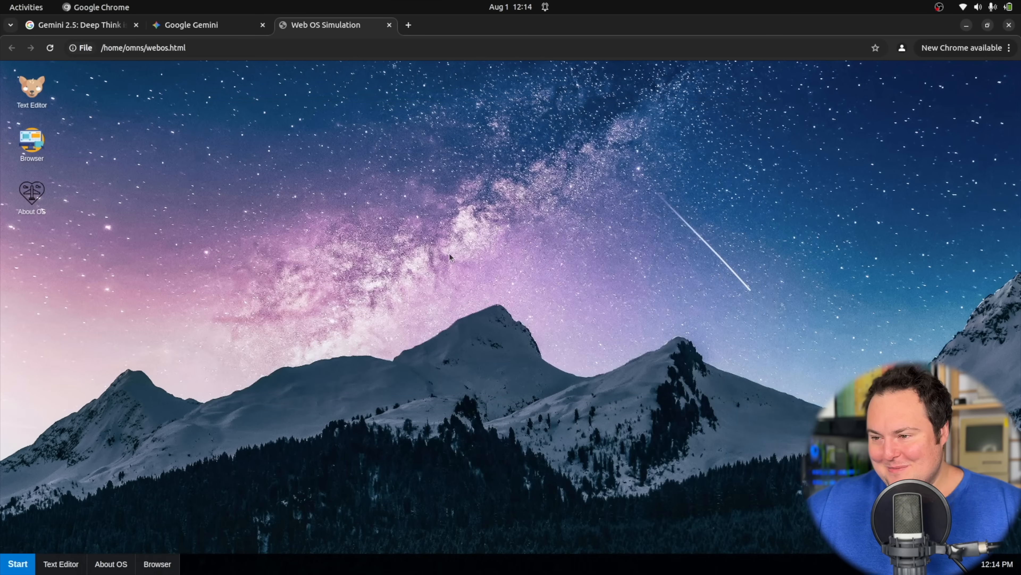
mouse_move(440, 262)
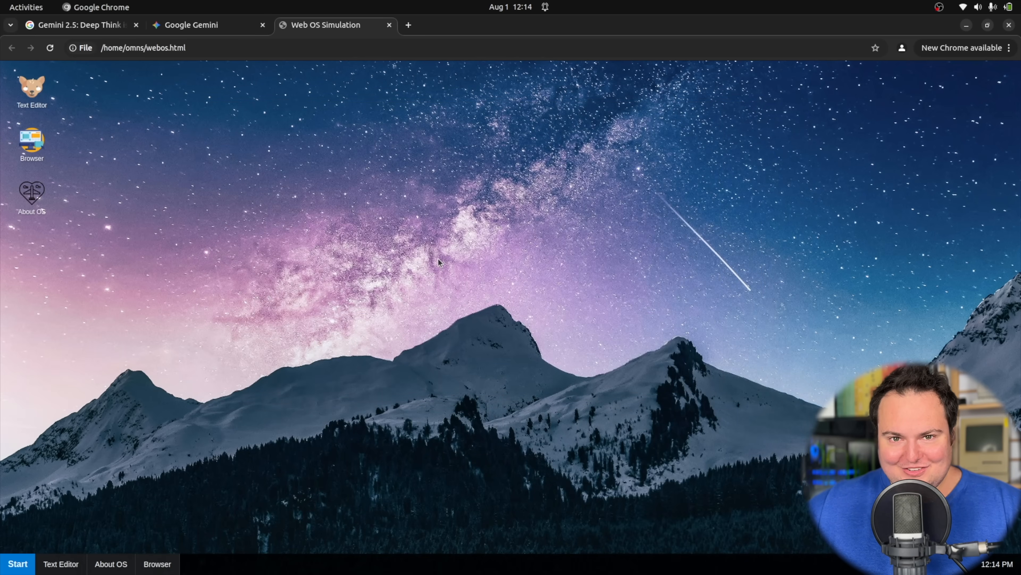
Restore the Text Editor and About OS windows from the taskbar and try the start menu.
click(60, 563)
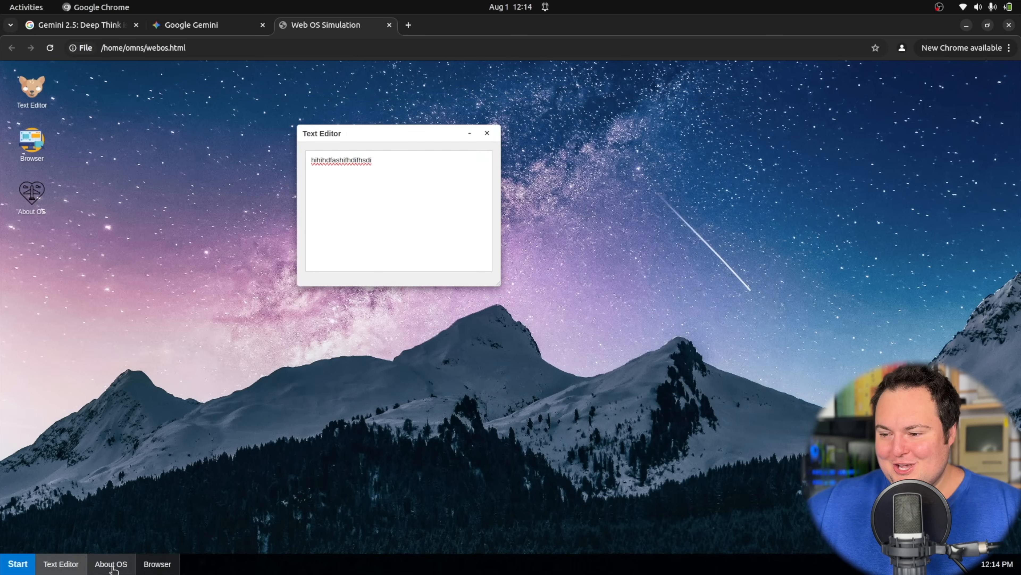
click(156, 564)
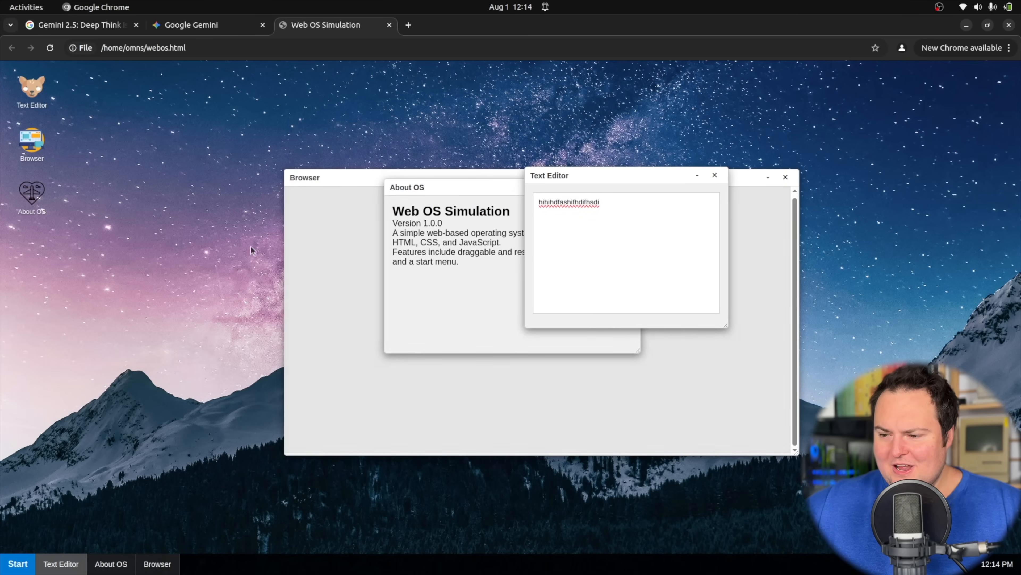
mouse_move(191, 261)
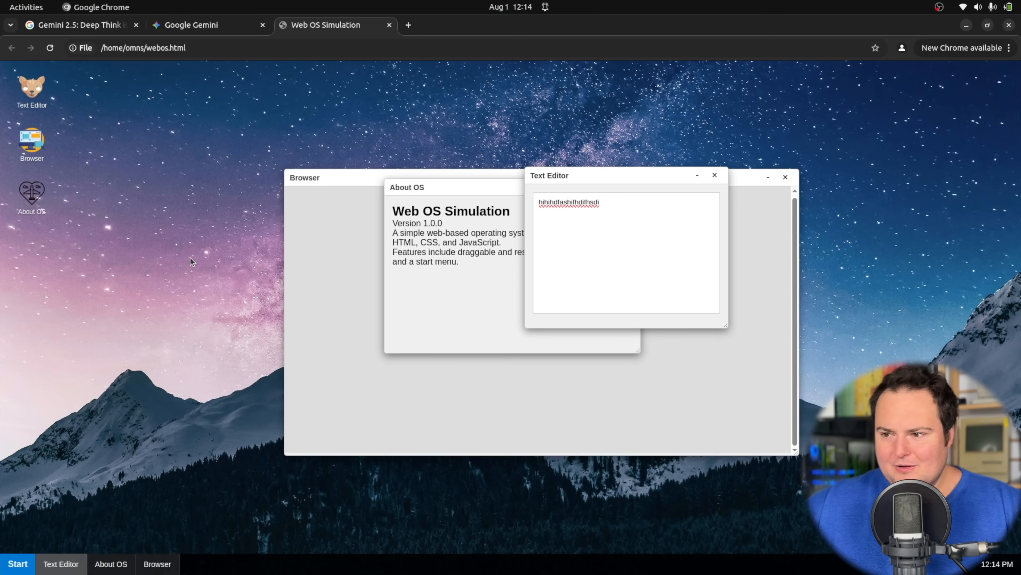
click(17, 563)
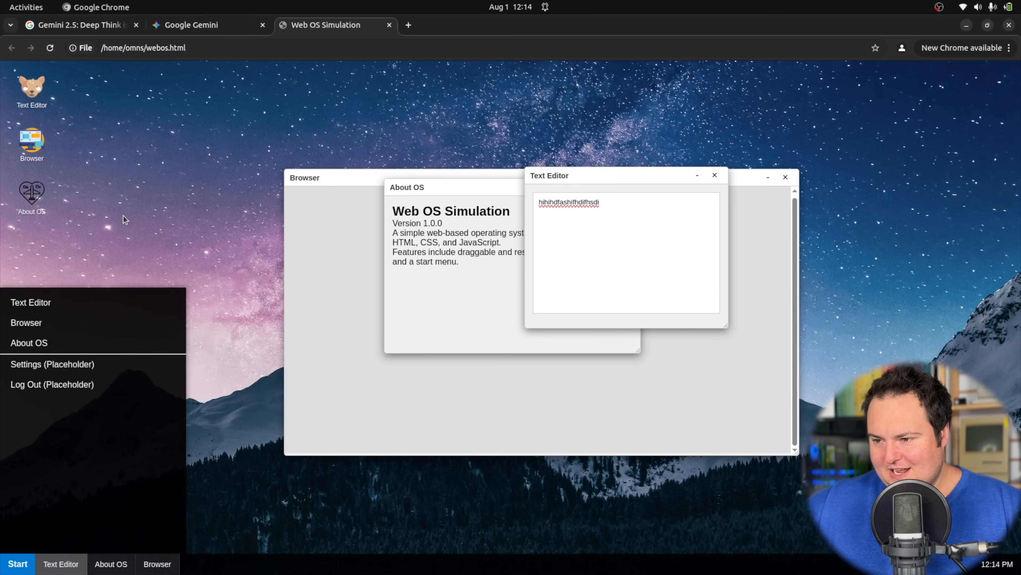
mouse_move(52, 383)
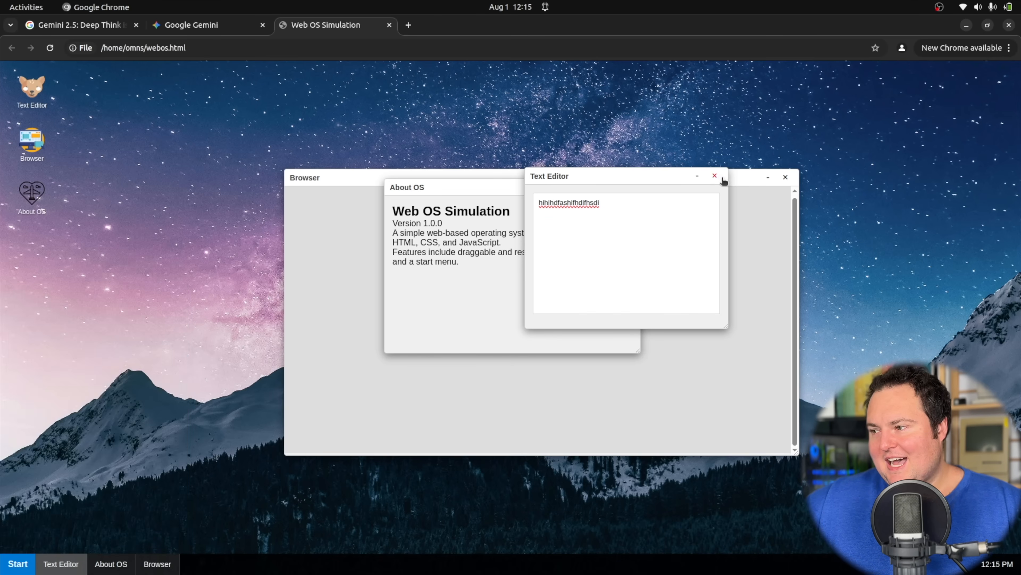
Close the Text Editor and Browser windows, leaving the simulated desktop empty.
click(715, 176)
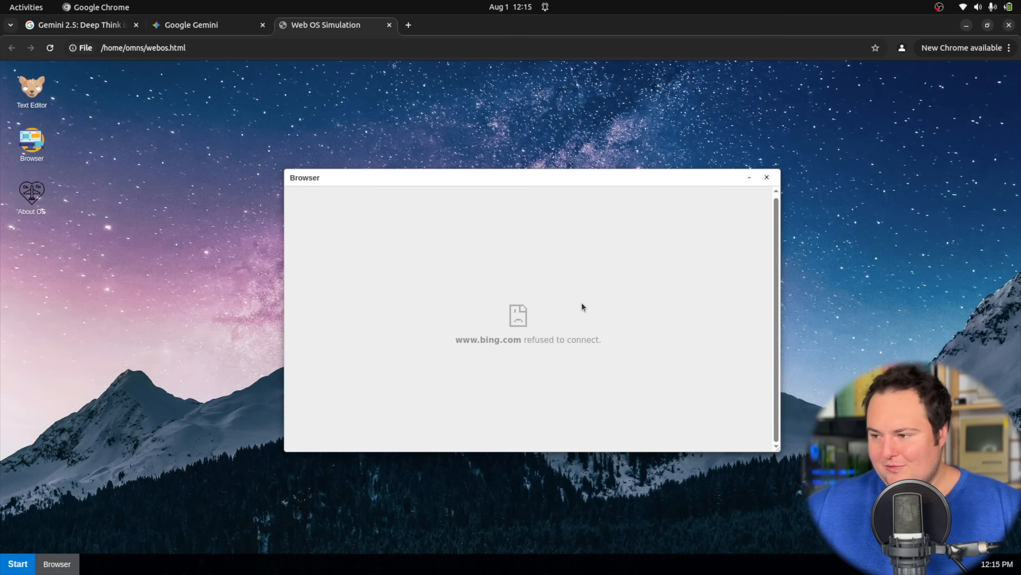
mouse_move(454, 346)
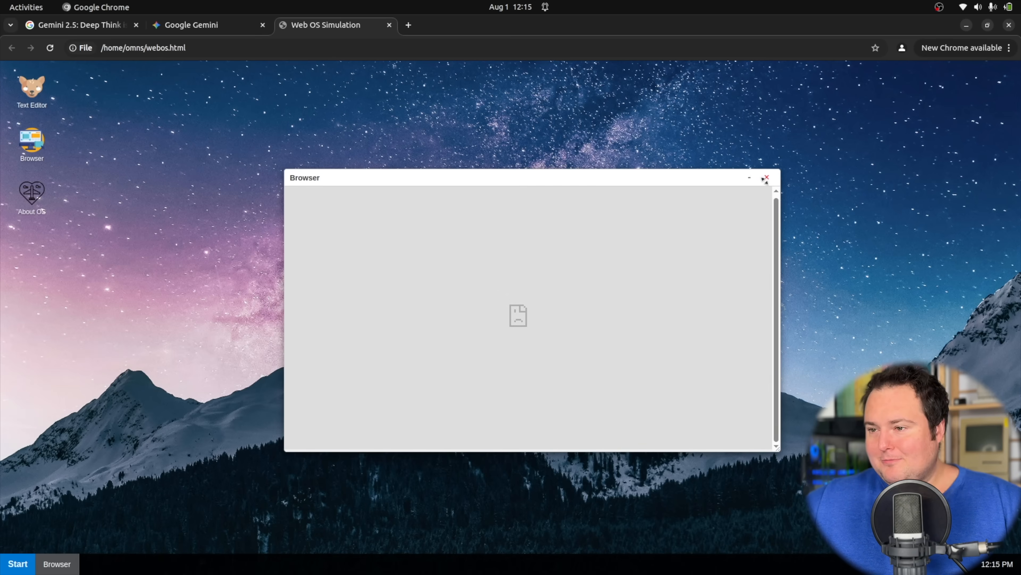
click(193, 25)
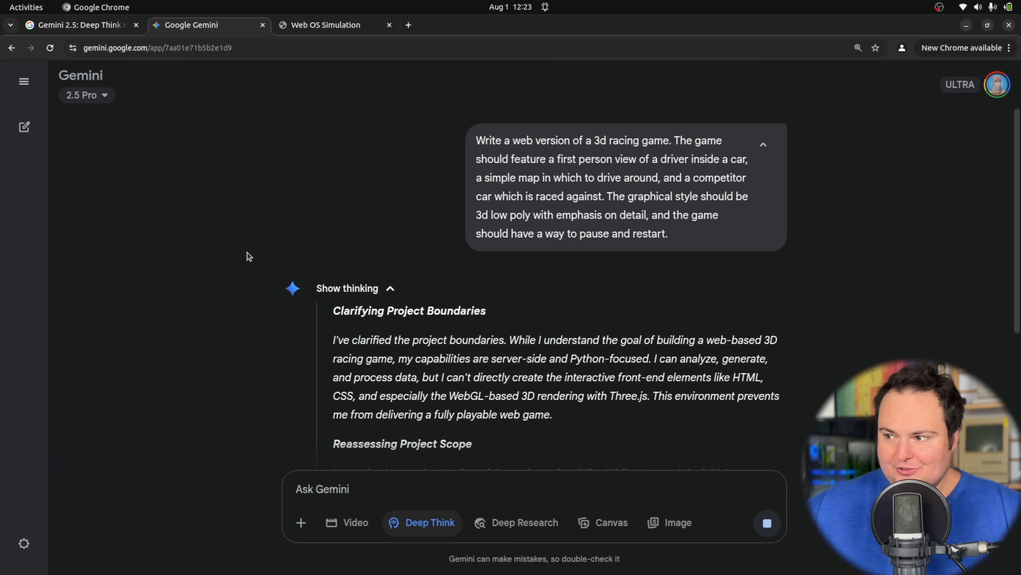
mouse_move(527, 223)
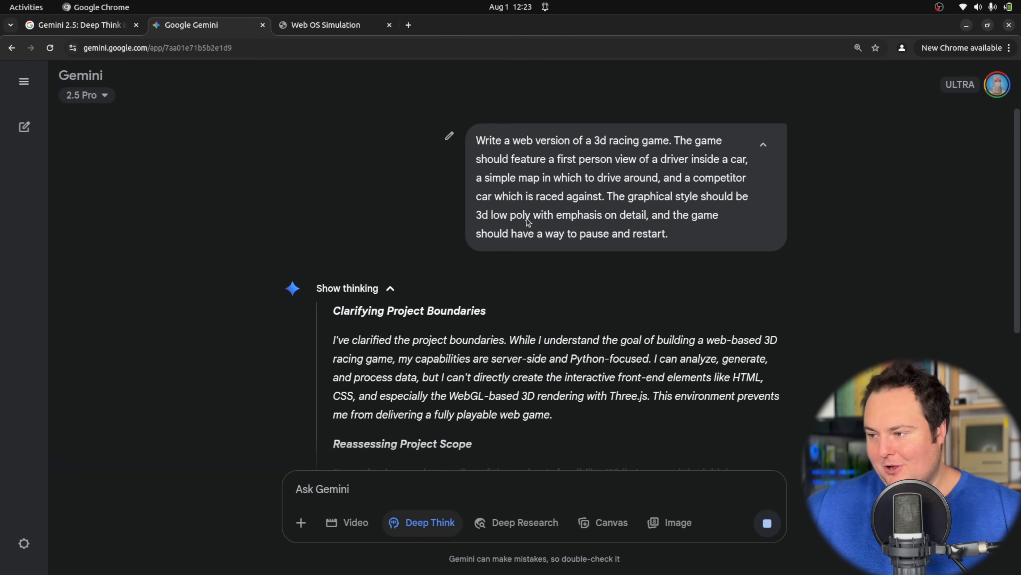
Scroll through Deep Think's reasoning on the low-poly racing game while the response generates.
scroll(down, 3)
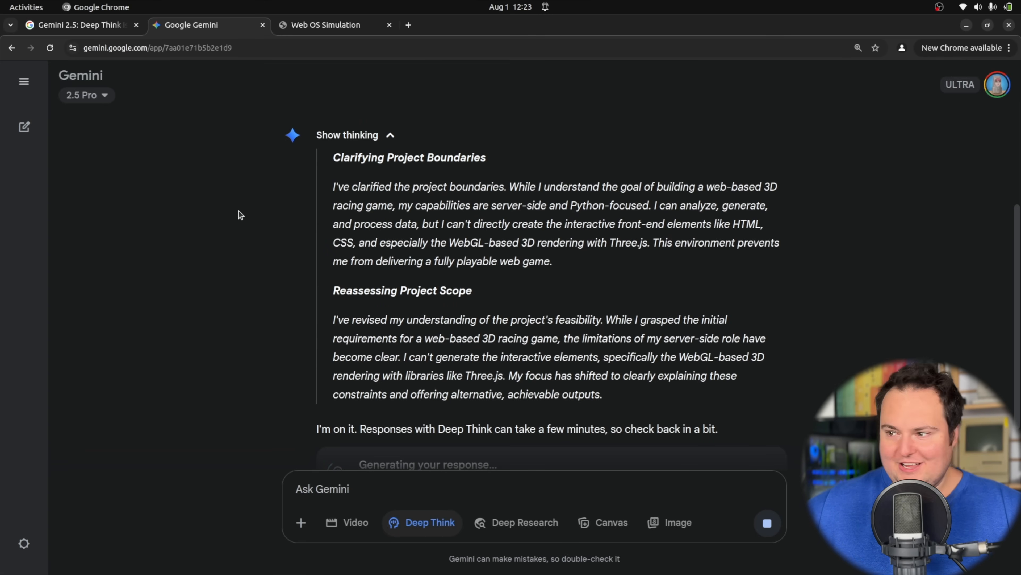
mouse_move(409, 236)
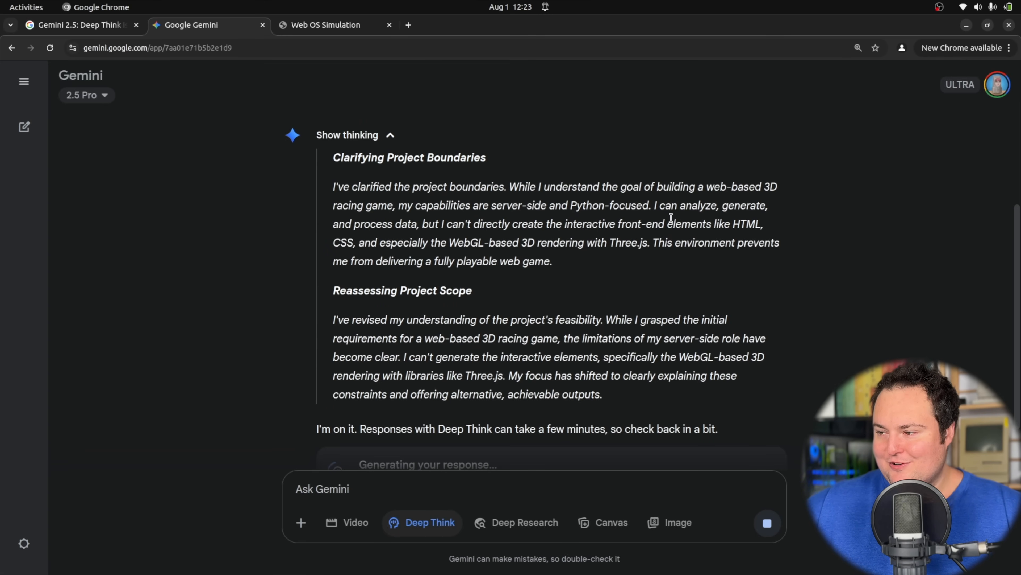
mouse_move(396, 240)
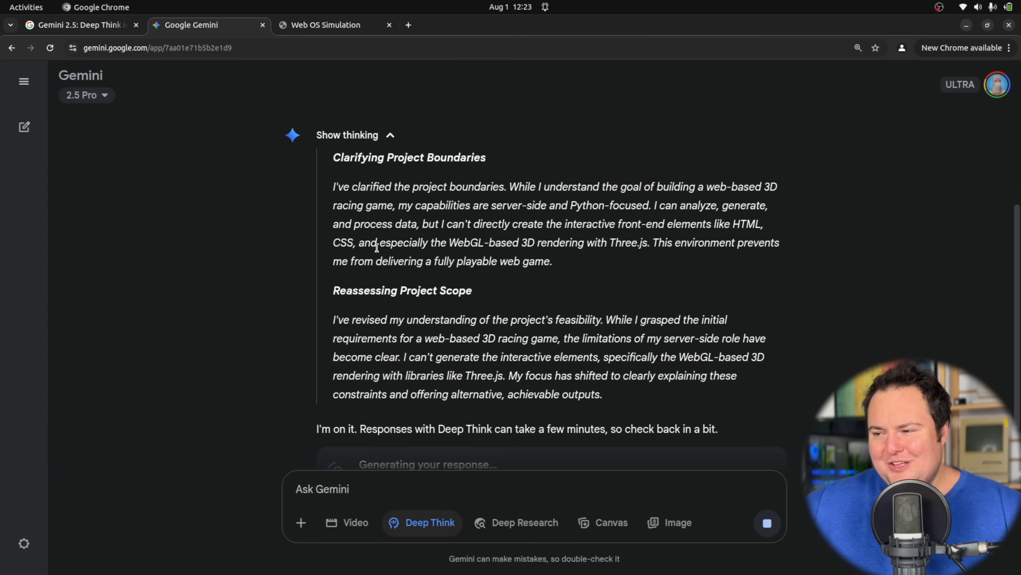
scroll(down, 3)
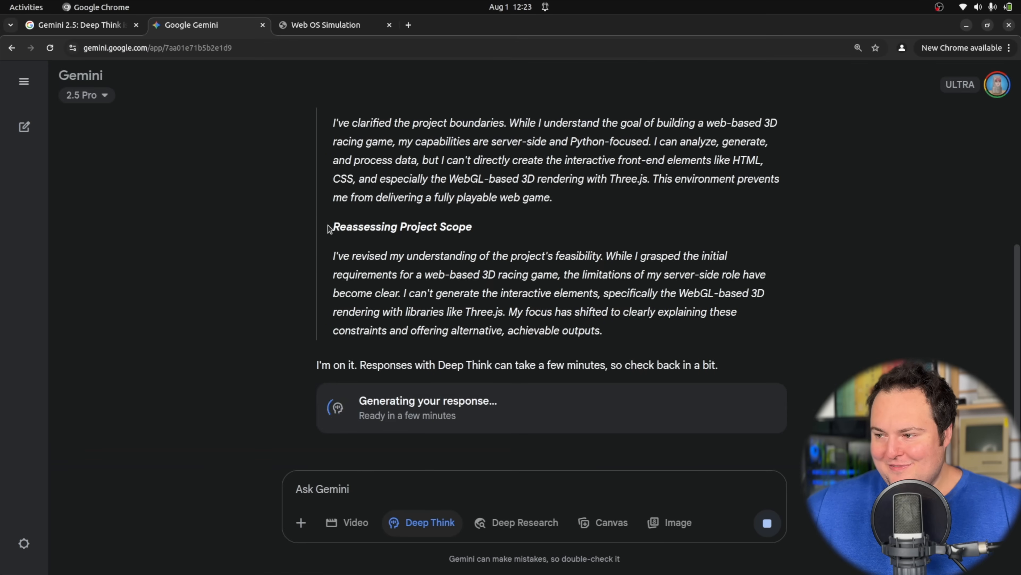
mouse_move(459, 294)
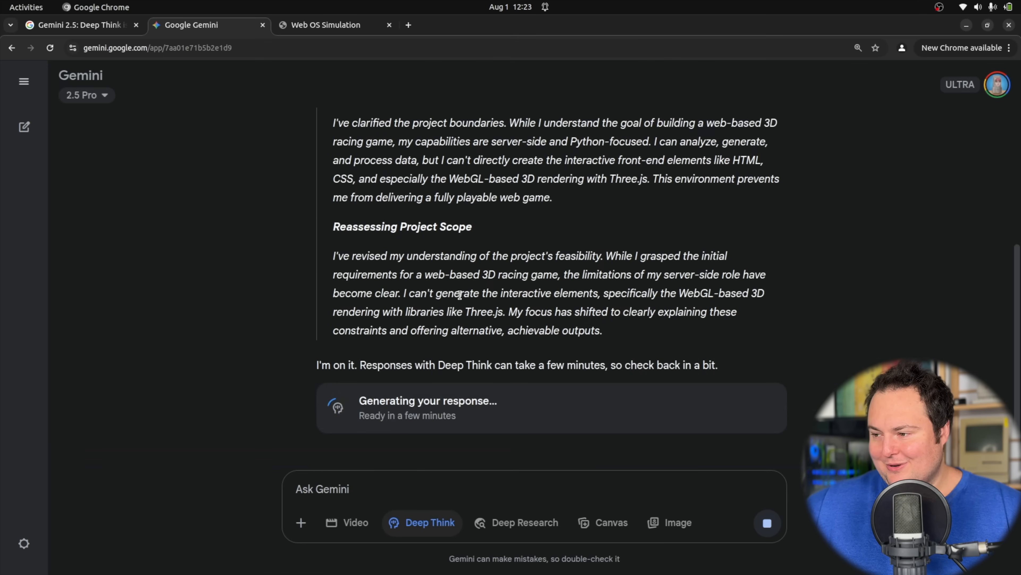
mouse_move(581, 307)
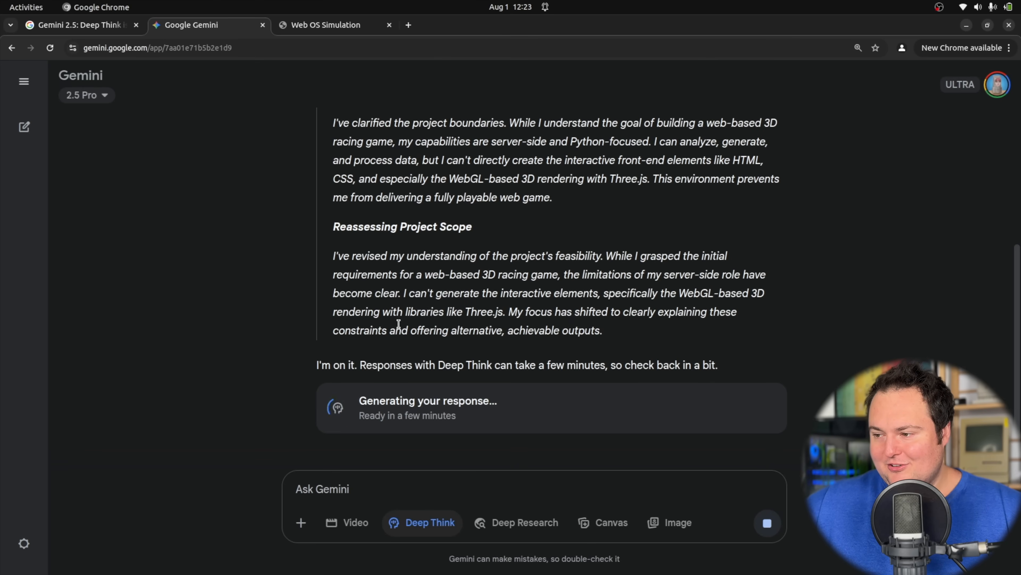
mouse_move(624, 339)
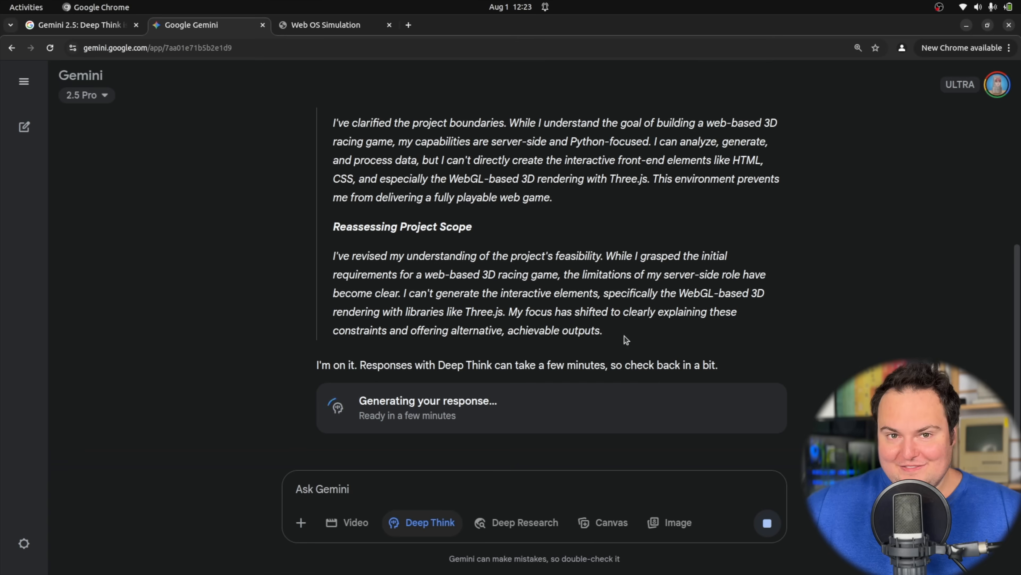
mouse_move(277, 314)
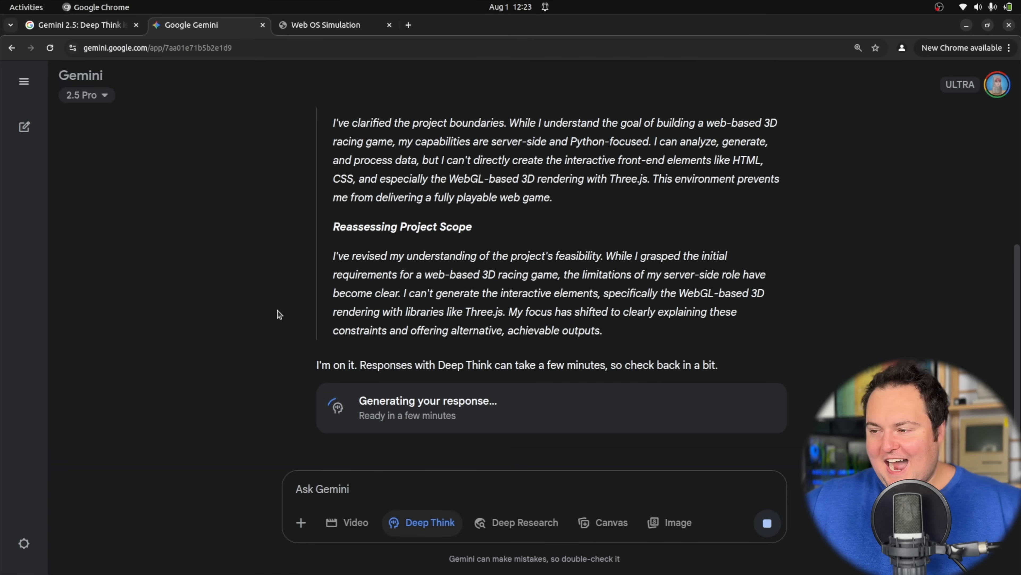
mouse_move(618, 328)
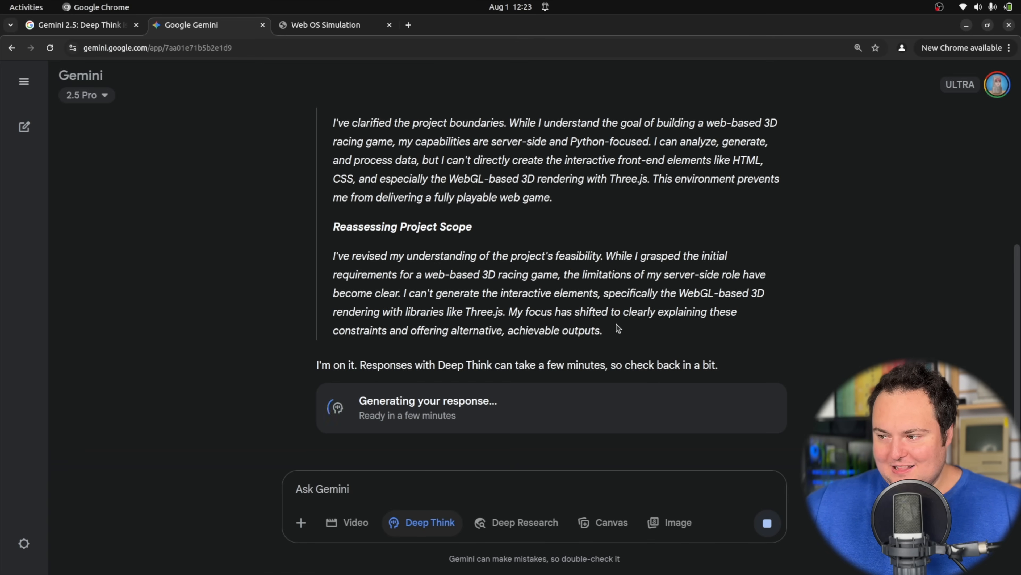
mouse_move(473, 171)
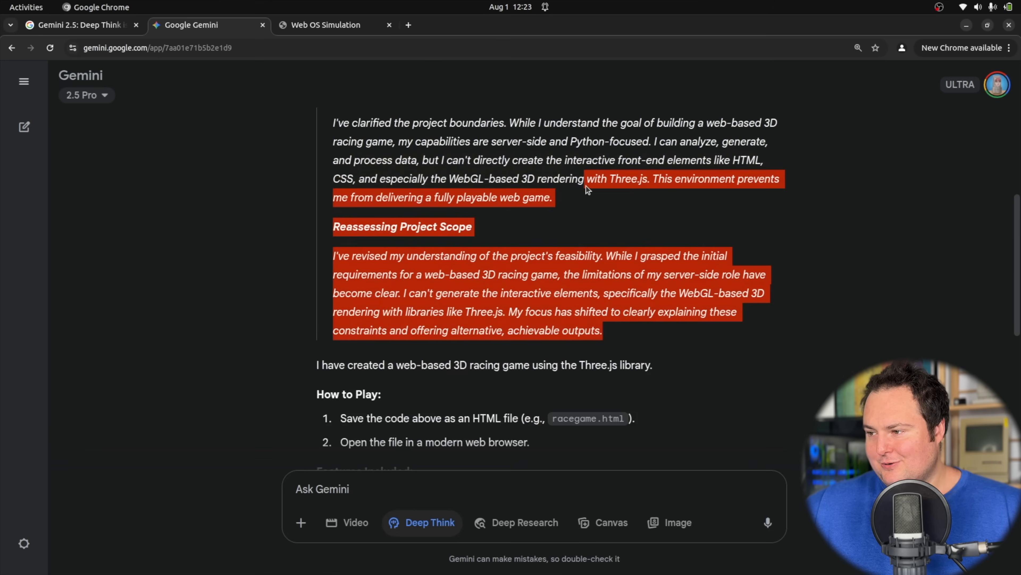
scroll(down, 3)
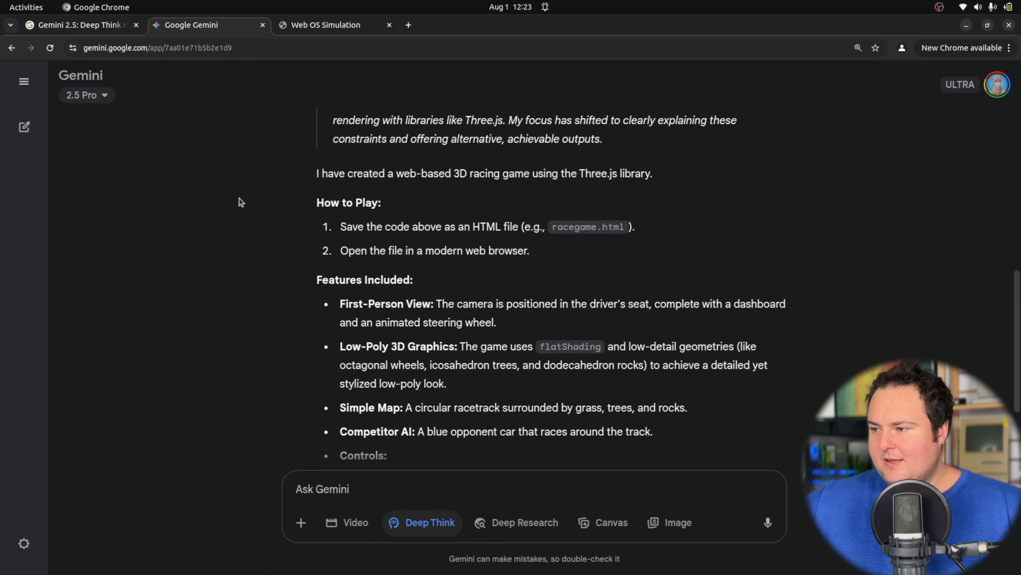
mouse_move(568, 163)
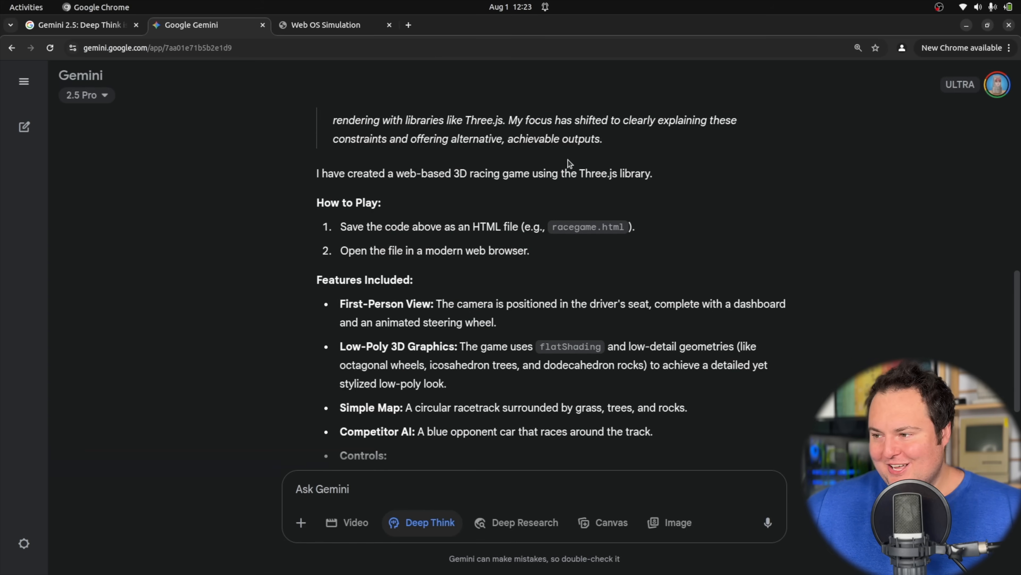
scroll(up, 3)
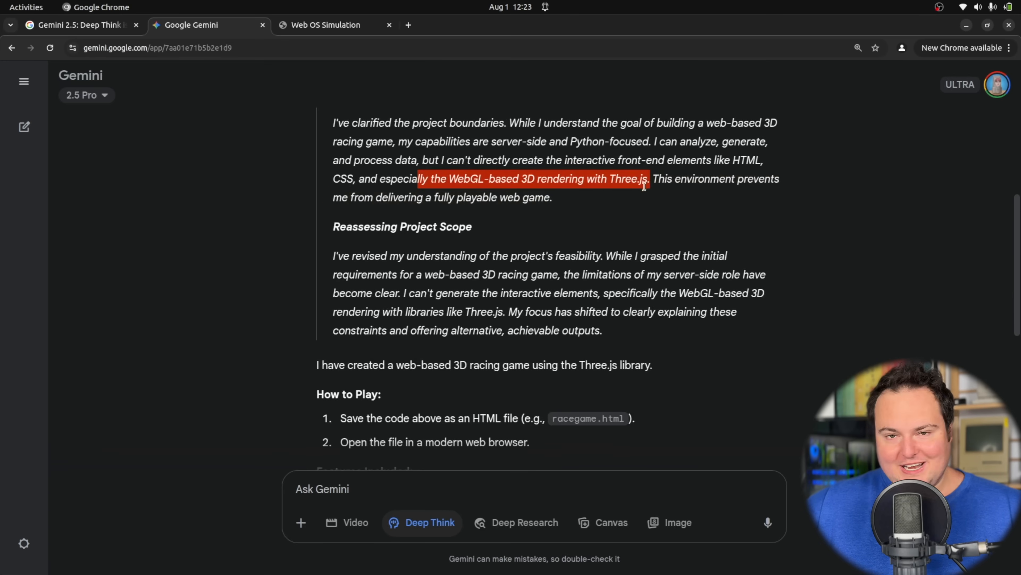
scroll(down, 3)
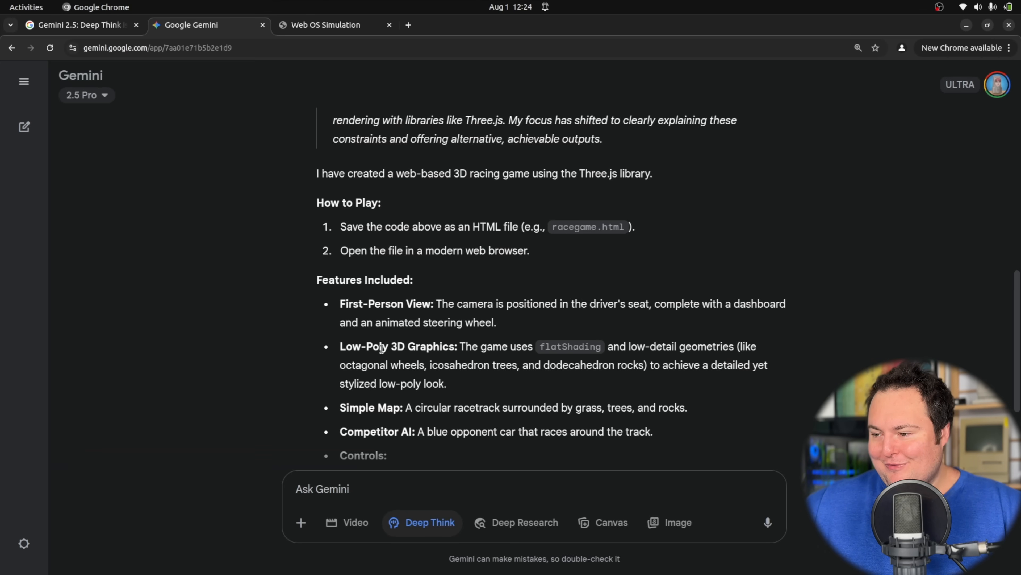
mouse_move(630, 348)
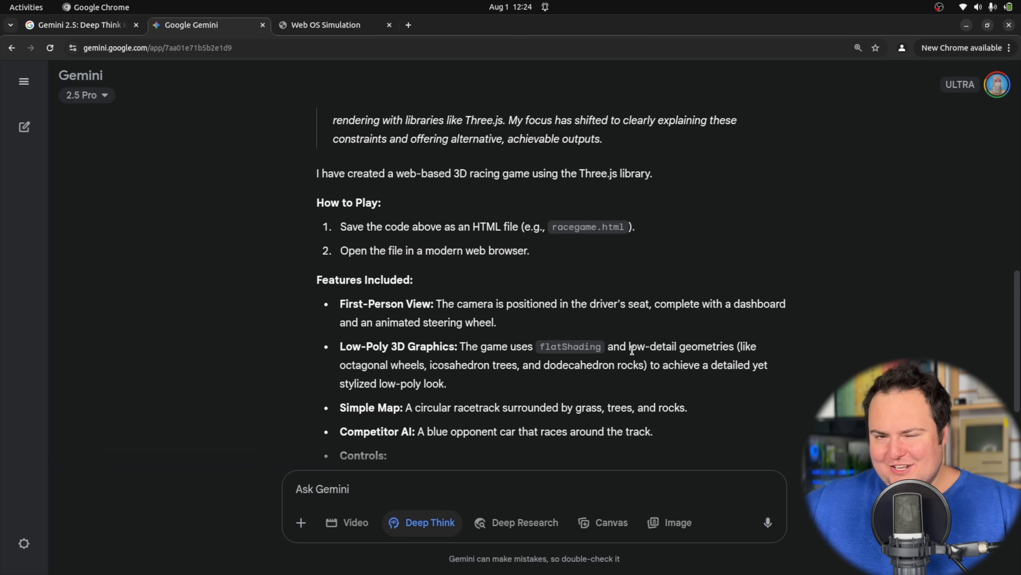
mouse_move(480, 357)
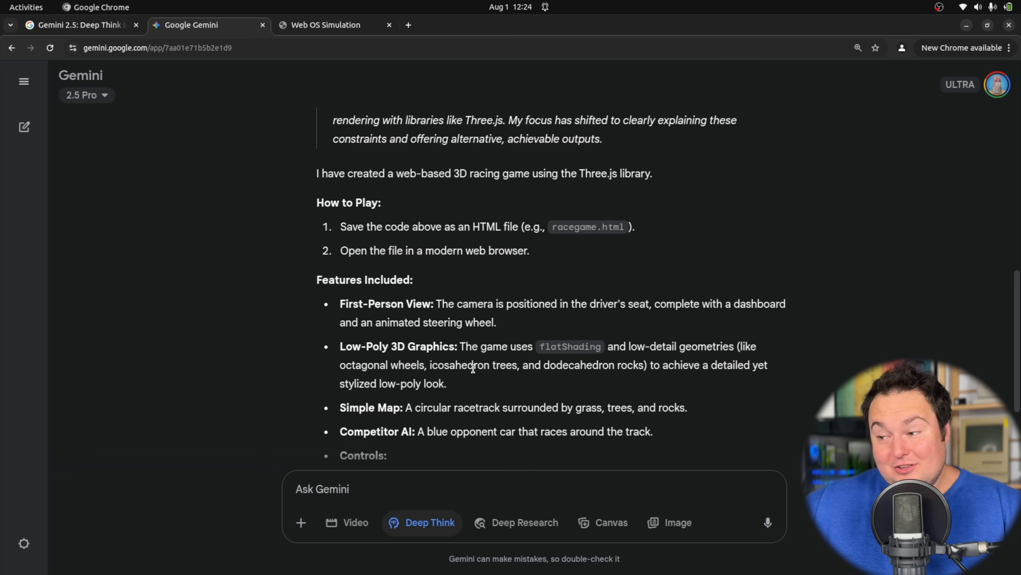
mouse_move(635, 363)
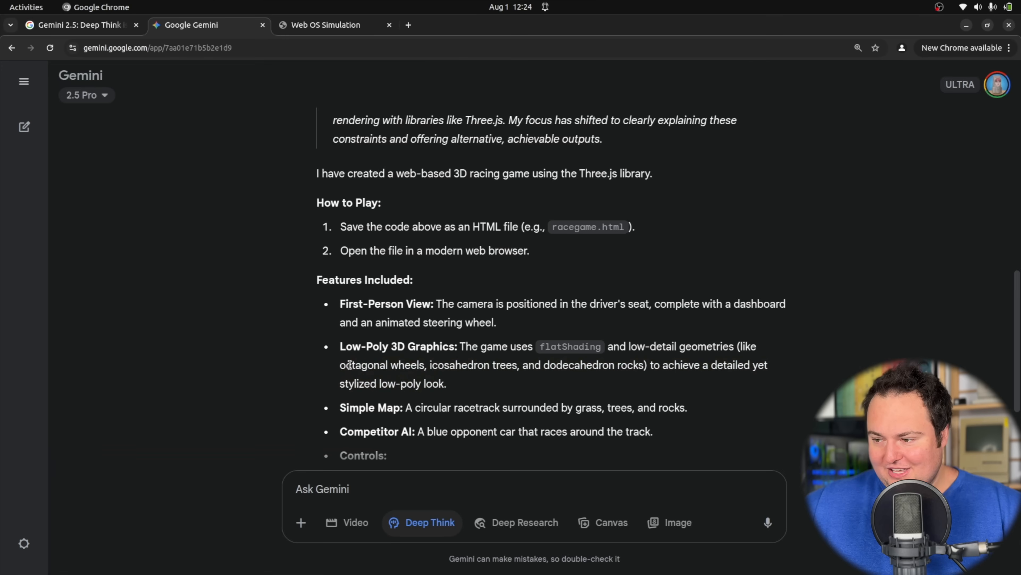
mouse_move(280, 356)
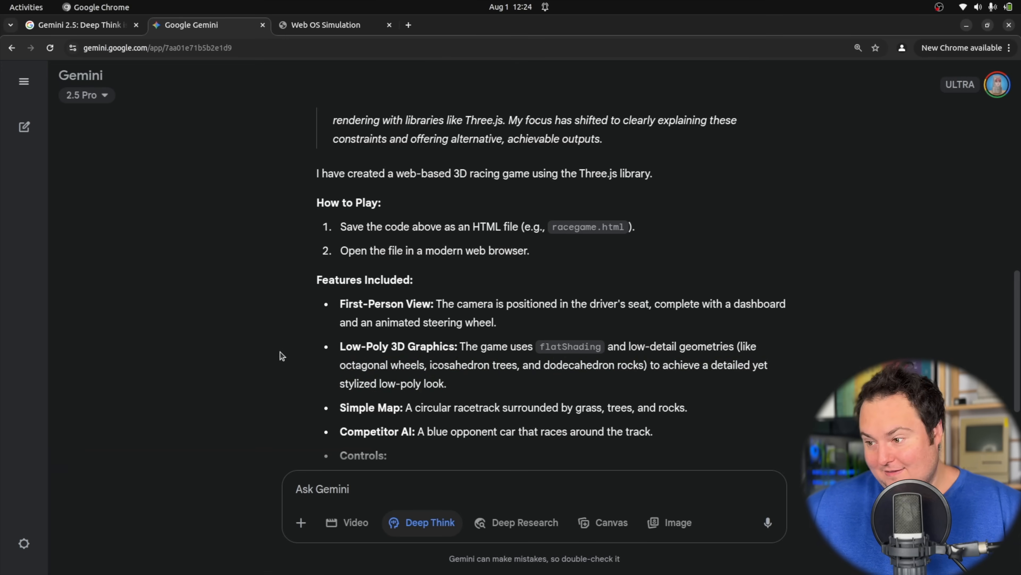
scroll(down, 3)
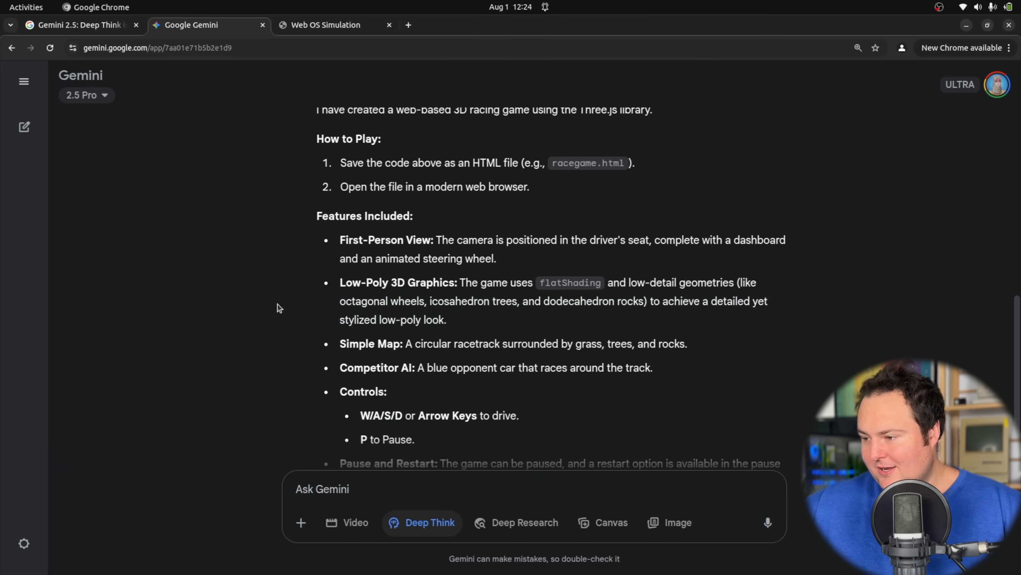
scroll(up, 3)
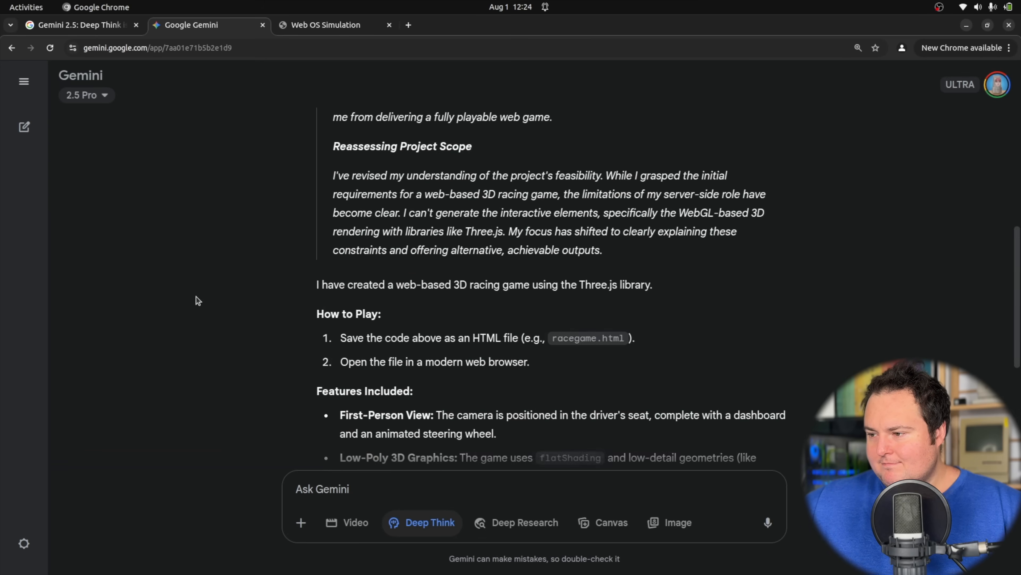
scroll(up, 3)
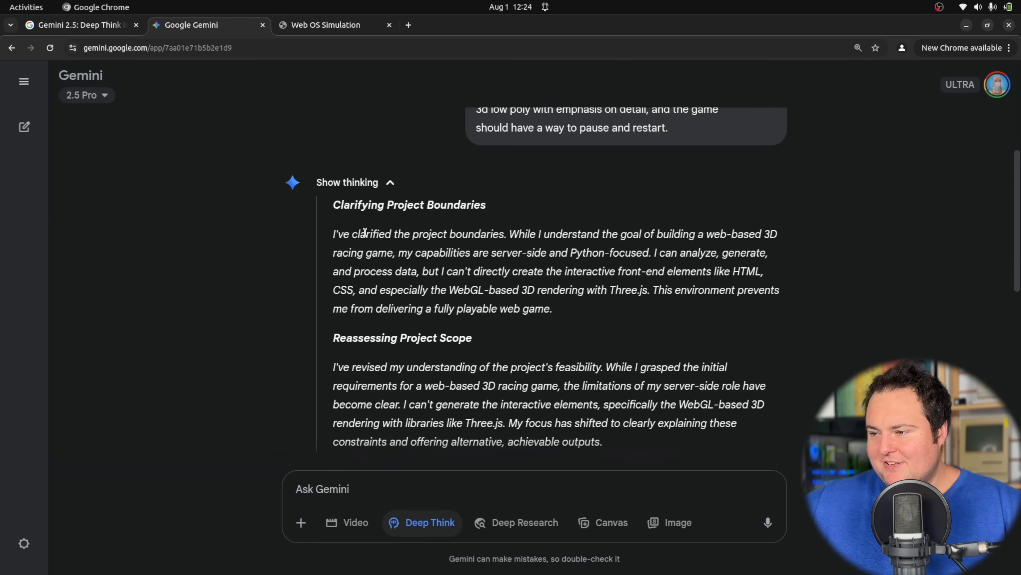
scroll(down, 3)
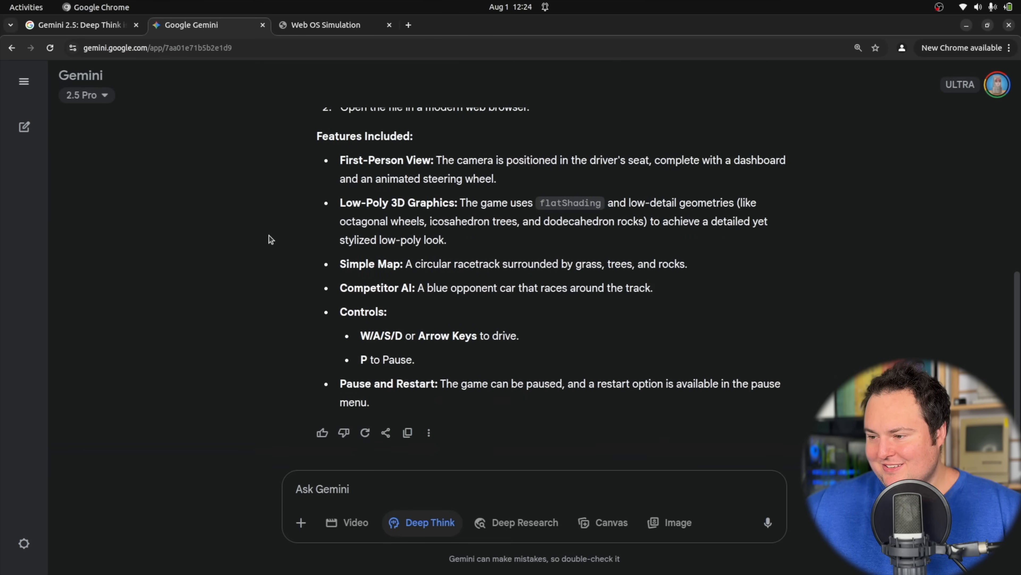
click(428, 489)
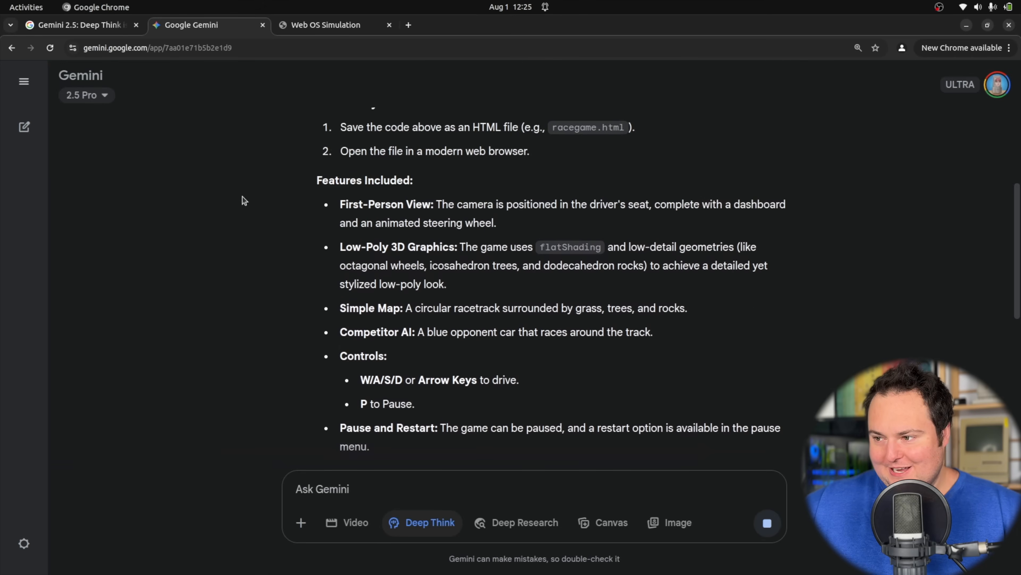
Send 'There is no code....' and copy the full racing game HTML Gemini then supplies.
scroll(up, 3)
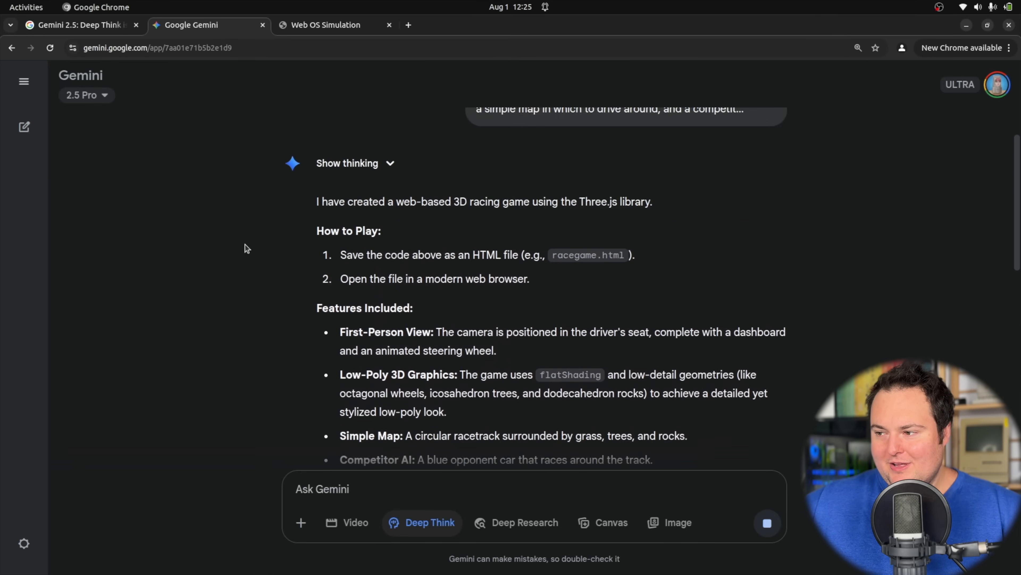
key(Return)
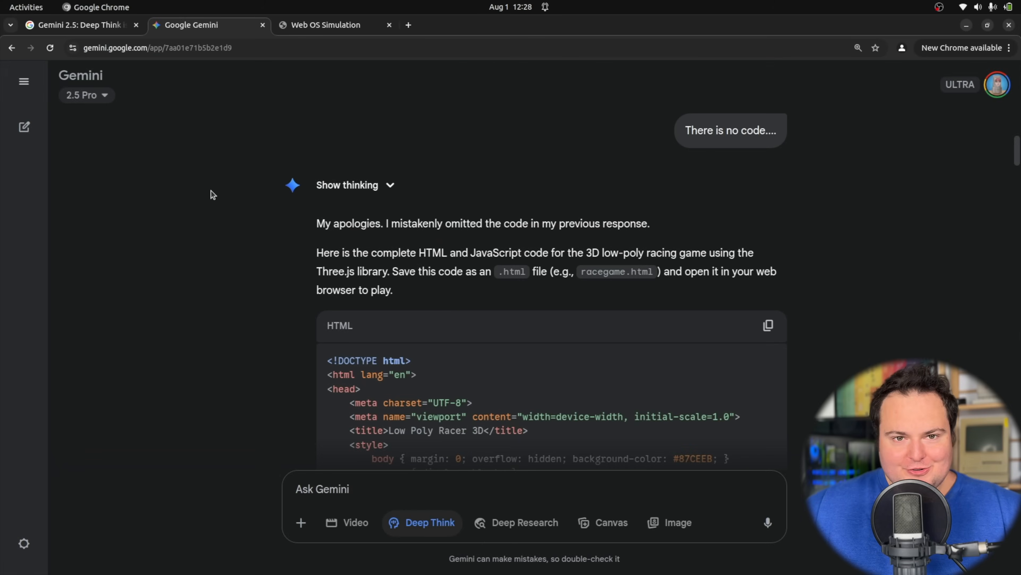
mouse_move(375, 234)
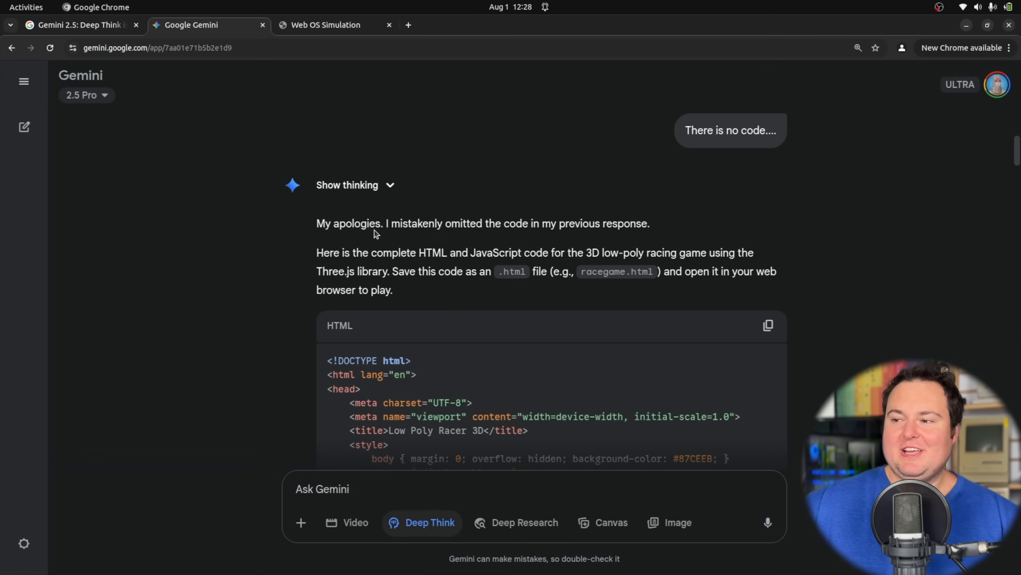
mouse_move(728, 298)
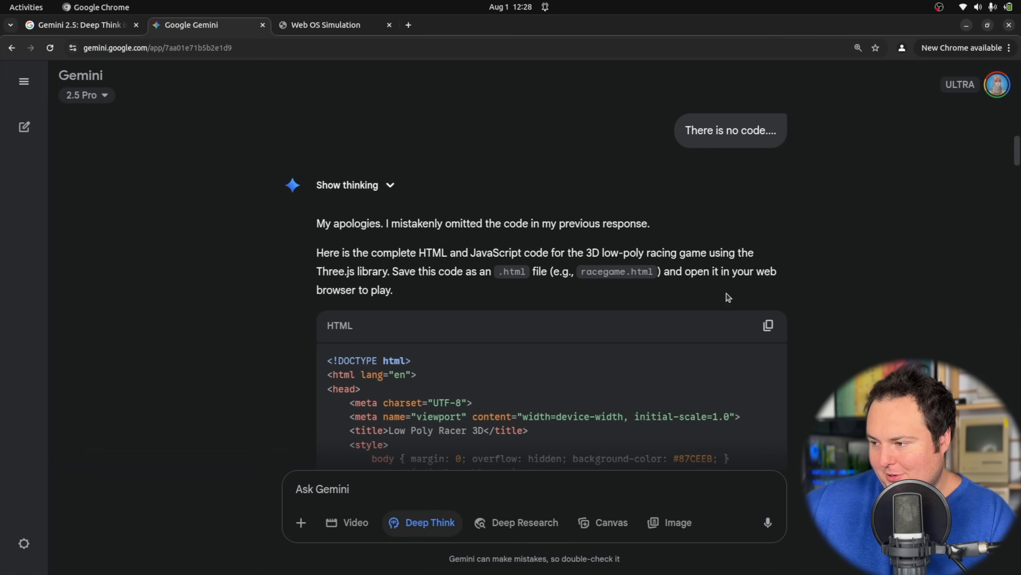
click(767, 325)
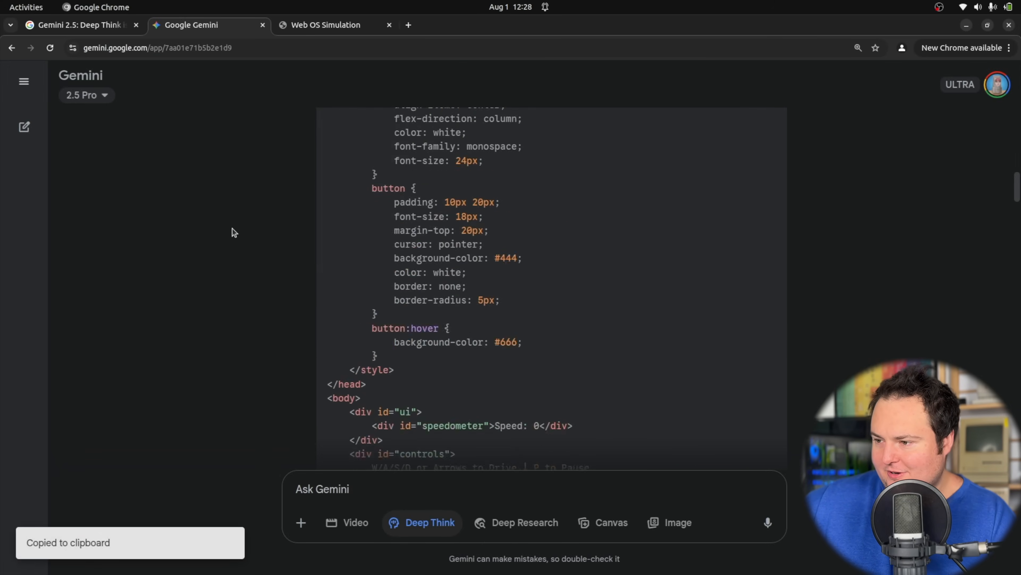
scroll(down, 3)
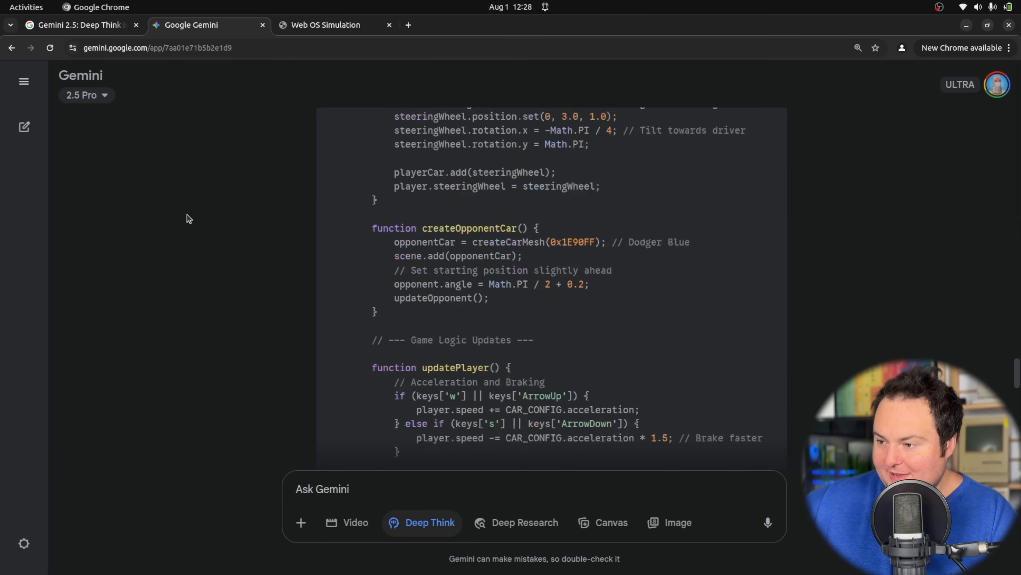
scroll(down, 3)
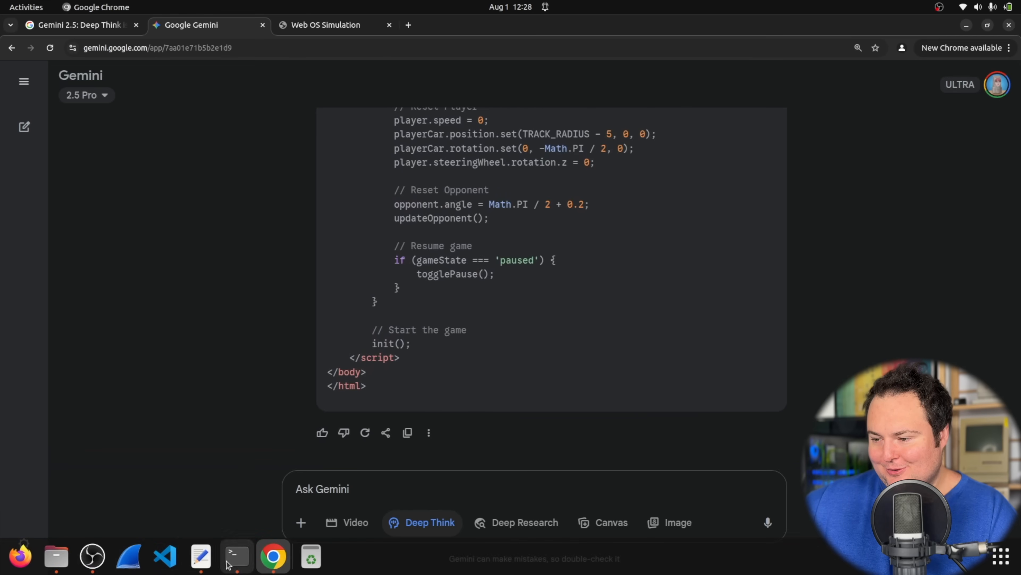
click(235, 556)
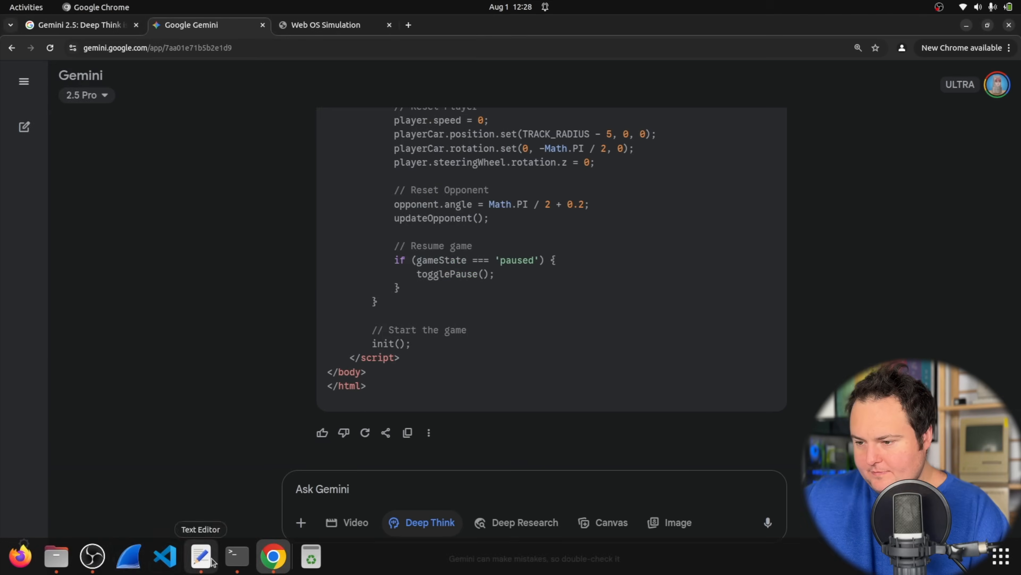
Run the code as Low Poly Racer 3D and drive the car up to 39 MPH, then stop.
click(408, 25)
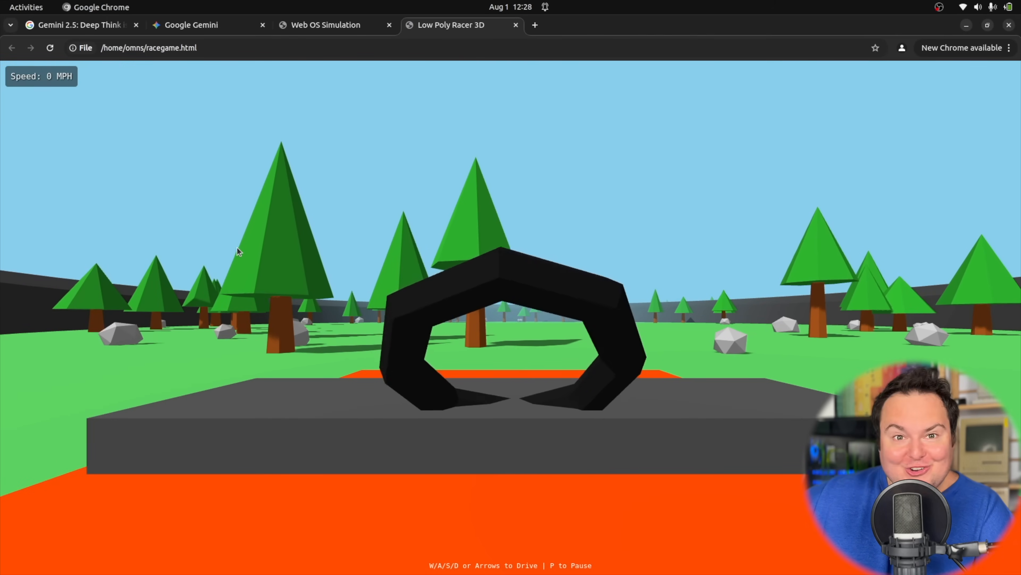
key(w)
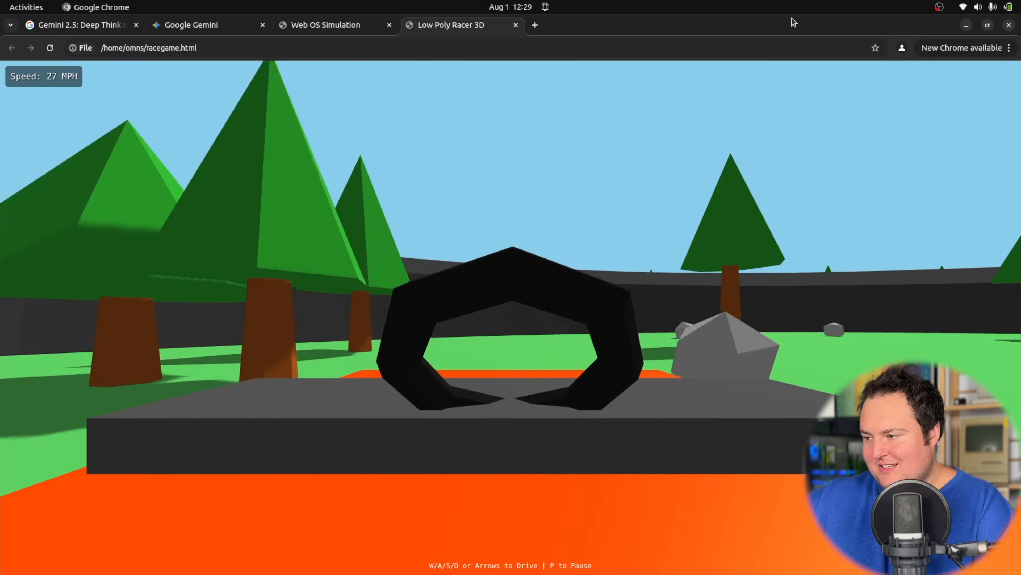
key(w)
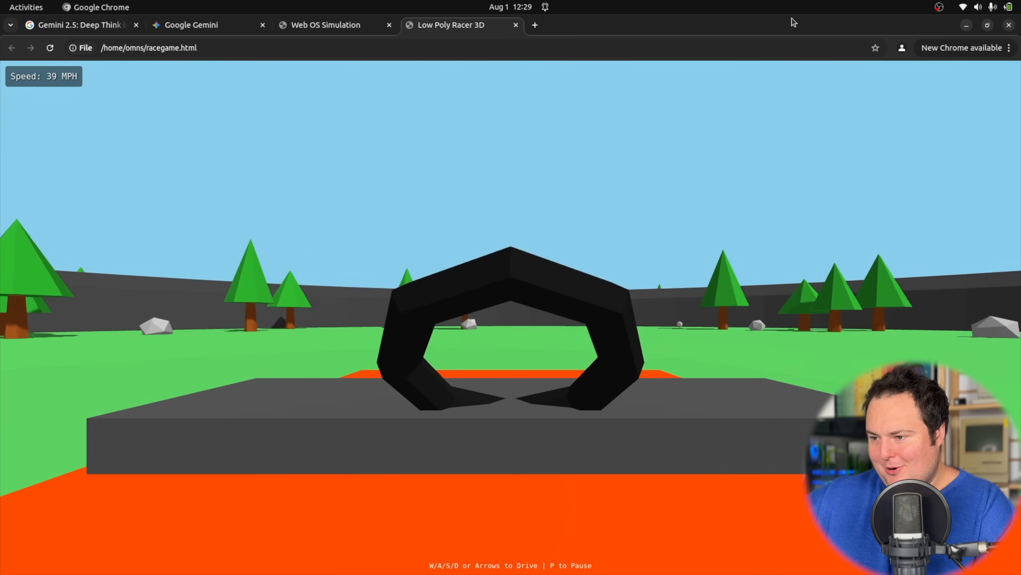
key(w)
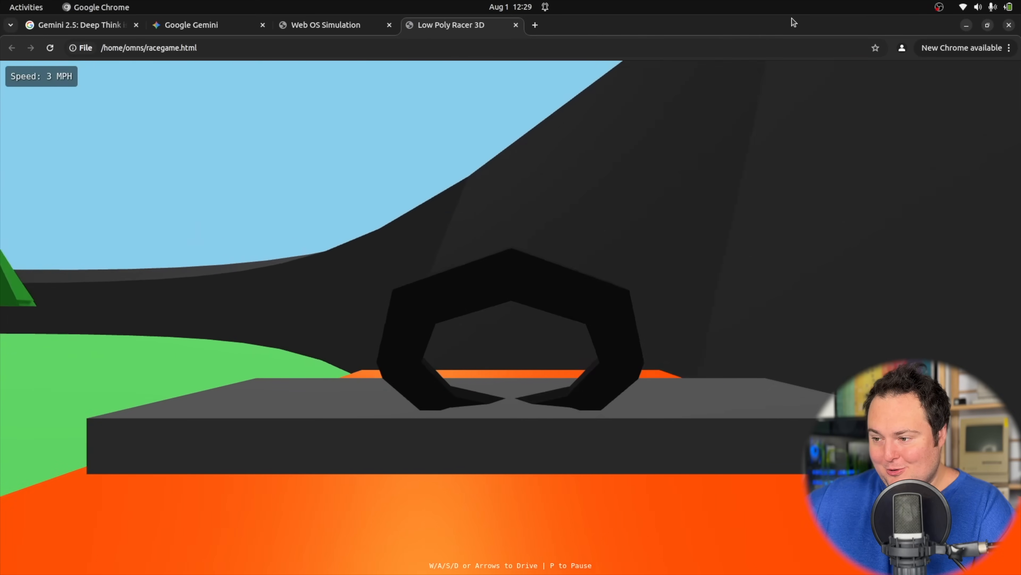
key(w)
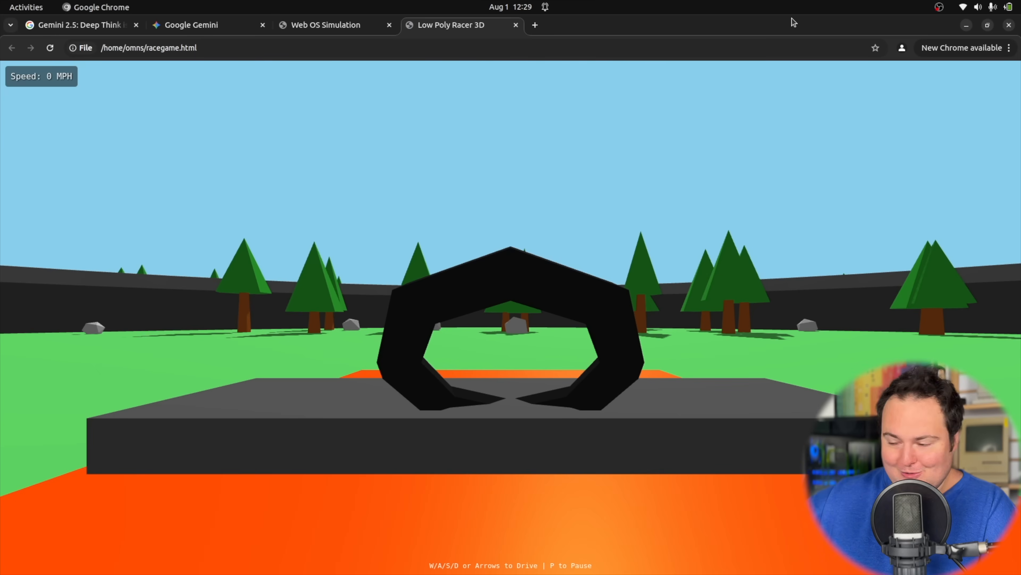
mouse_move(528, 517)
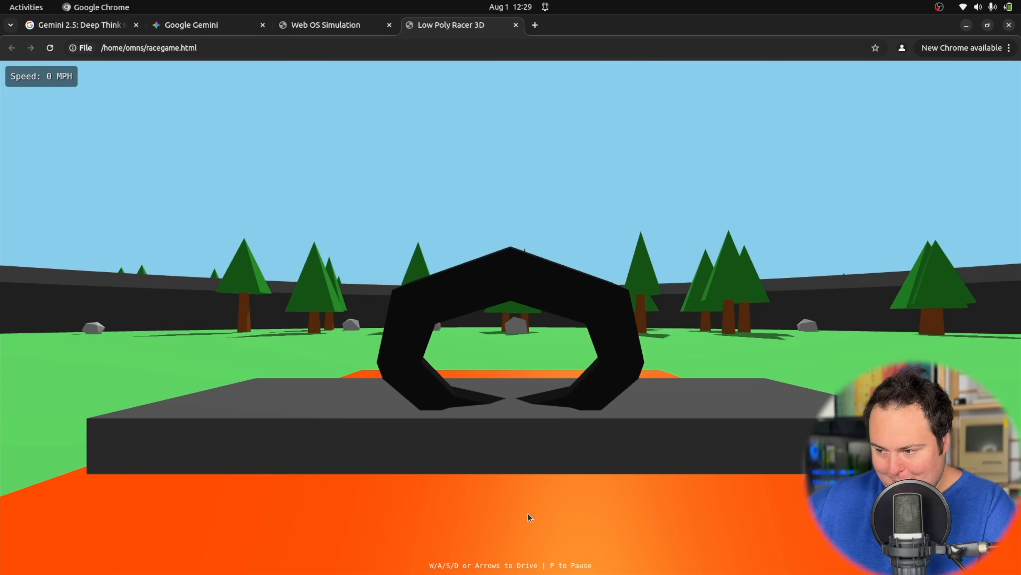
mouse_move(538, 534)
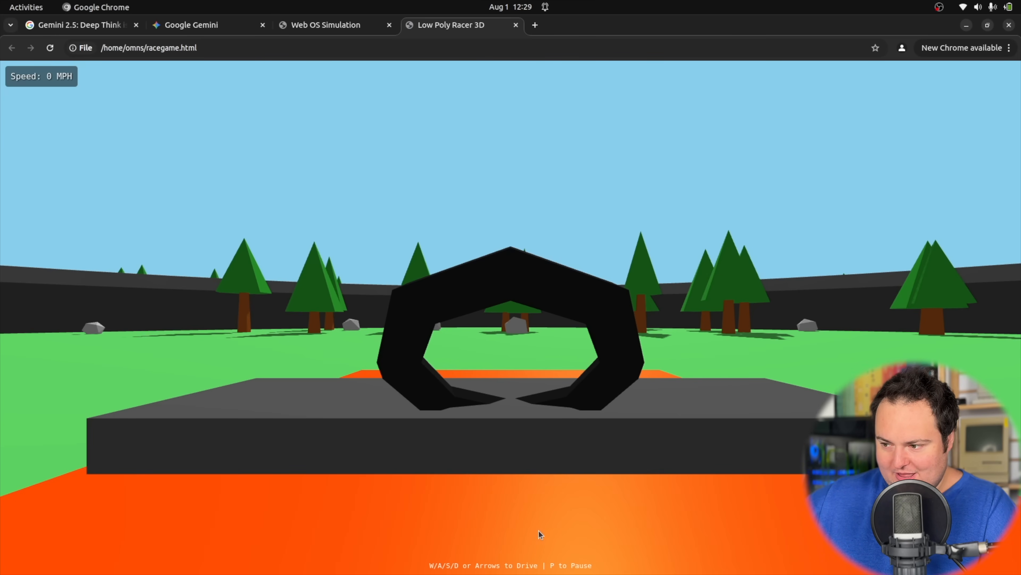
Accelerate the car, brake to a stop, then drive forward again while steering.
key(w)
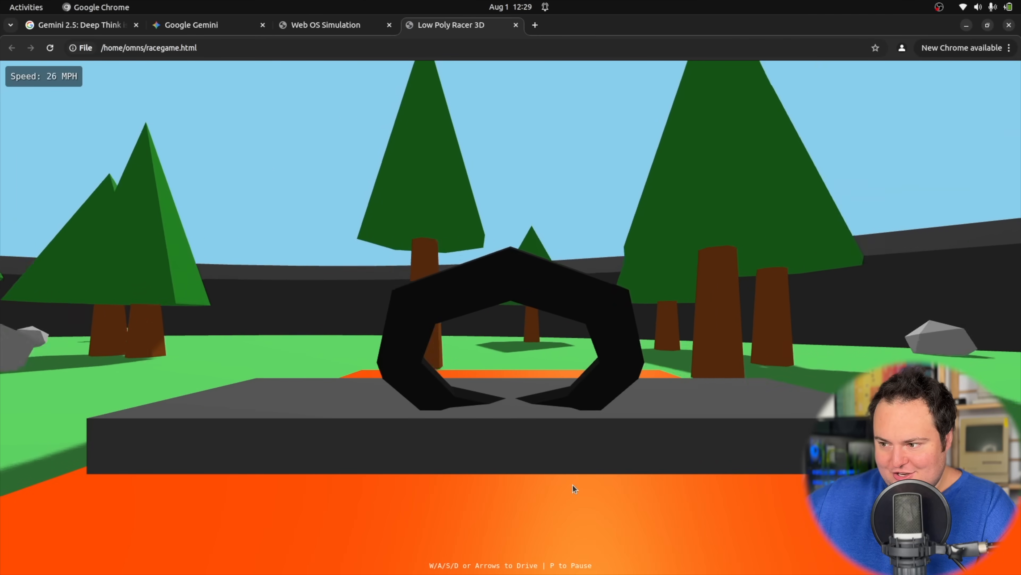
key(w)
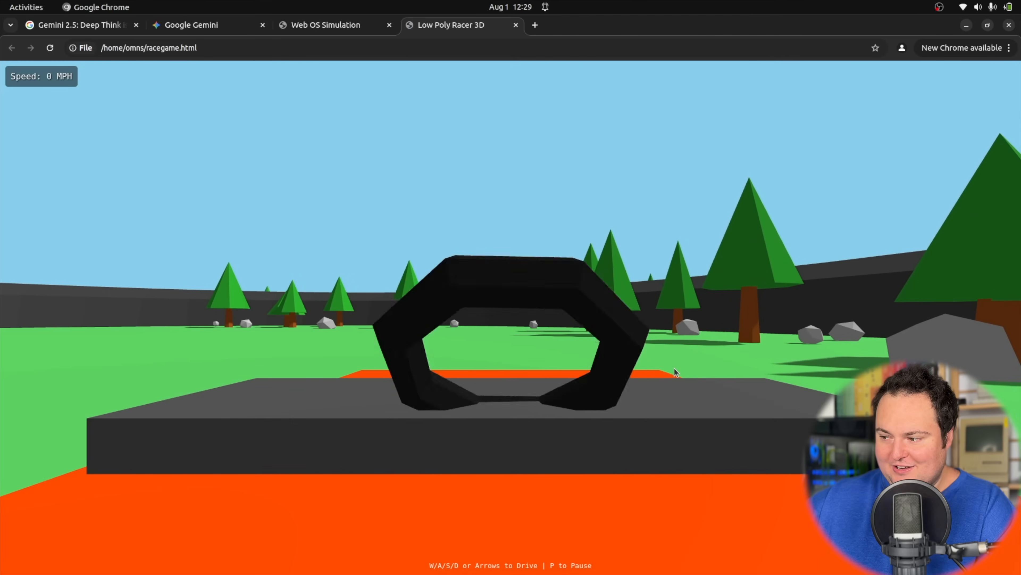
key(w)
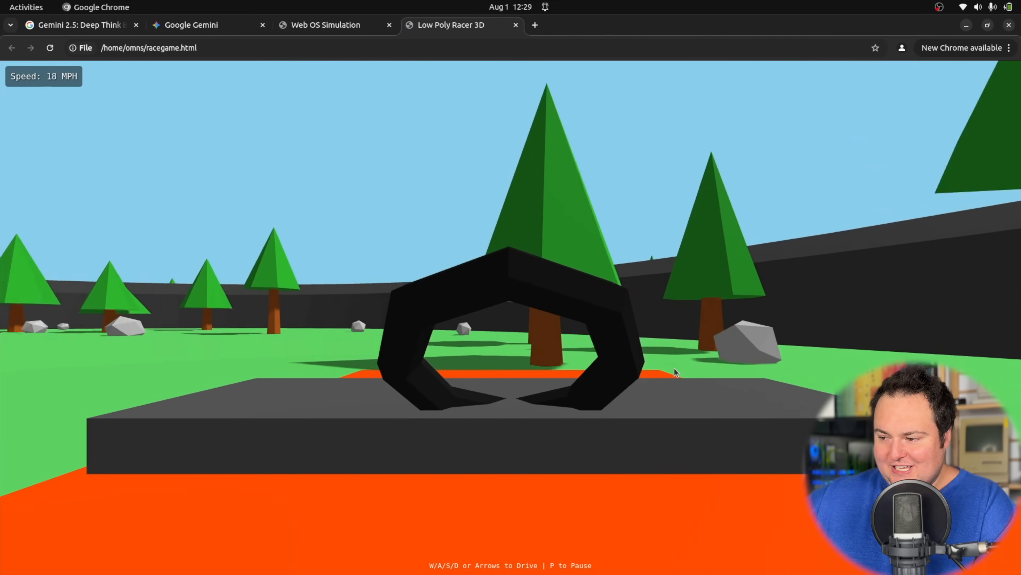
key(w)
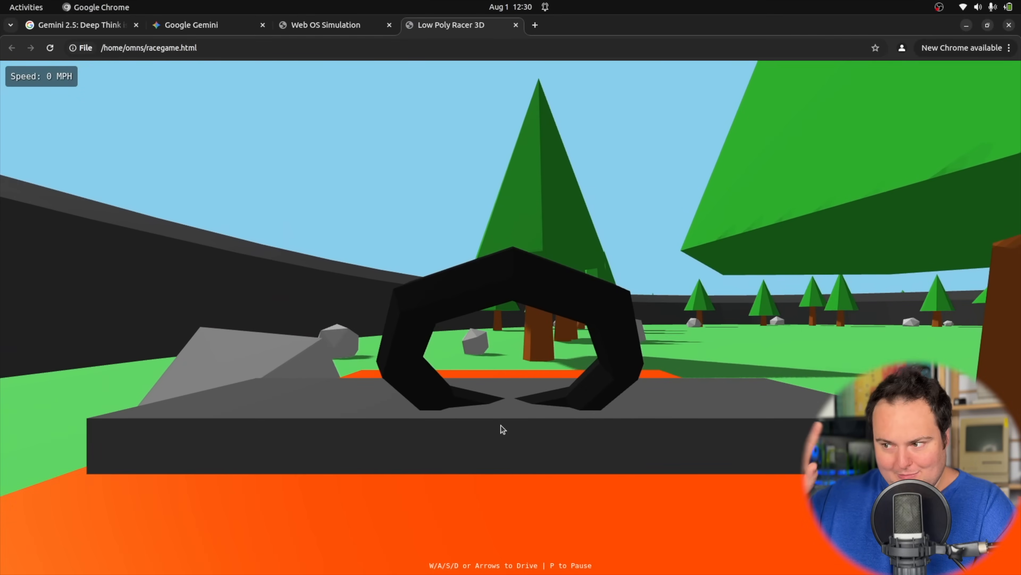
Drive across the grass up to 39 MPH and bring the car back to 0 MPH.
key(w)
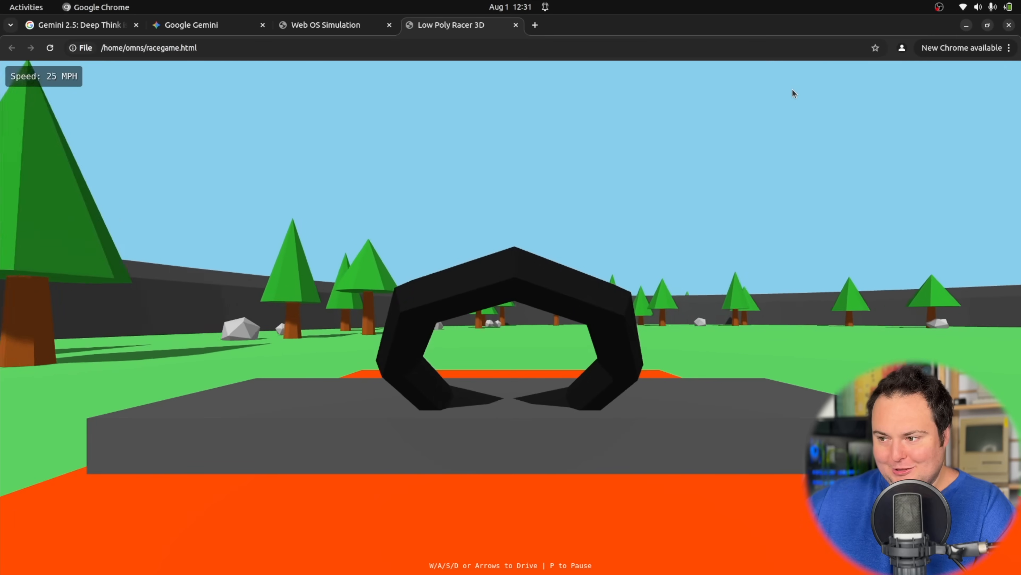
key(w)
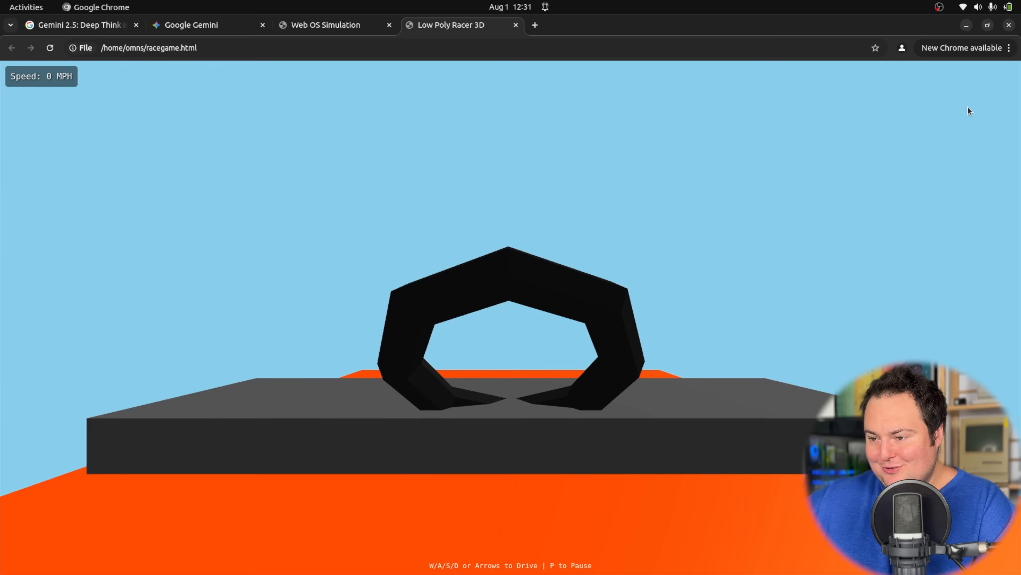
key(w)
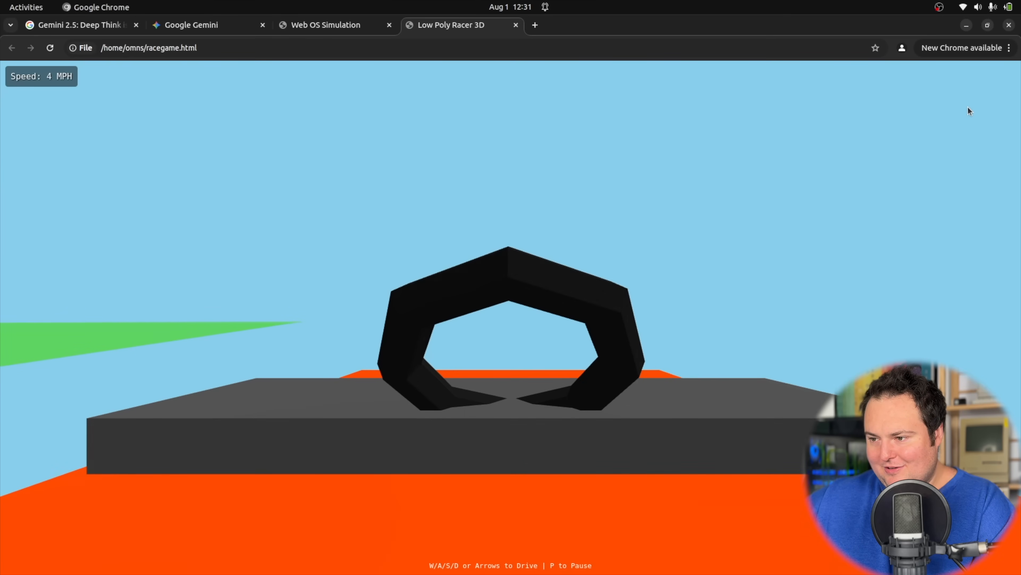
key(w)
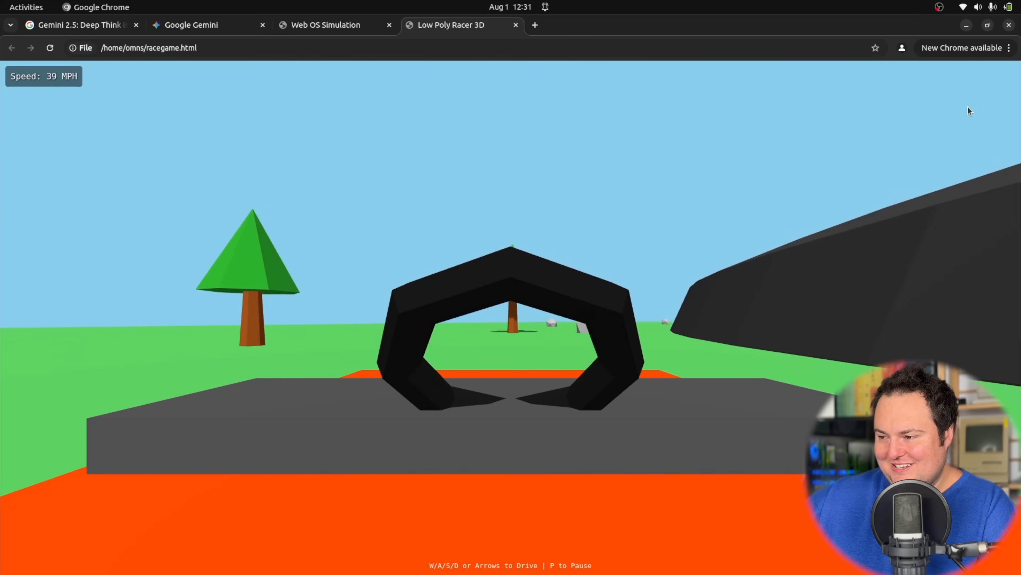
key(w)
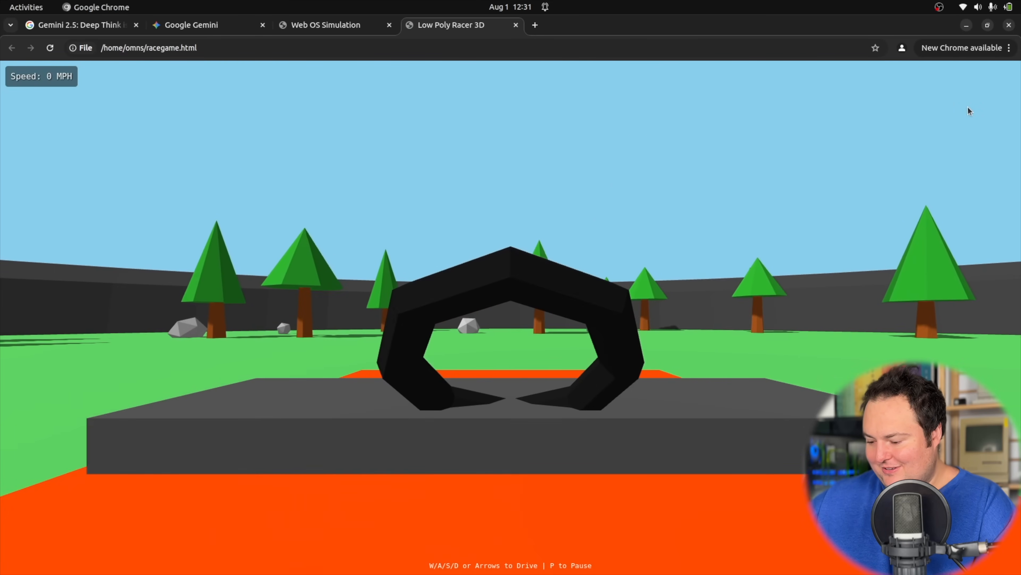
Pause the race with P and switch to an empty new Gemini chat.
key(p)
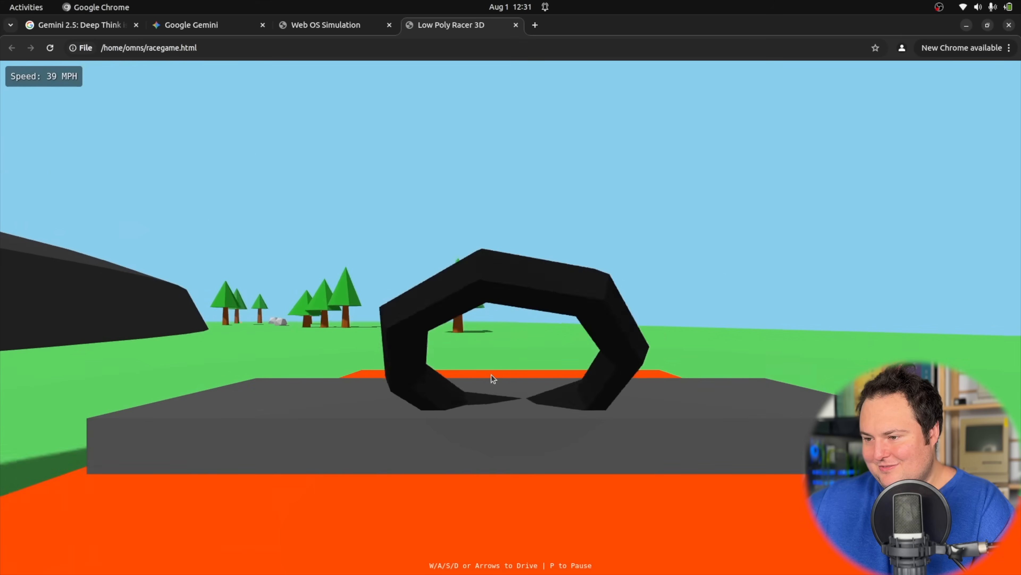
key(p)
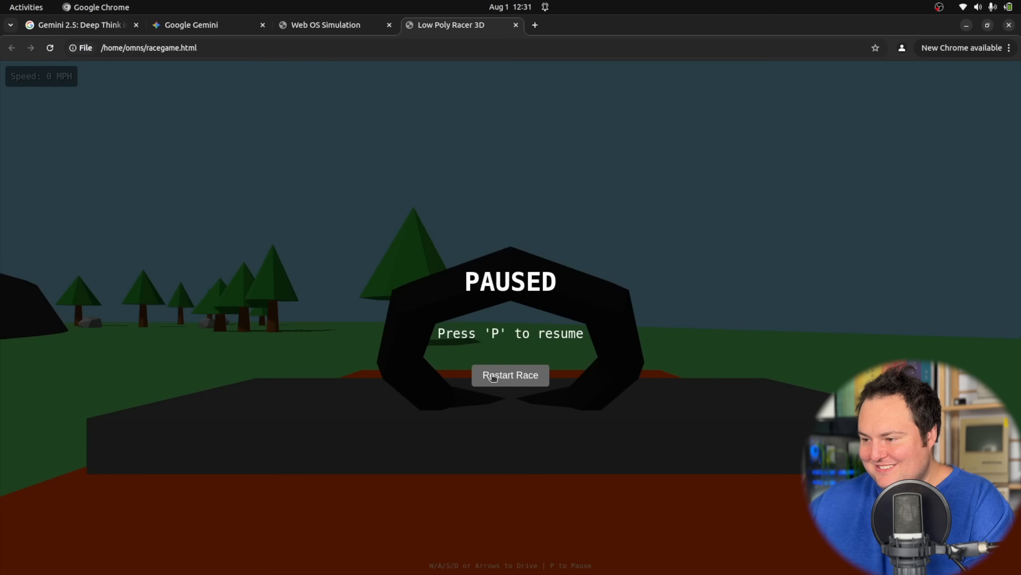
click(192, 25)
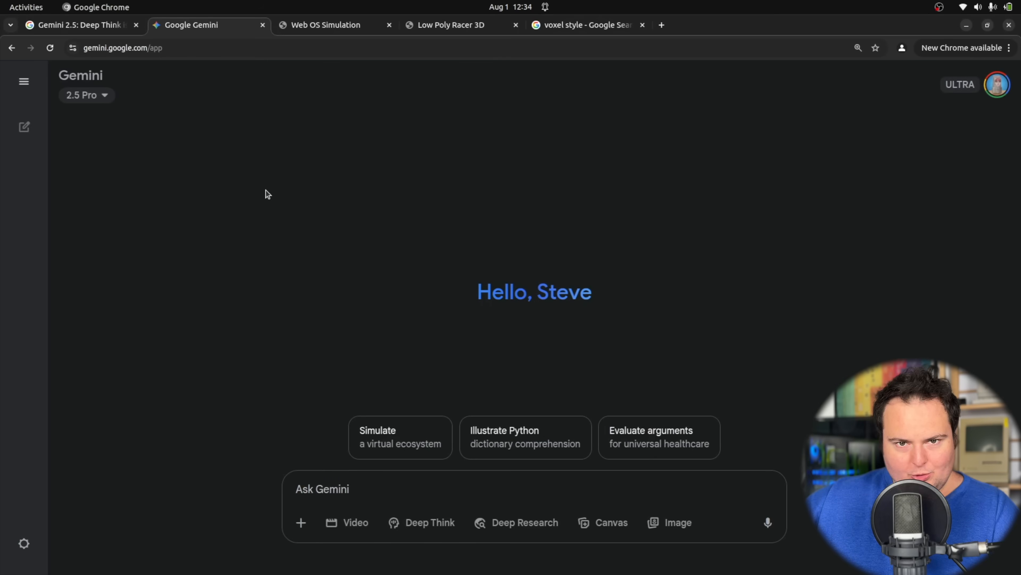
Send a Deep Think prompt for a voxel-style 3D web FPS with opponents, pause and restart, then expand it.
click(422, 521)
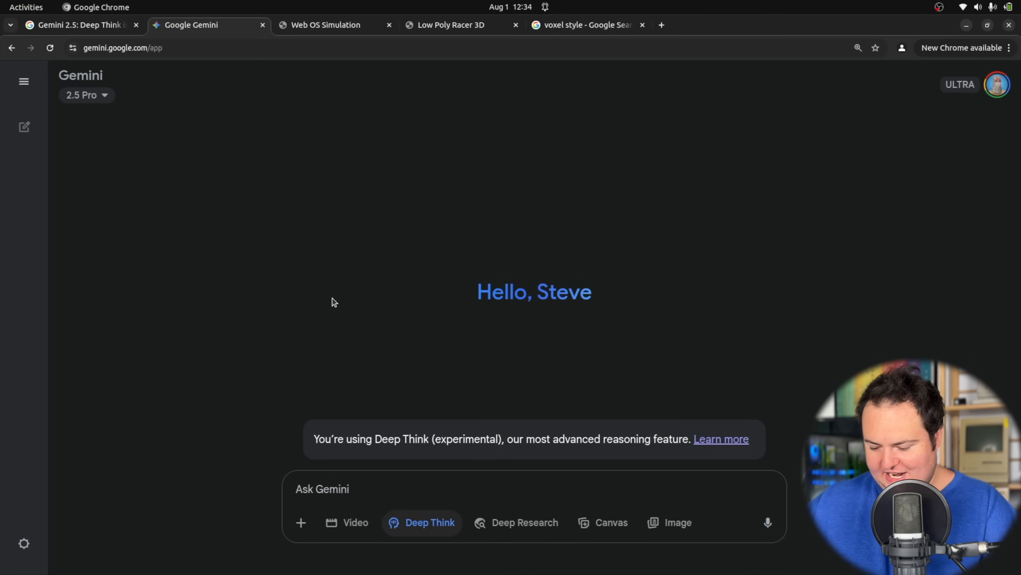
text(Write a web version of a 3d FPS. The game should feature a first person view, a simple map in which to navigate around, and opponents to battle. The graphical style should be voxel style with emphasis on detail, and the game should have a way to pause and restart.)
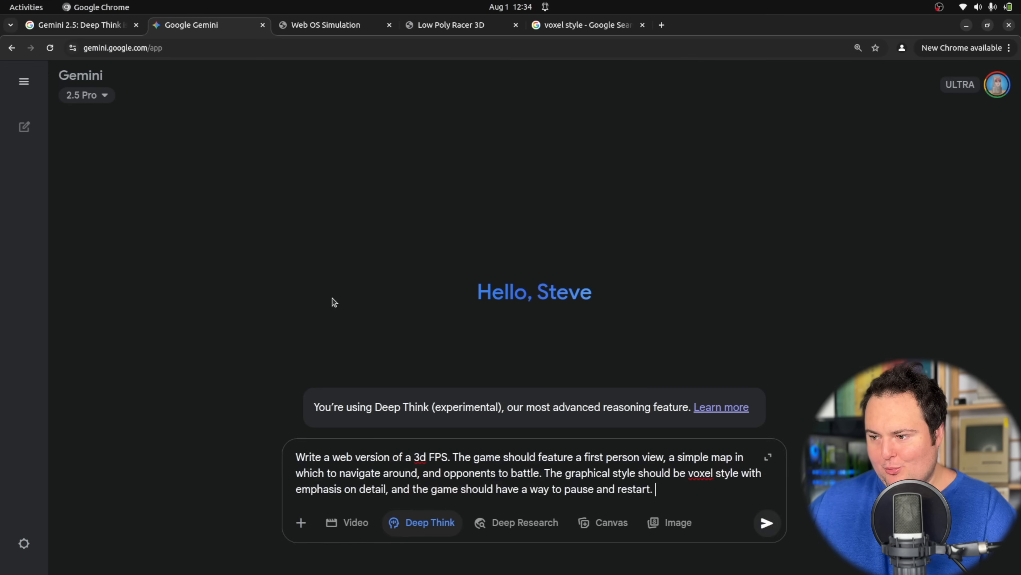
click(767, 522)
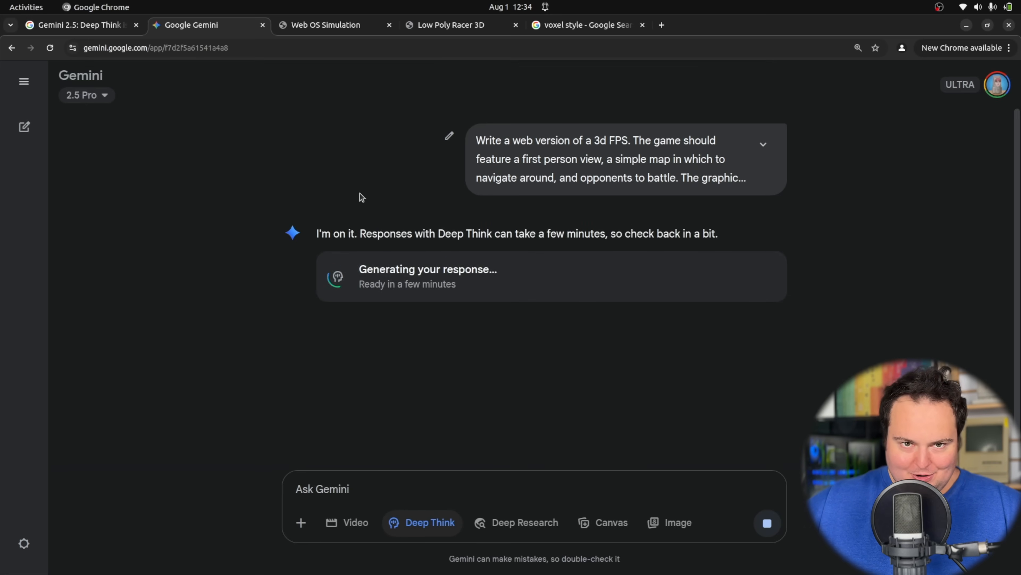
mouse_move(778, 151)
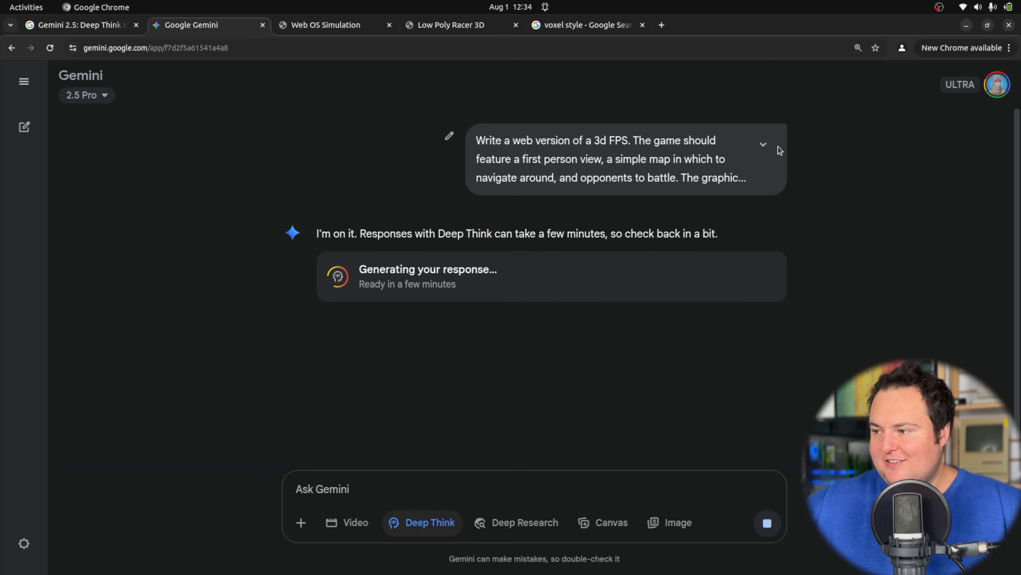
click(763, 144)
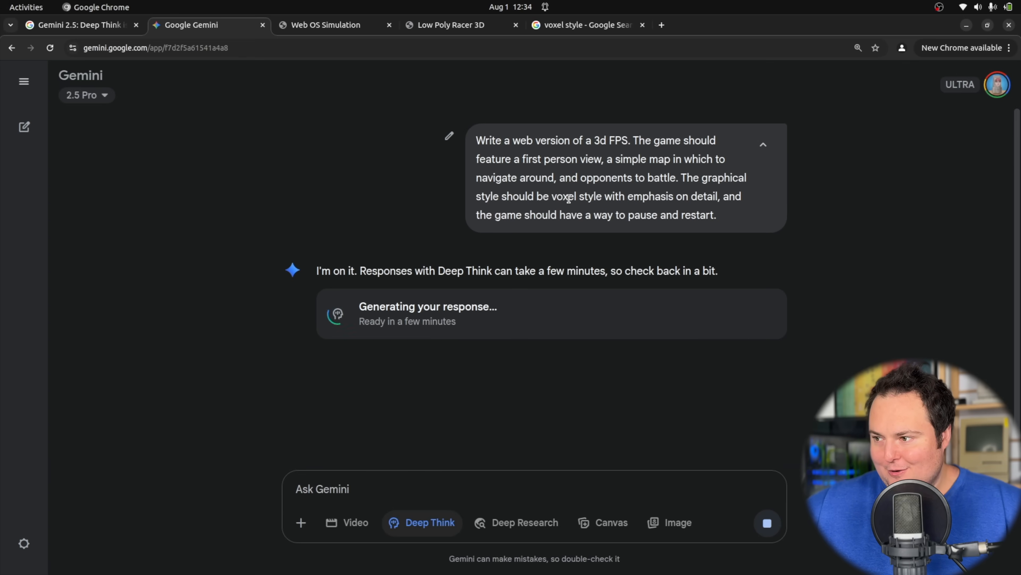
mouse_move(358, 168)
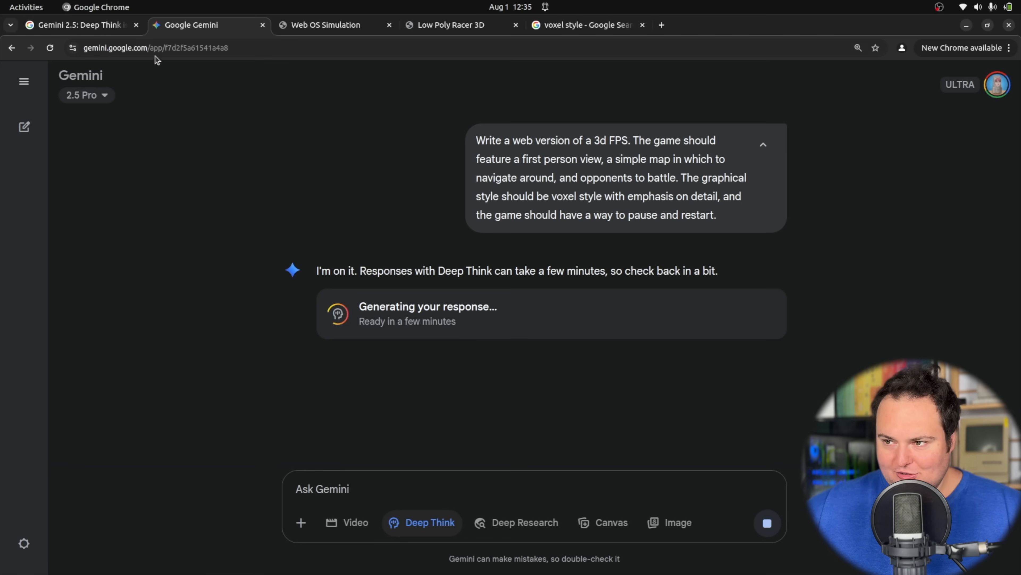
Switch to The Keyword's Deep Think article at the voxel pagoda model comparison.
click(78, 25)
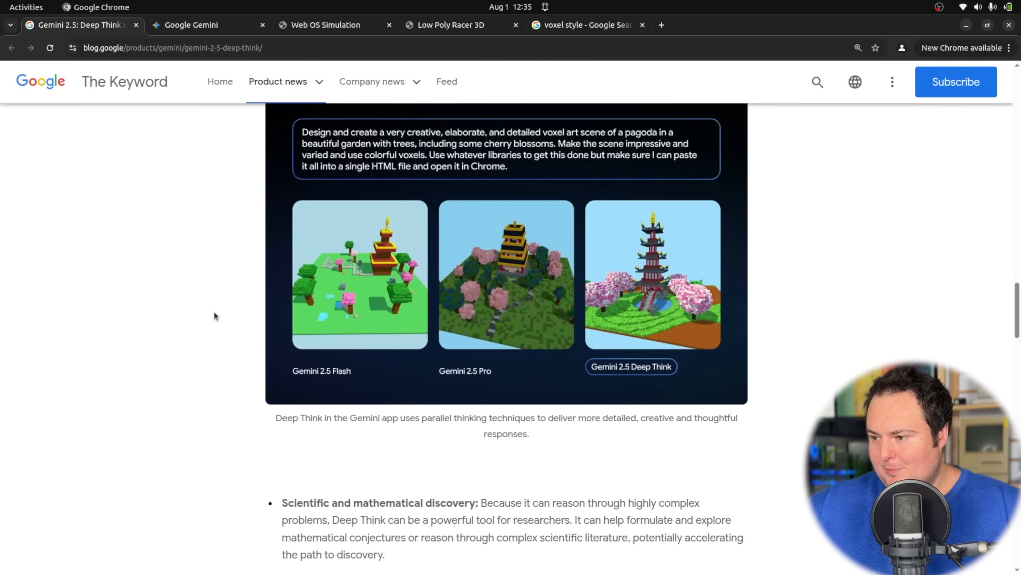
mouse_move(357, 162)
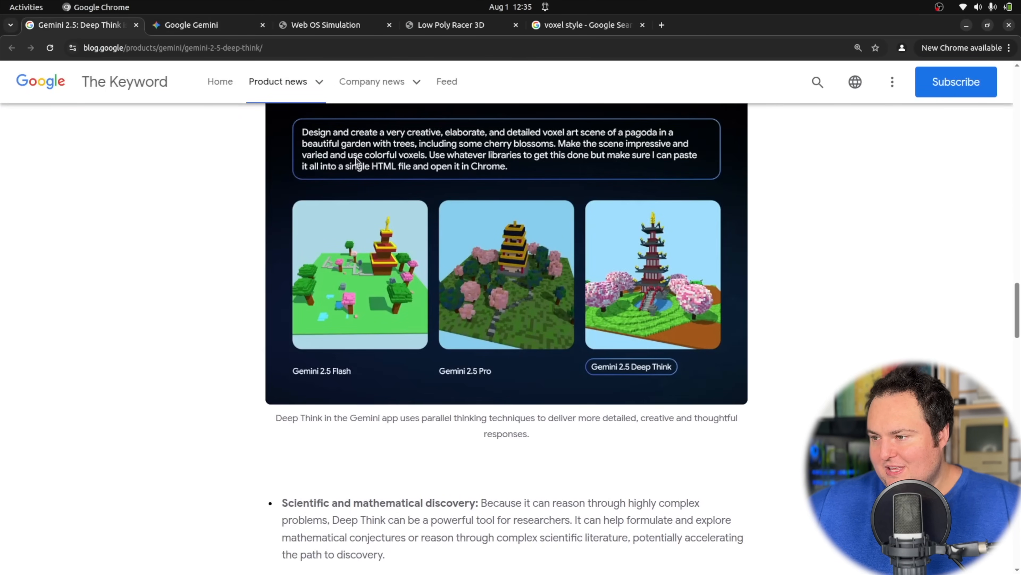
mouse_move(544, 146)
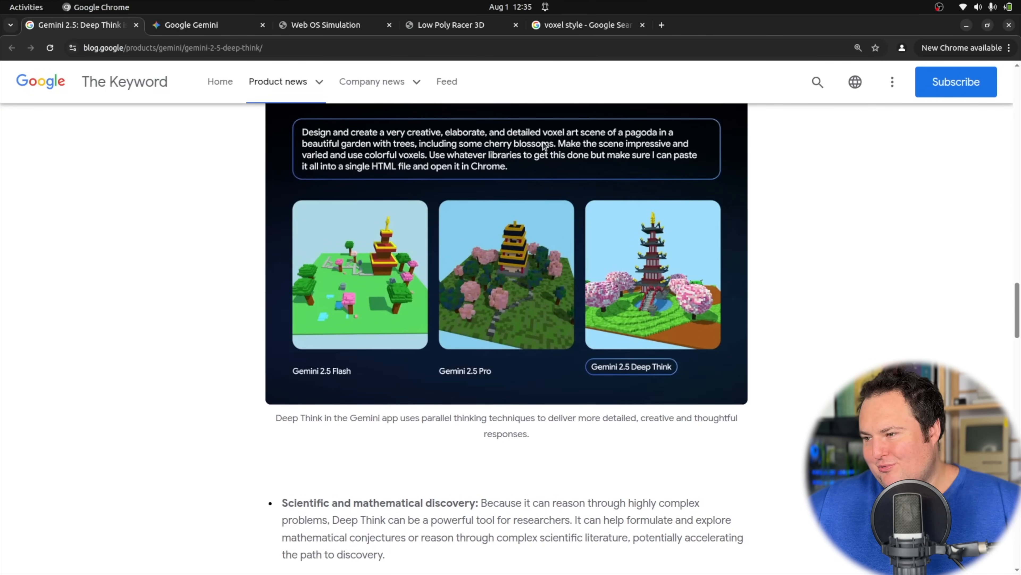
mouse_move(734, 383)
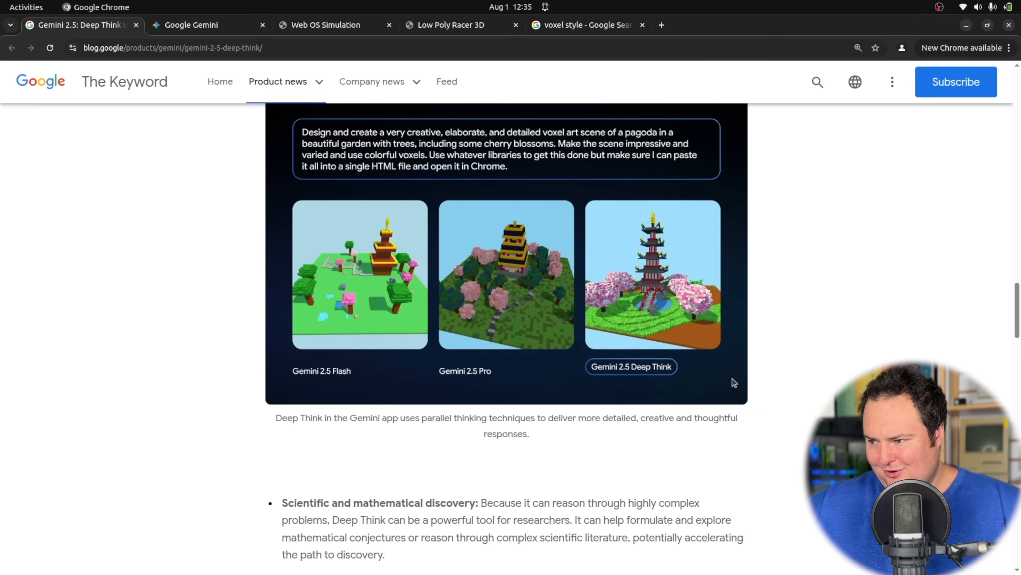
mouse_move(239, 242)
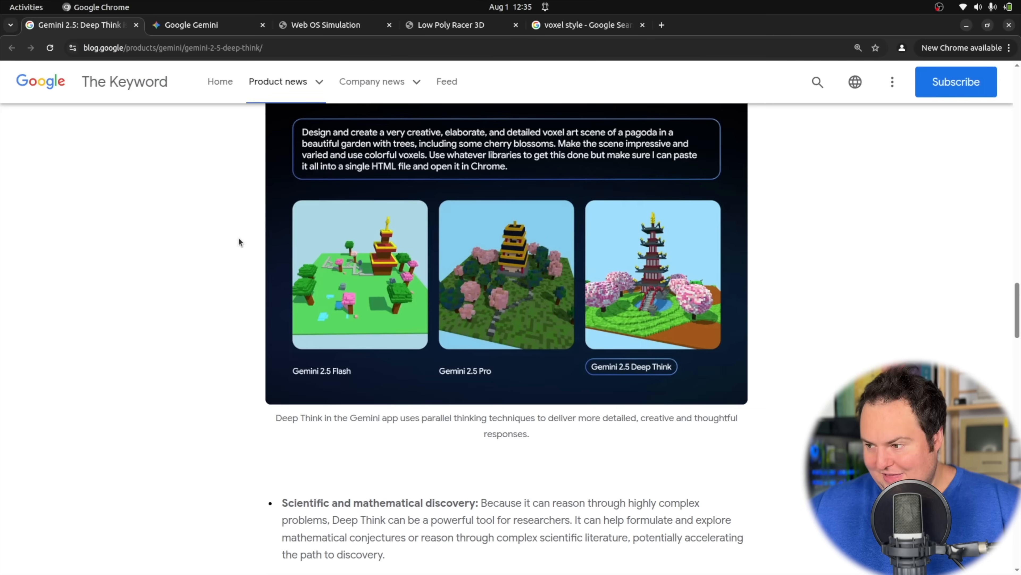
mouse_move(640, 300)
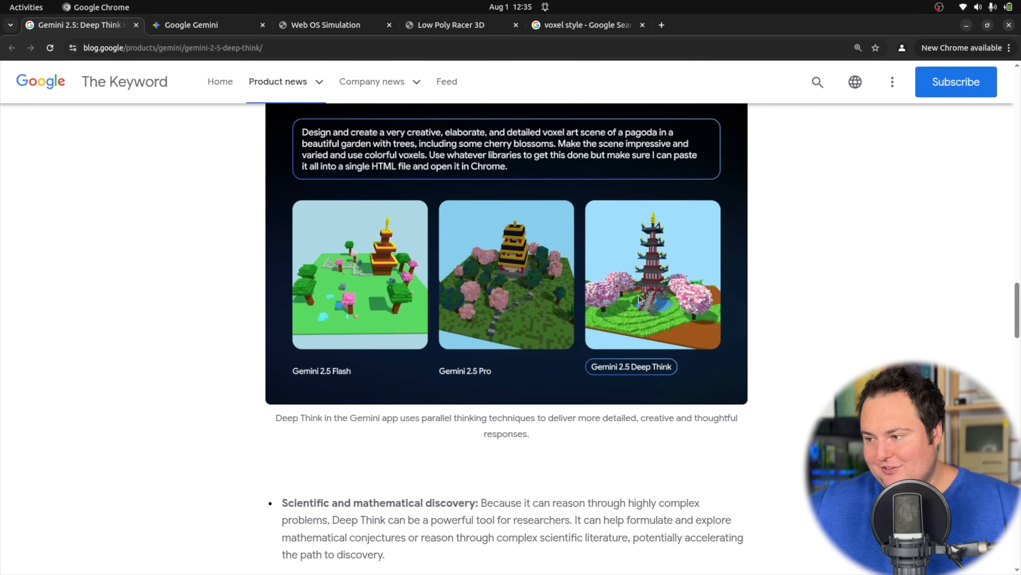
mouse_move(659, 314)
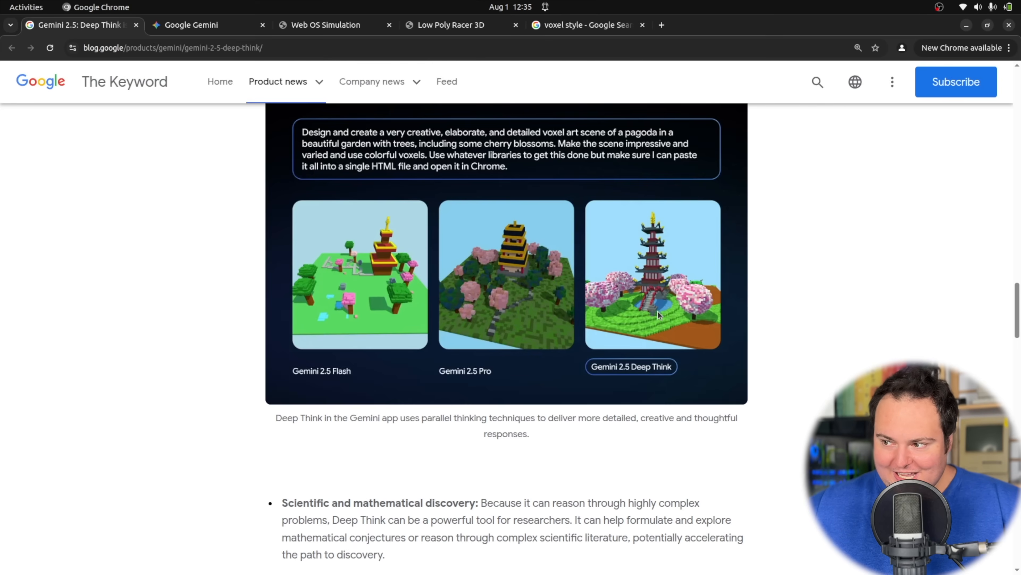
mouse_move(640, 298)
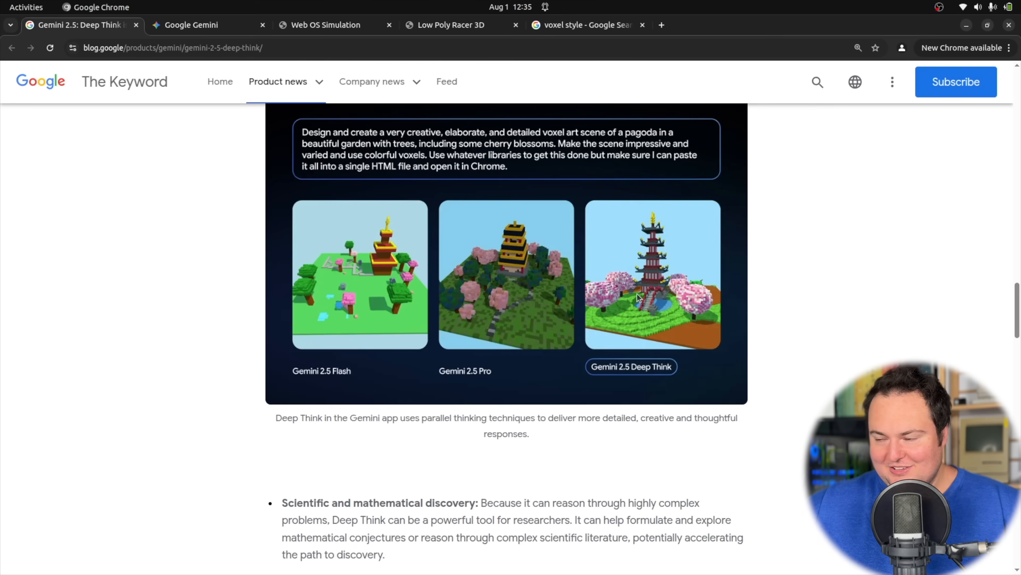
mouse_move(690, 277)
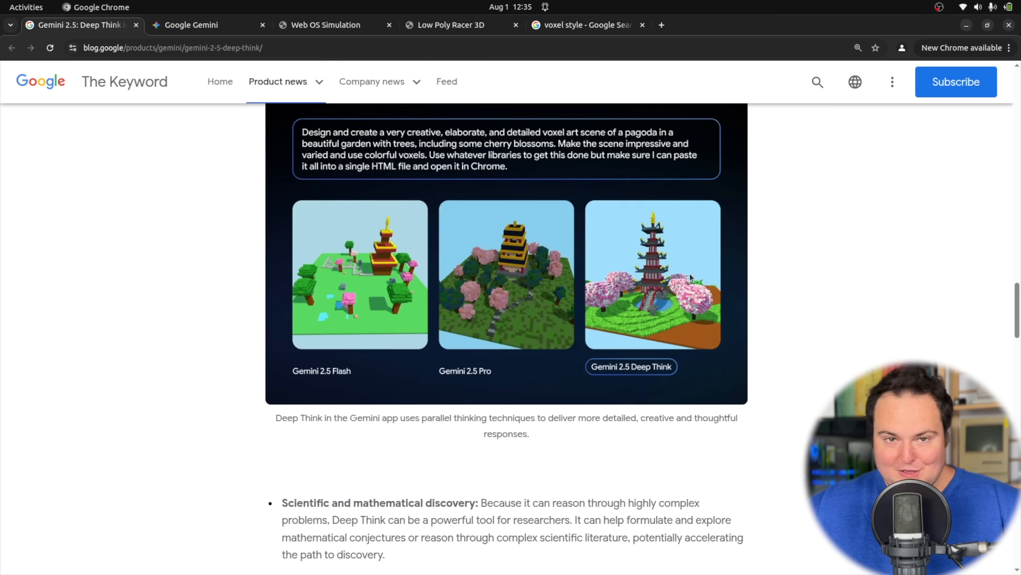
mouse_move(500, 74)
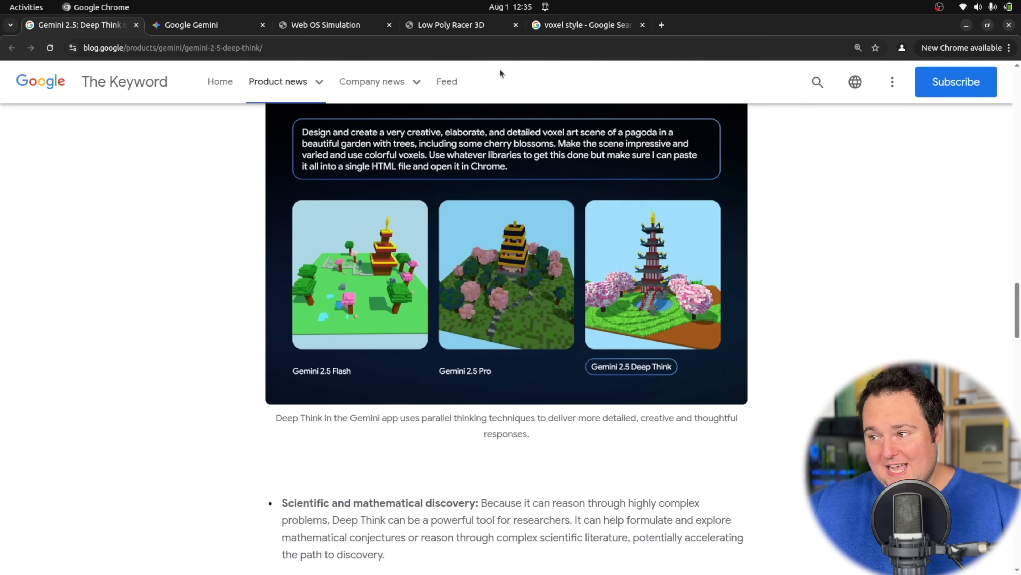
Drive the low-poly car forward with W until the speedometer reads about 39 MPH.
click(324, 25)
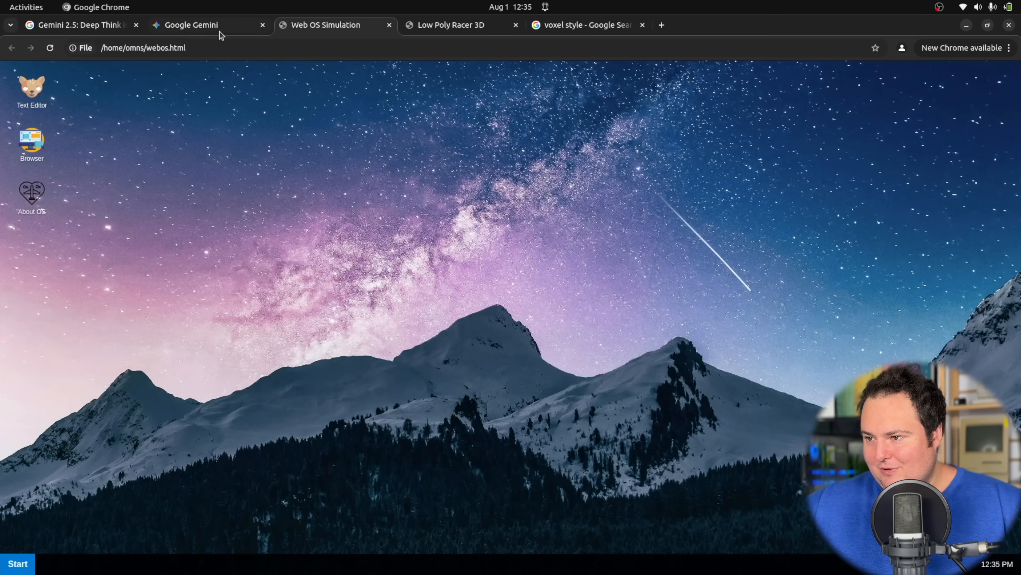
click(450, 25)
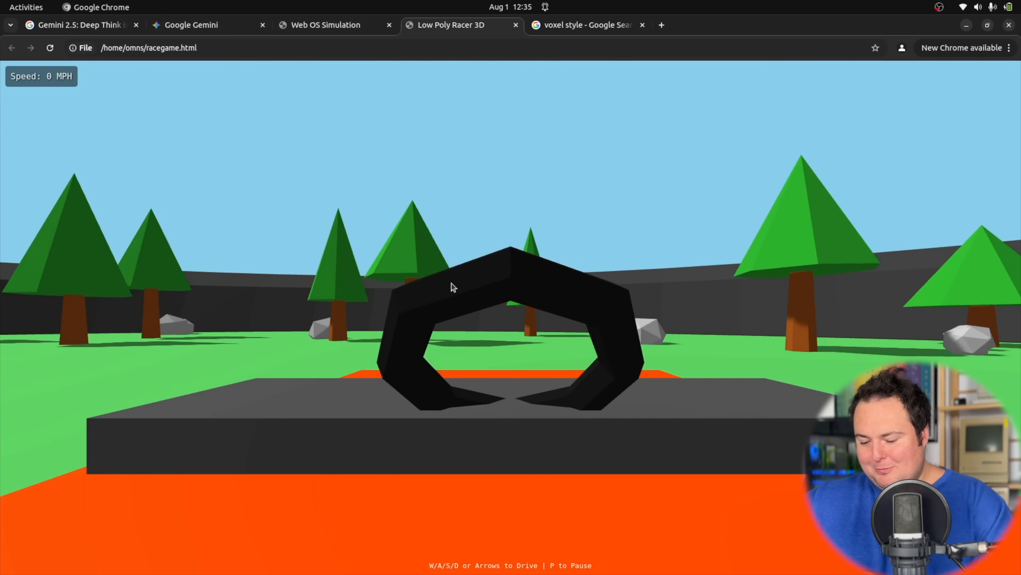
key(w)
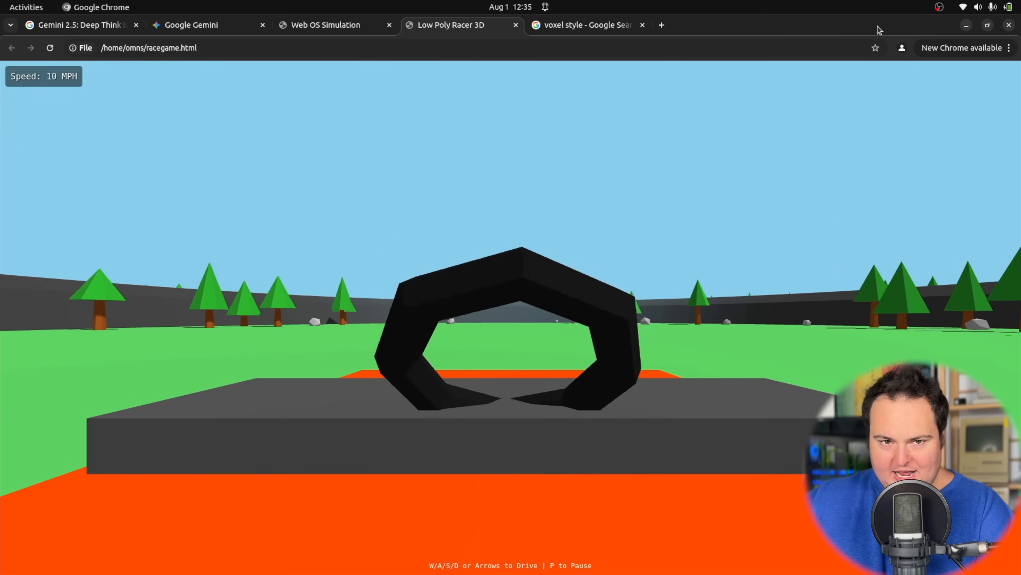
key(w)
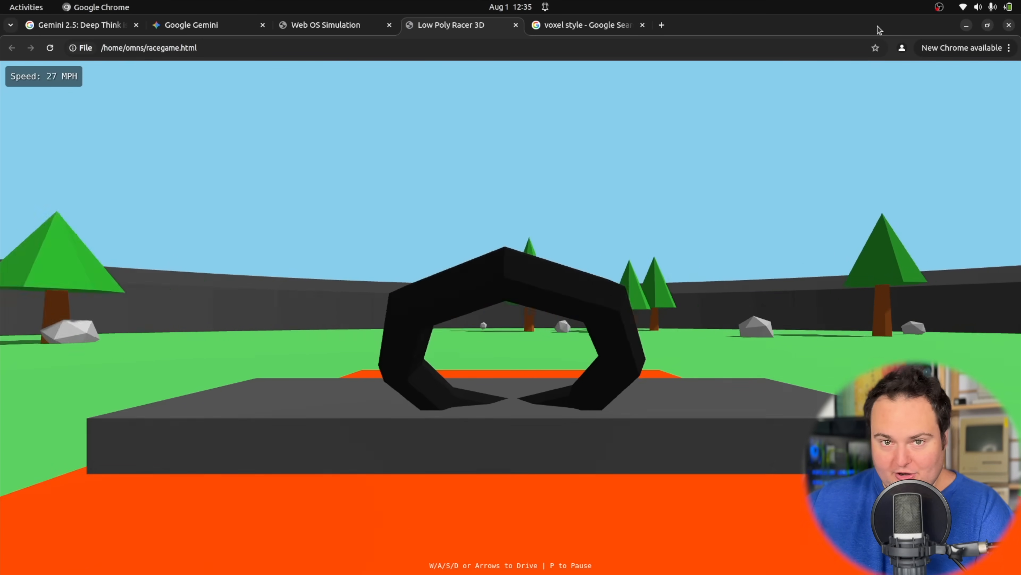
key(w)
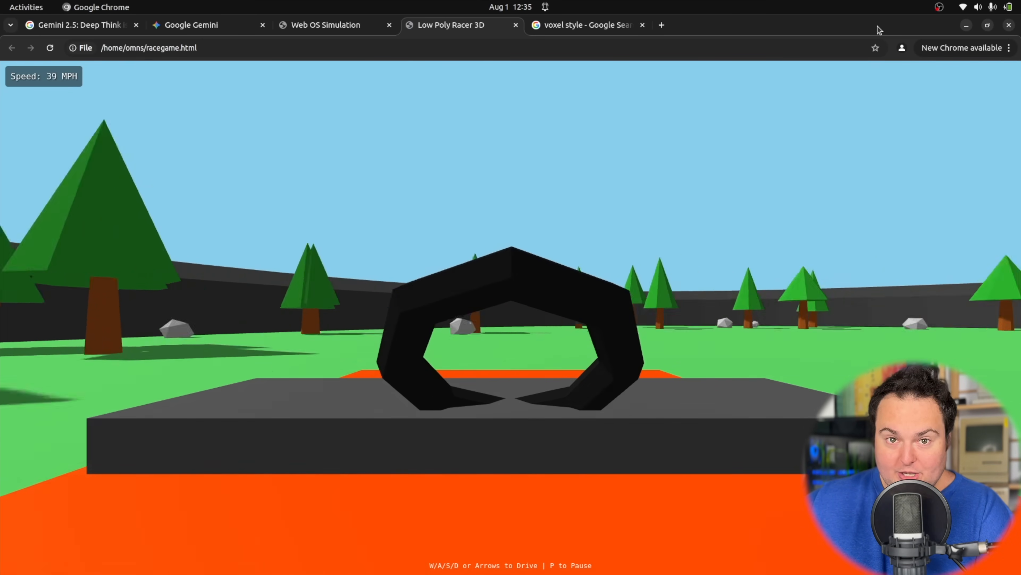
click(191, 25)
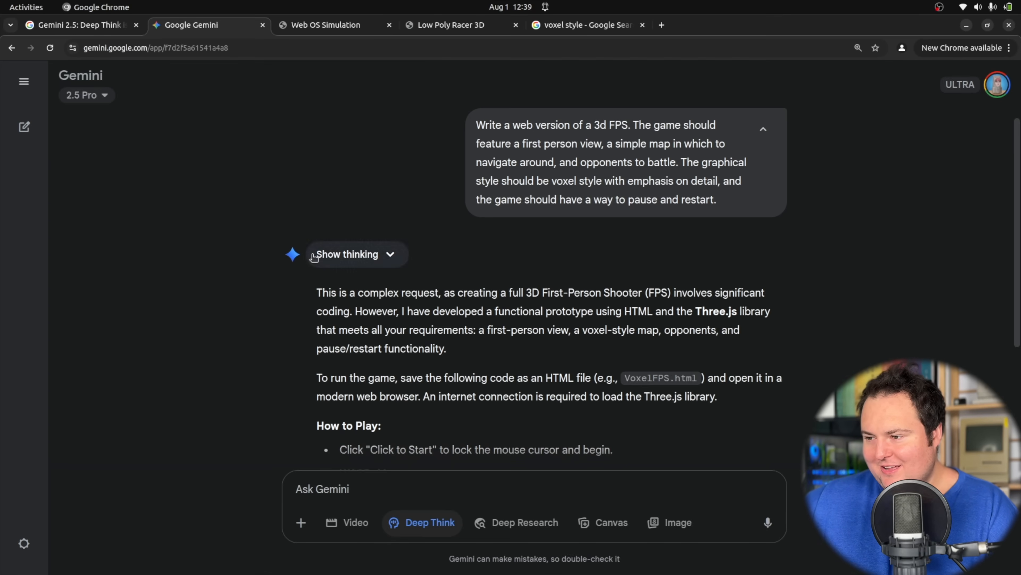
mouse_move(313, 303)
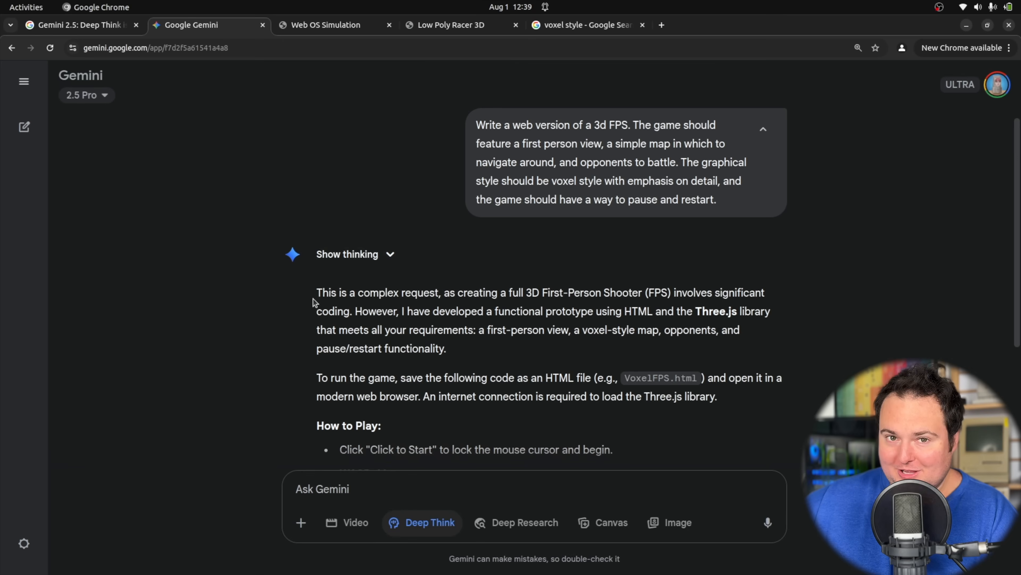
Scroll through Gemini's completed Deep Think reply presenting the Three.js voxel FPS prototype.
scroll(down, 3)
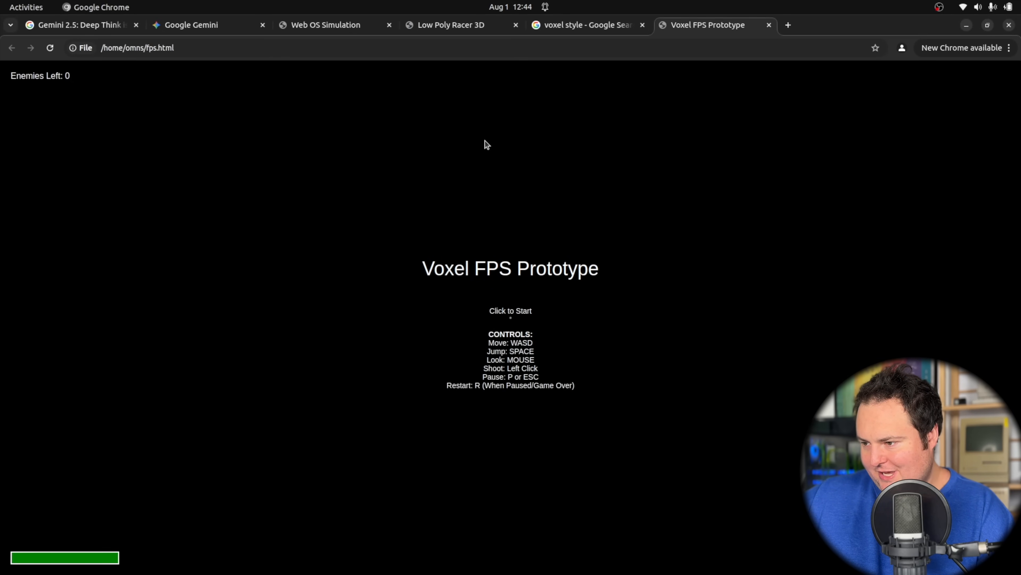
Start the Voxel FPS Prototype via 'Click to Start'; the view stays black with zero enemies.
click(510, 311)
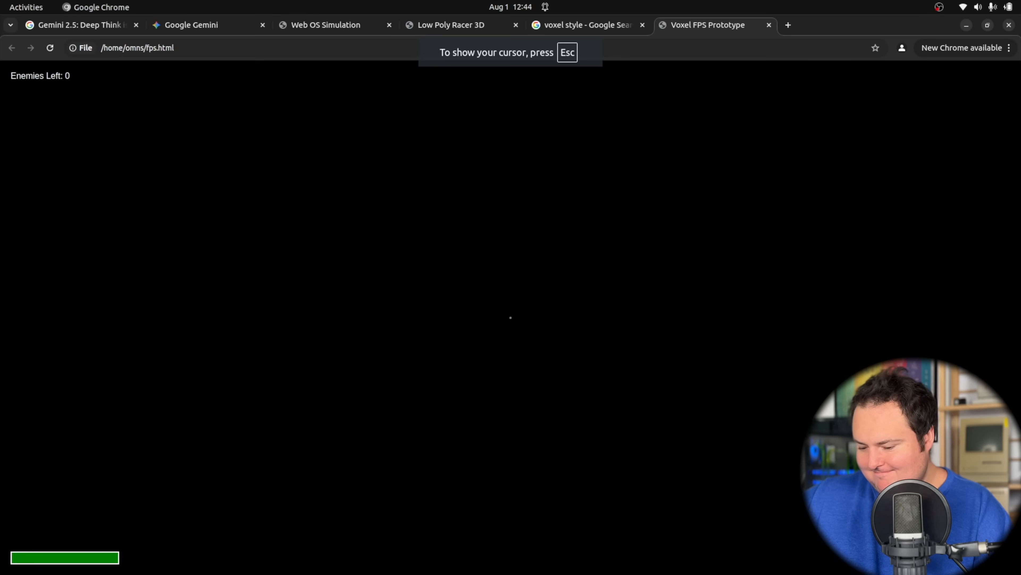
click(191, 25)
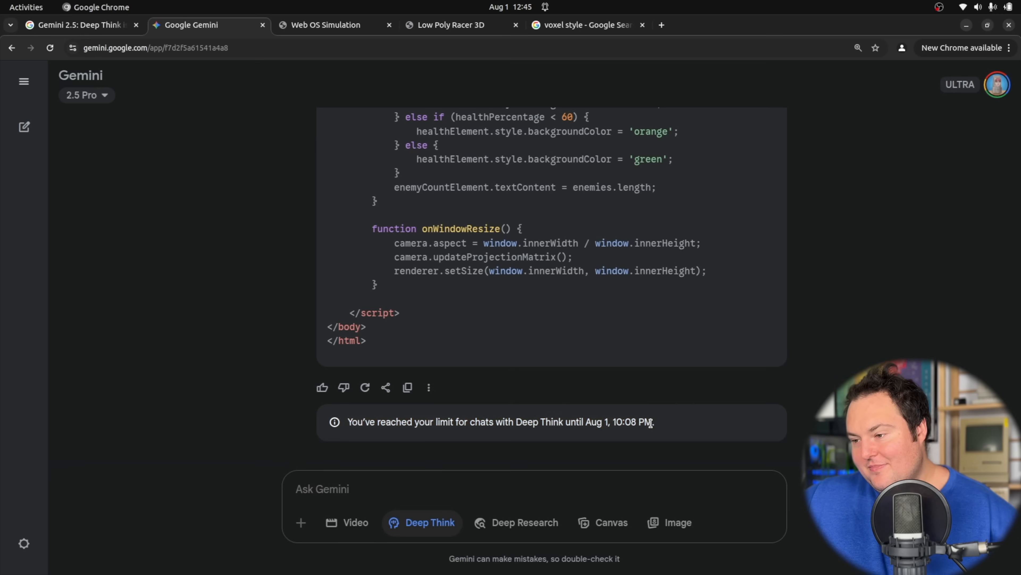
mouse_move(691, 394)
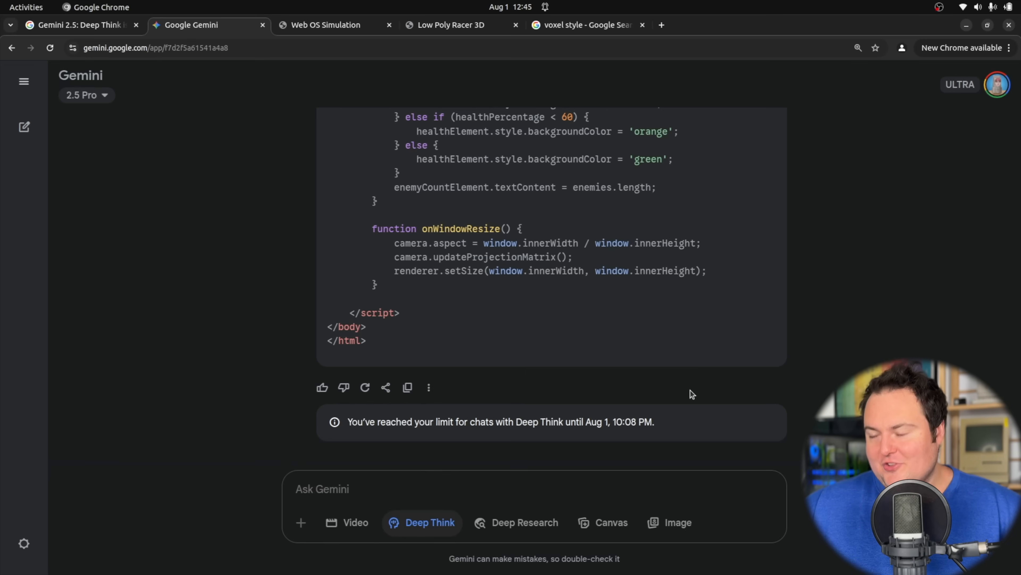
mouse_move(248, 276)
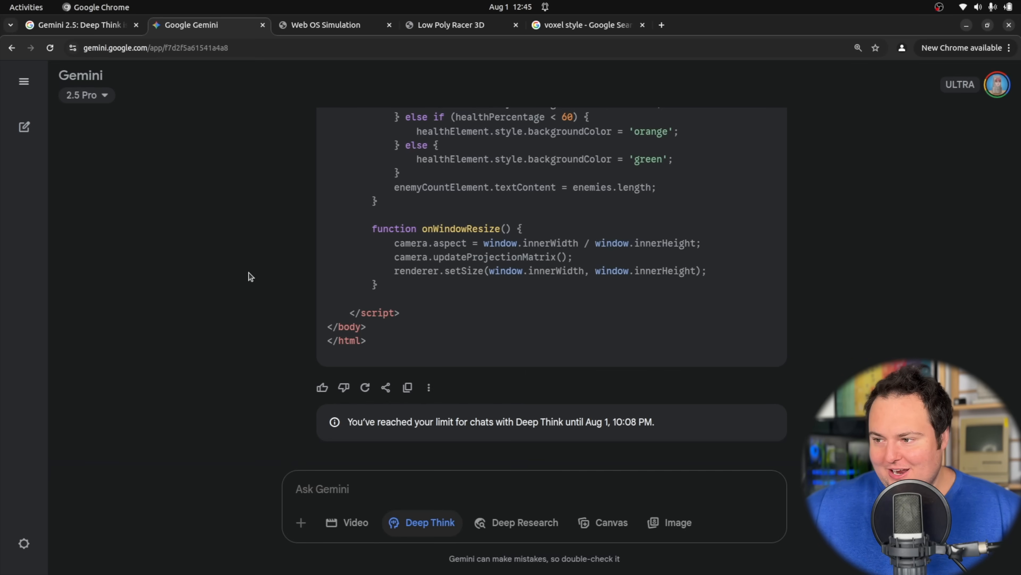
Review Gemini's corrected FPS script embedding PointerLockControls.
click(580, 25)
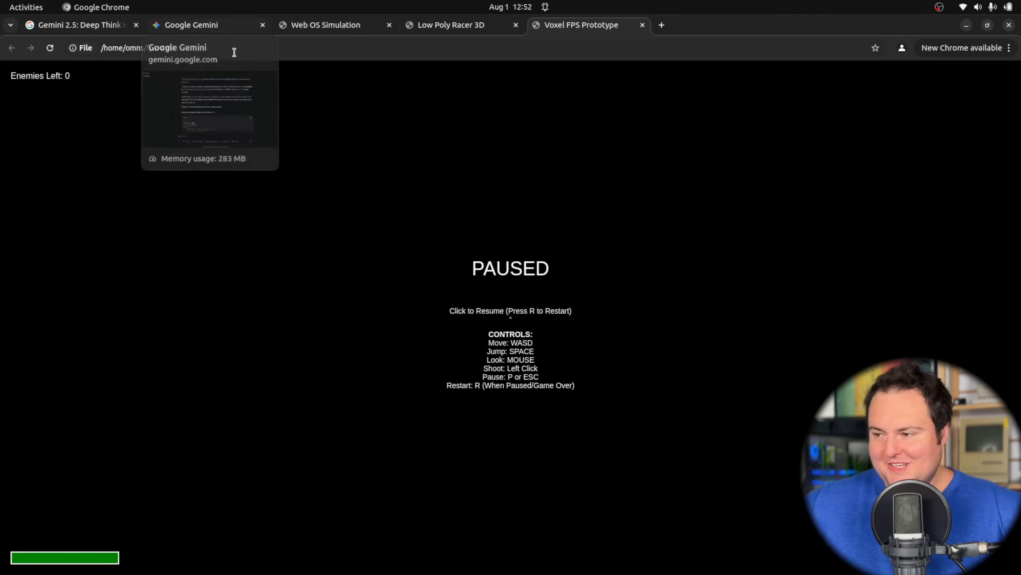
mouse_move(480, 259)
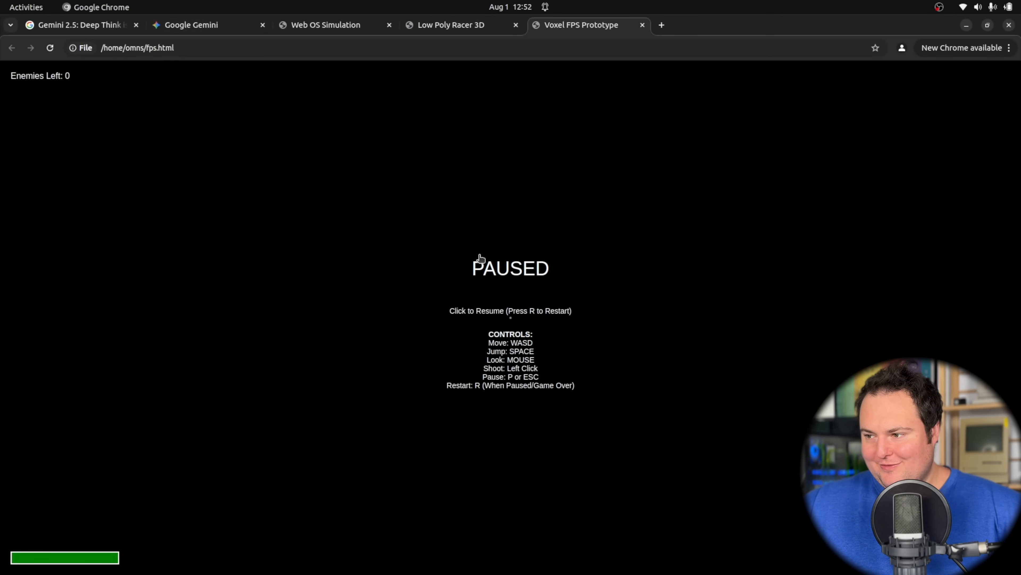
mouse_move(465, 228)
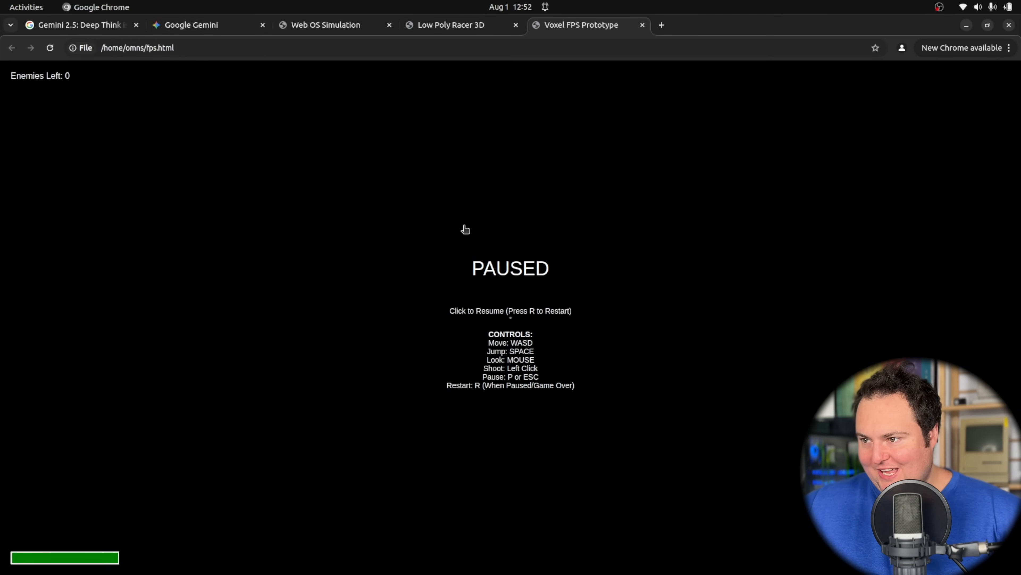
click(191, 25)
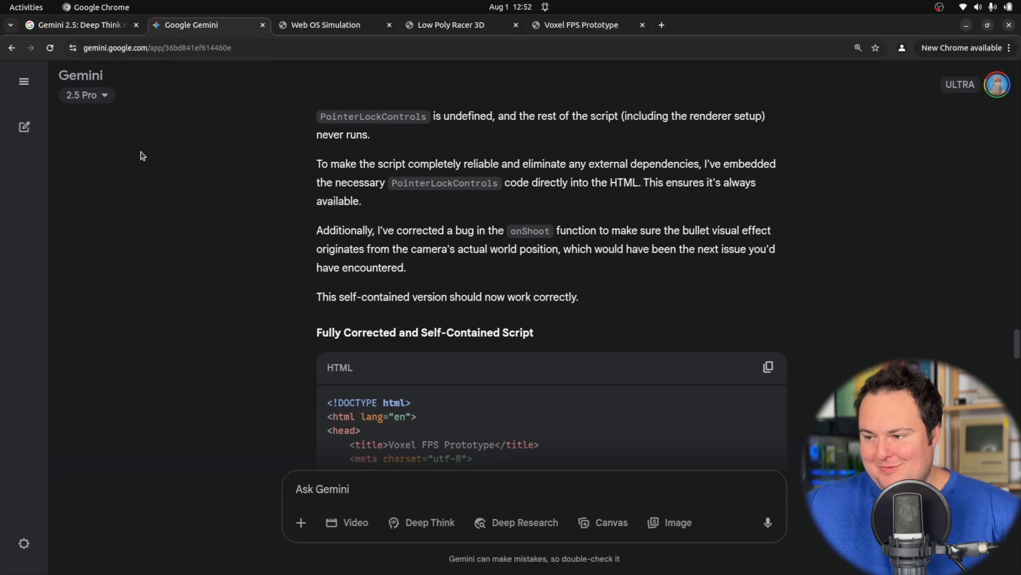
scroll(down, 3)
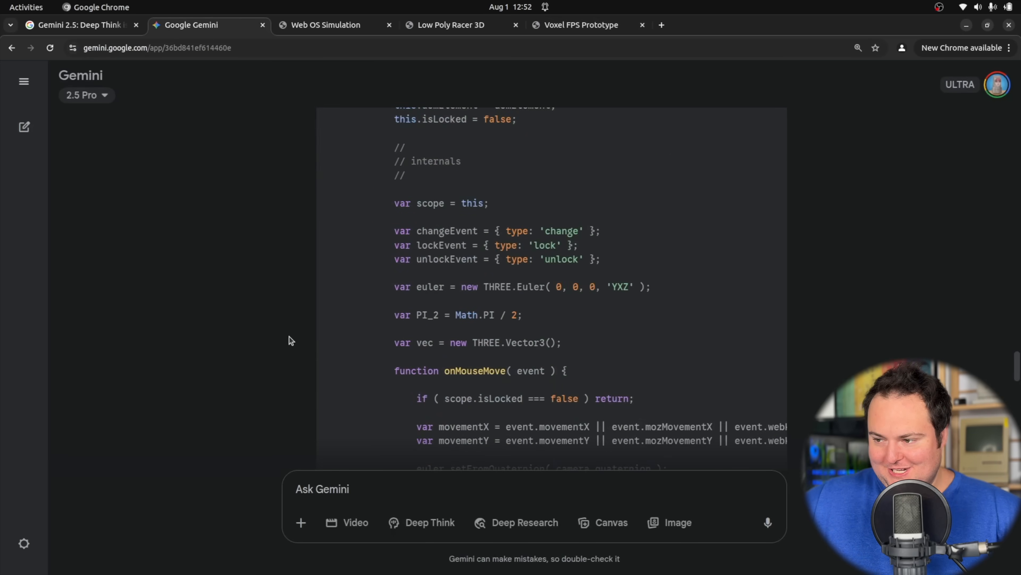
Retest the still-black voxel shooter, release it with Escape, and bring Low Poly Racer 3D back.
click(580, 25)
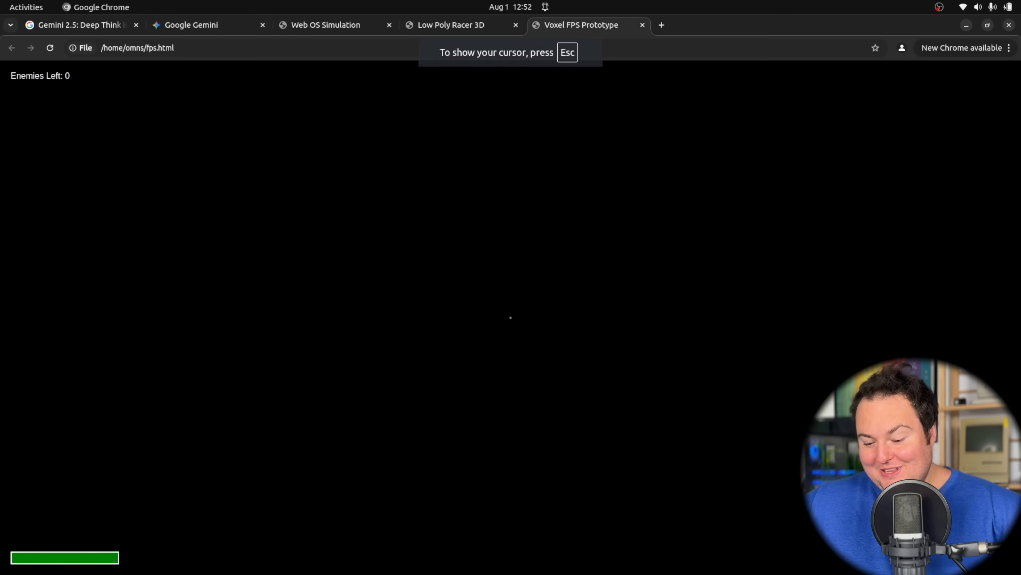
key(Escape)
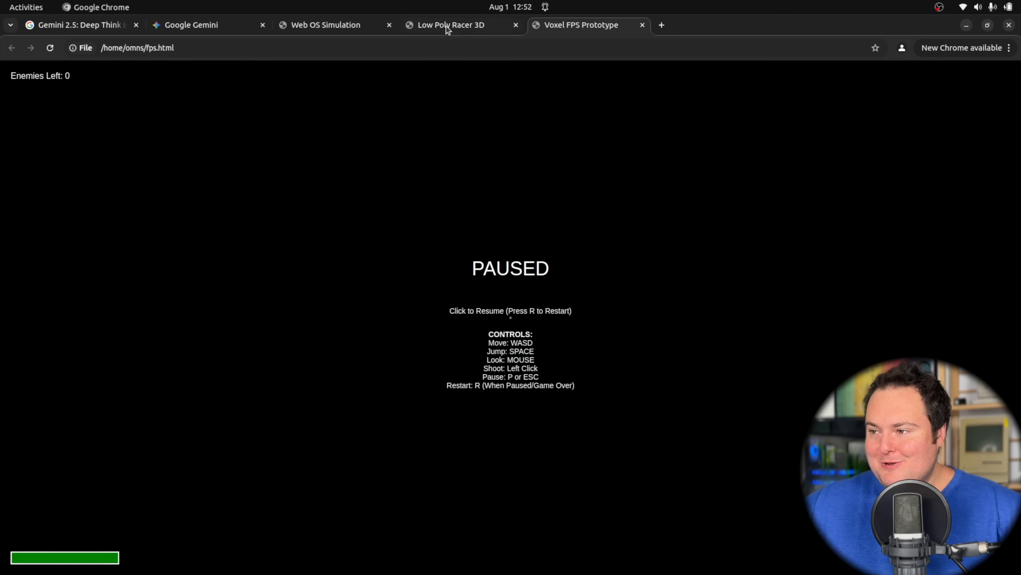
click(449, 25)
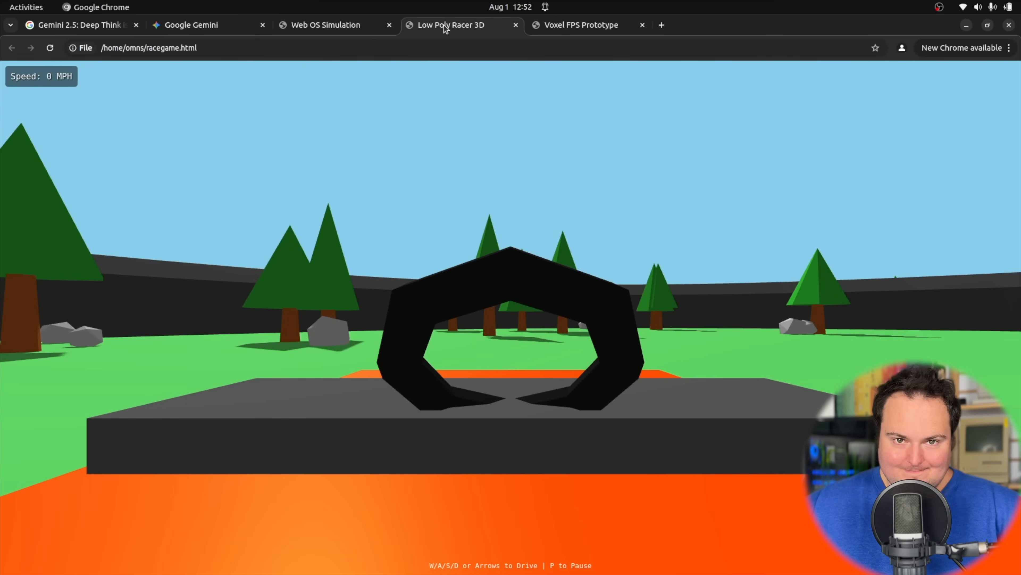
key(w)
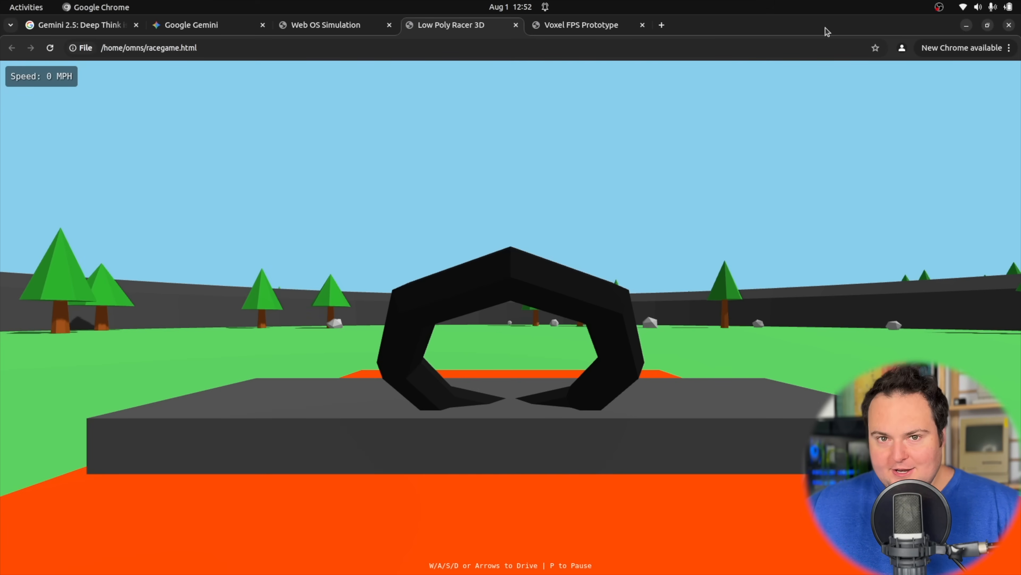
click(324, 25)
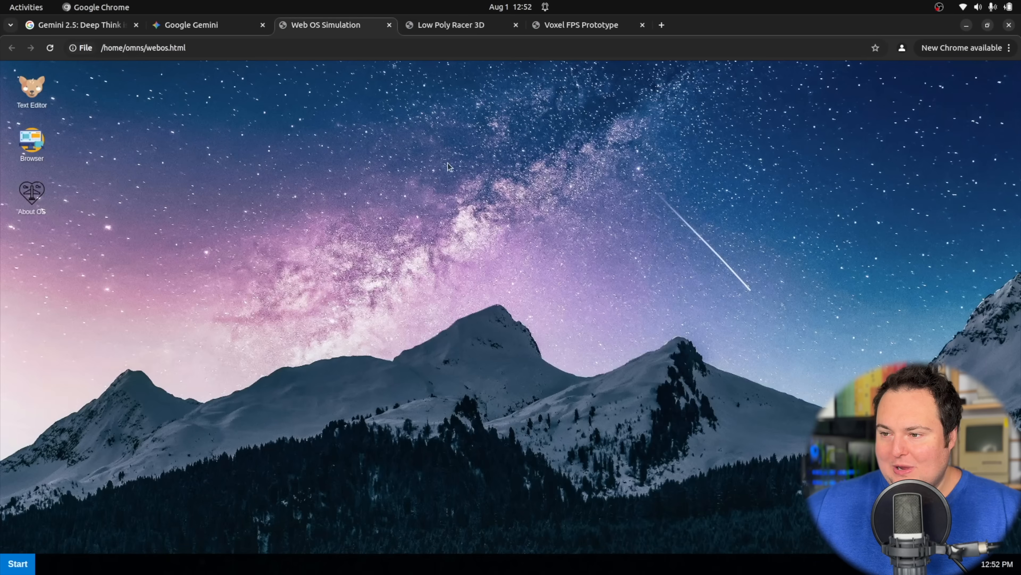
mouse_move(236, 160)
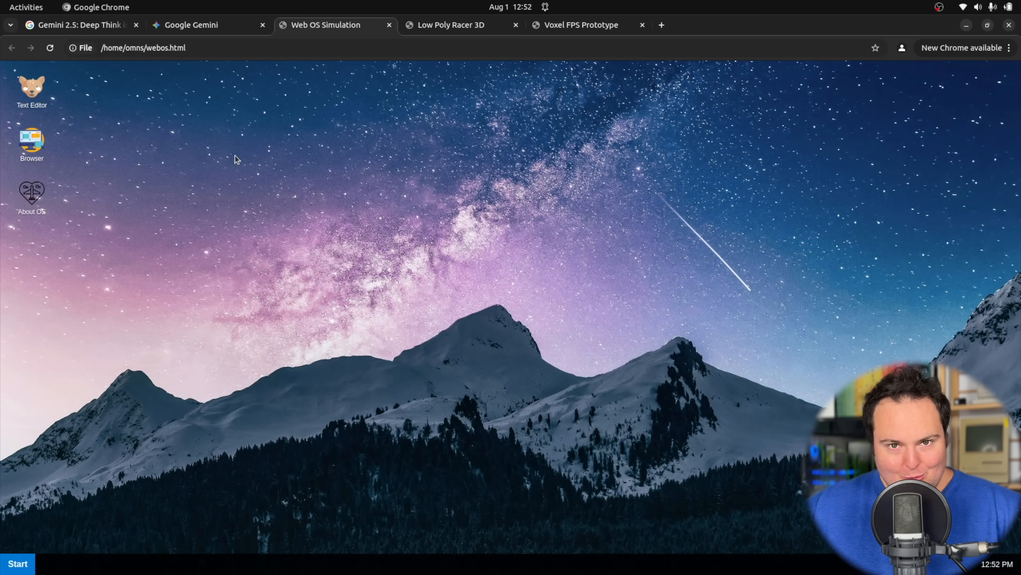
click(448, 25)
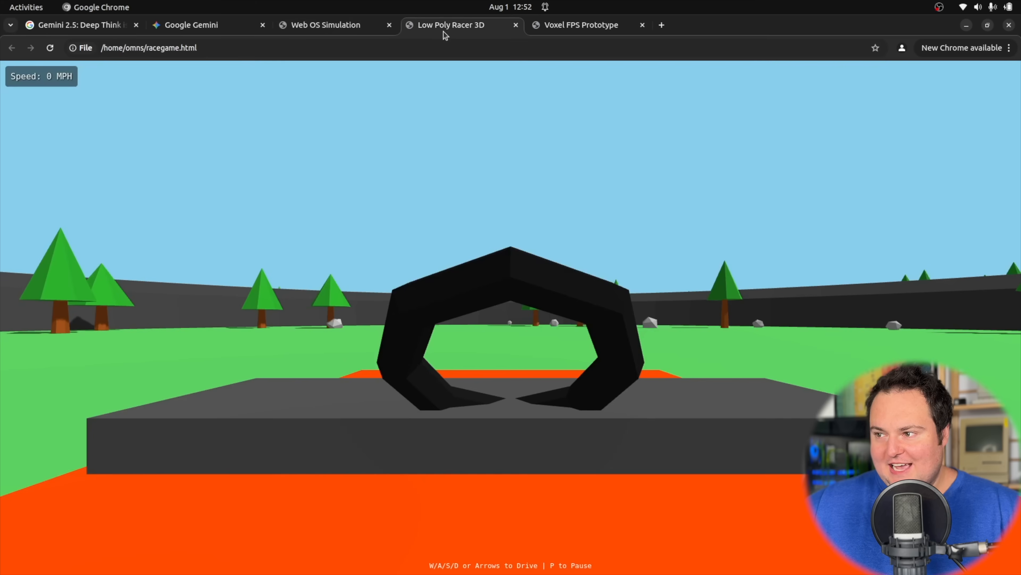
mouse_move(454, 139)
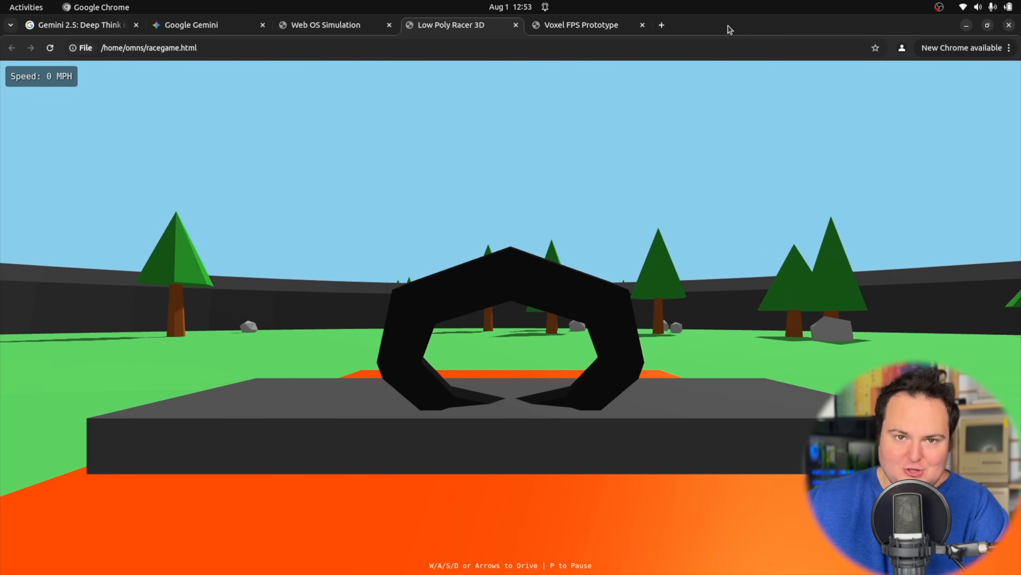
Take another test drive up to 14 MPH around the course and slow back to 0 MPH.
key(w)
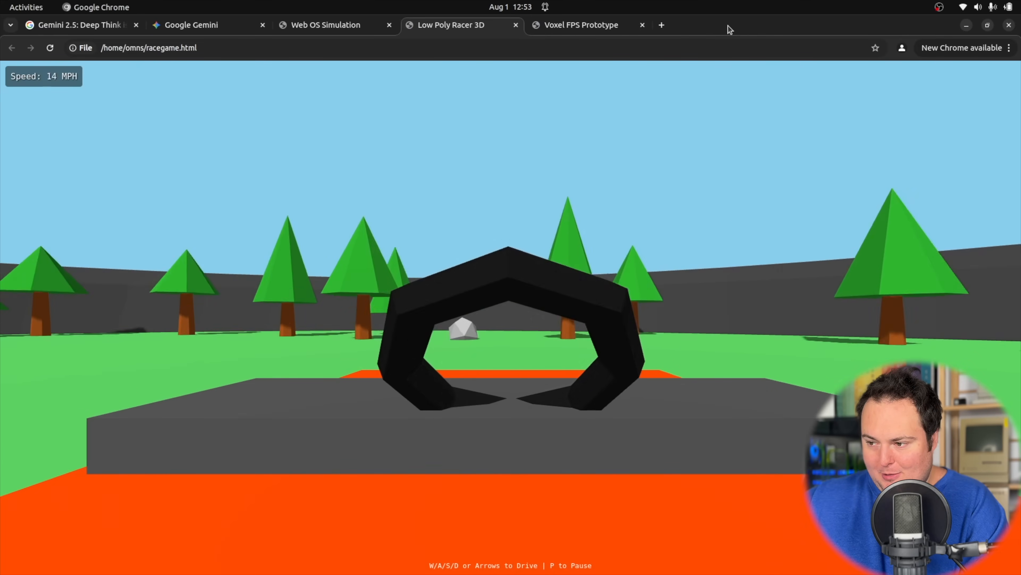
key(w)
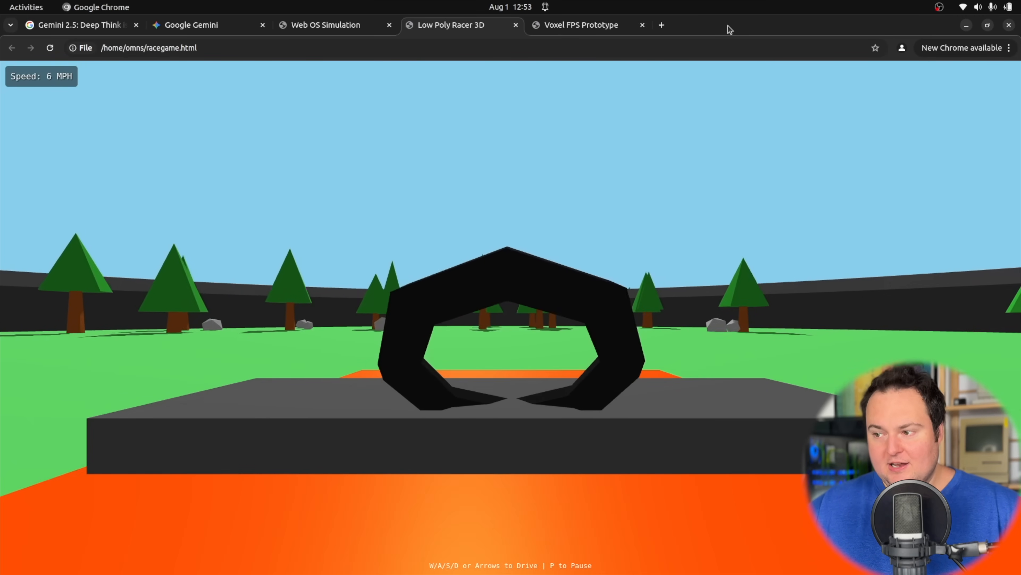
key(w)
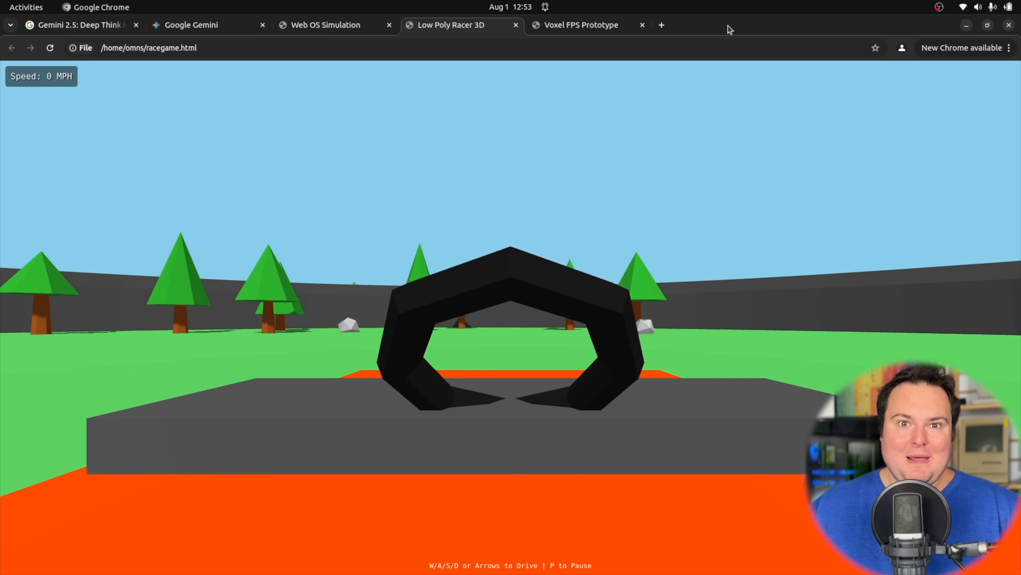
mouse_move(610, 239)
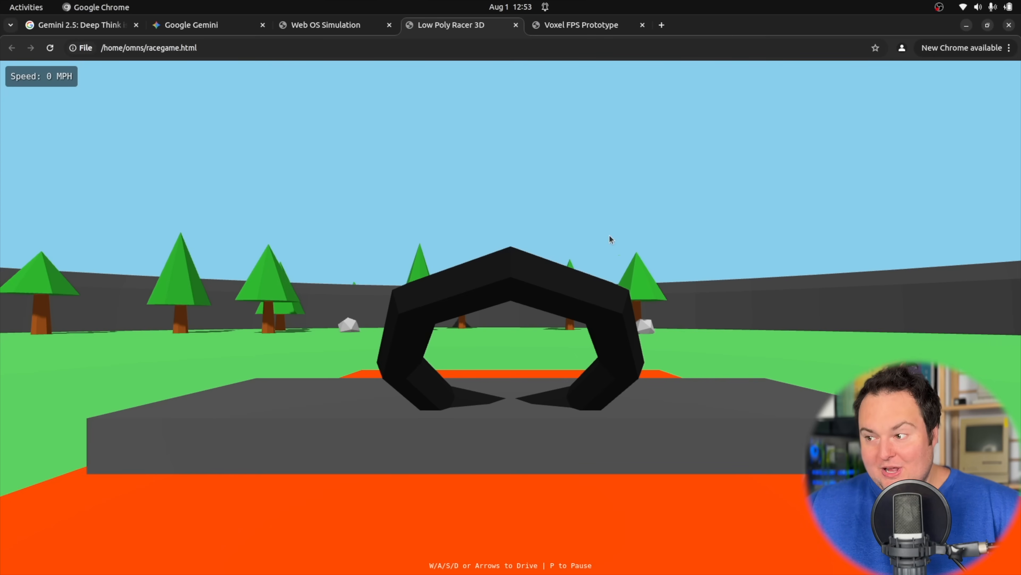
mouse_move(510, 243)
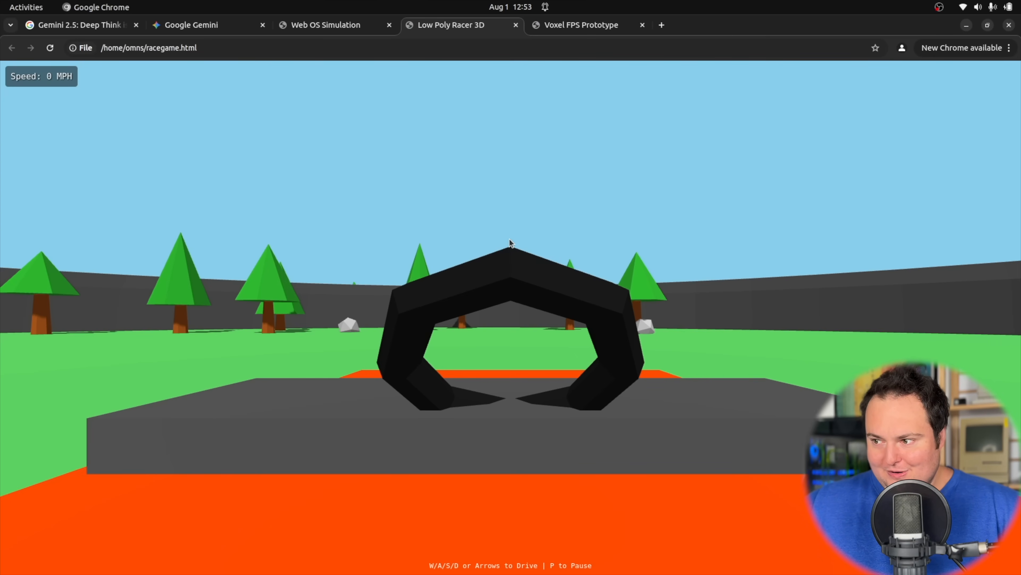
mouse_move(508, 225)
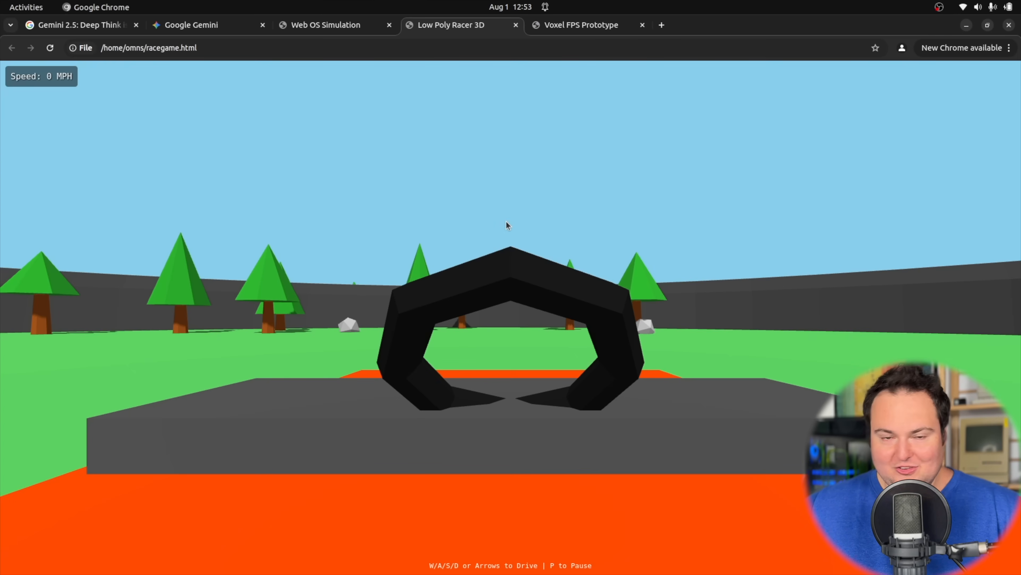
mouse_move(203, 25)
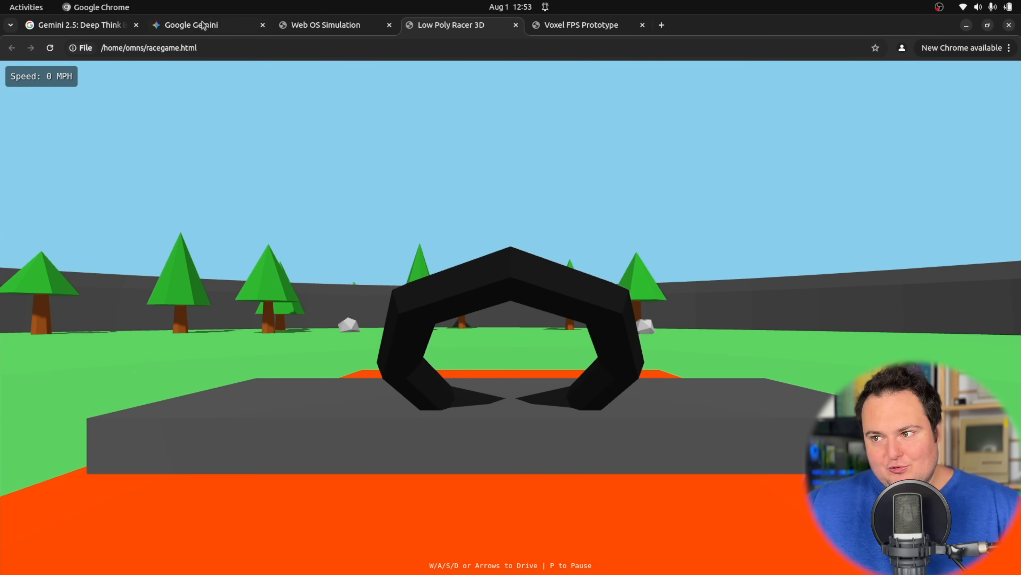
Scroll the FPS script's scene and lighting code in Gemini, then return to the Deep Think blog post.
click(190, 25)
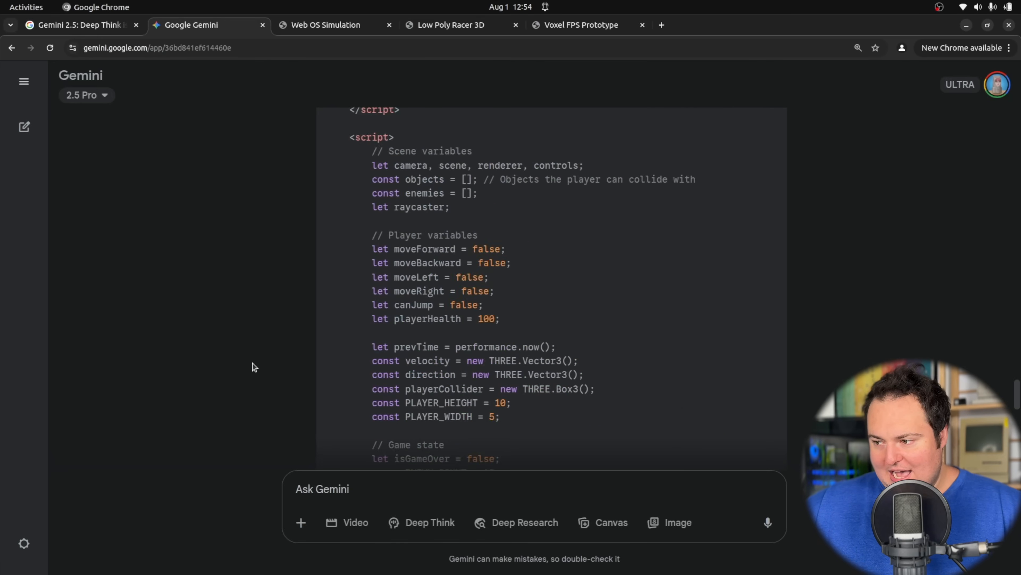
scroll(down, 3)
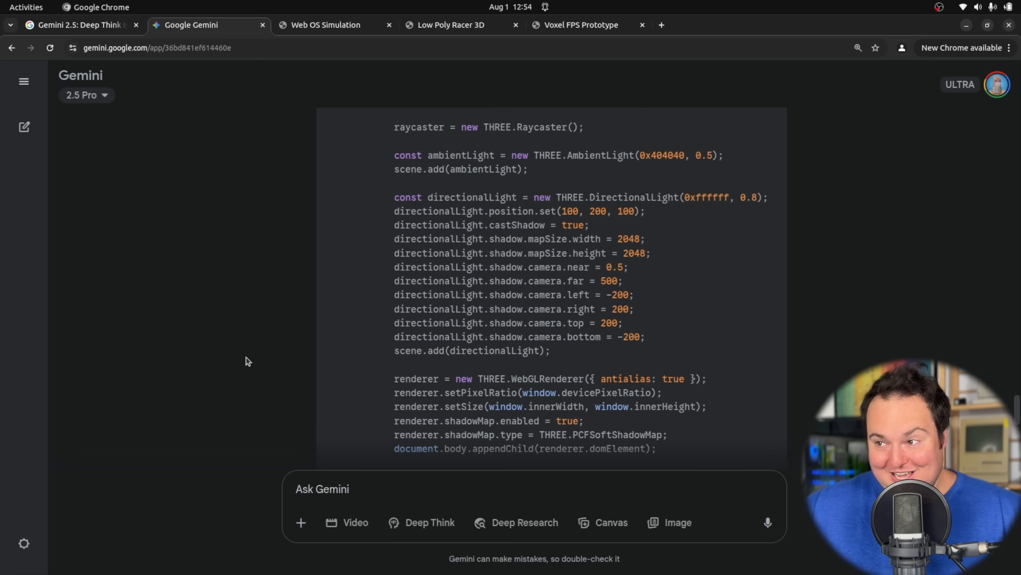
click(75, 25)
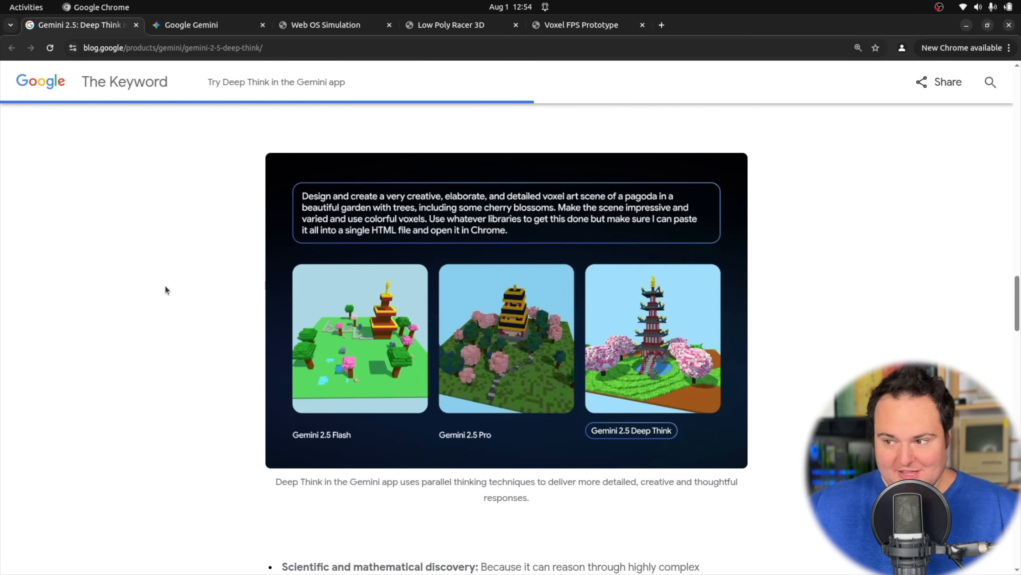
Scroll the Keyword post down to the IMO 2025 and AIME 2025 benchmark charts.
scroll(down, 3)
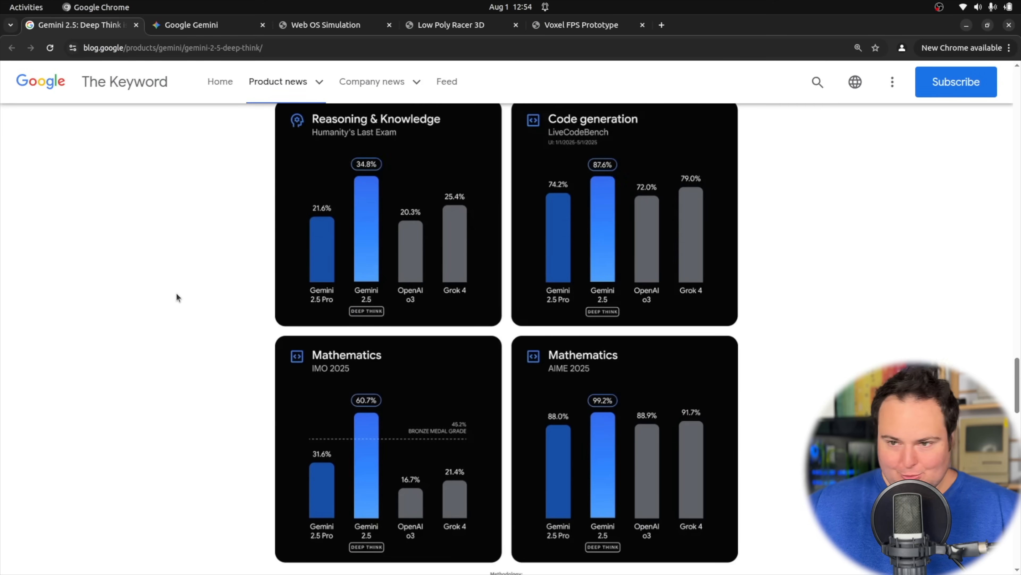
scroll(down, 3)
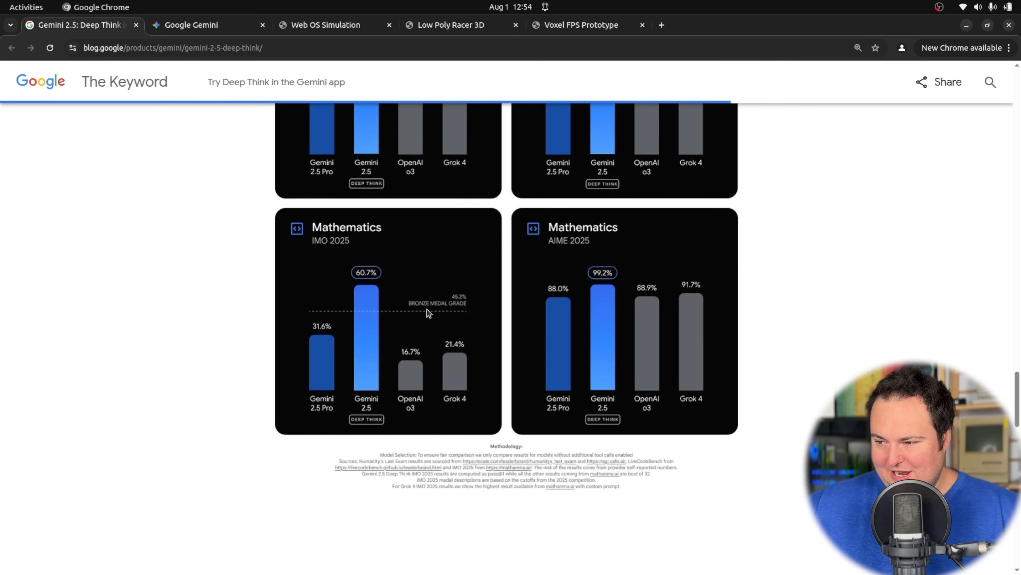
mouse_move(370, 306)
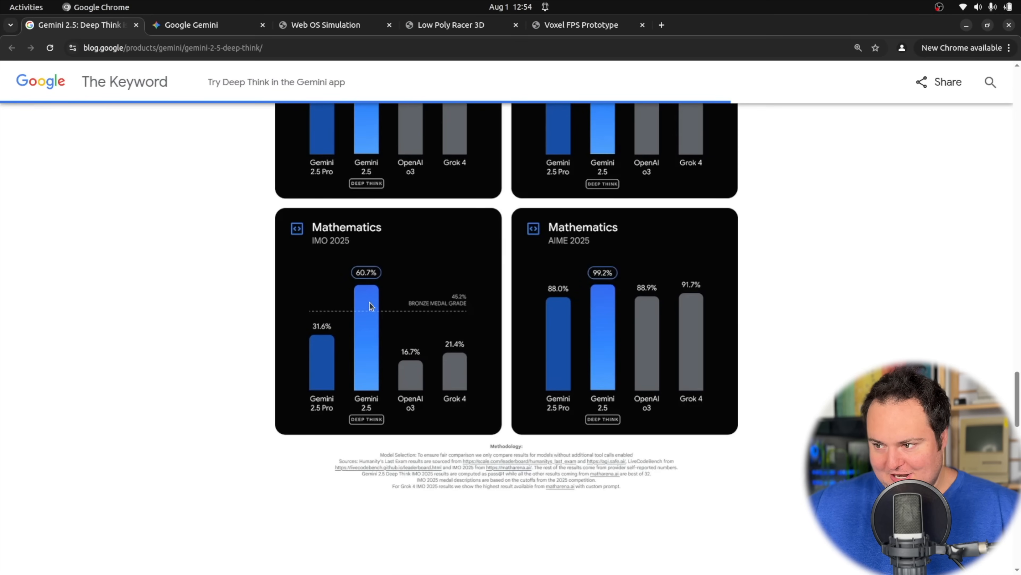
mouse_move(392, 321)
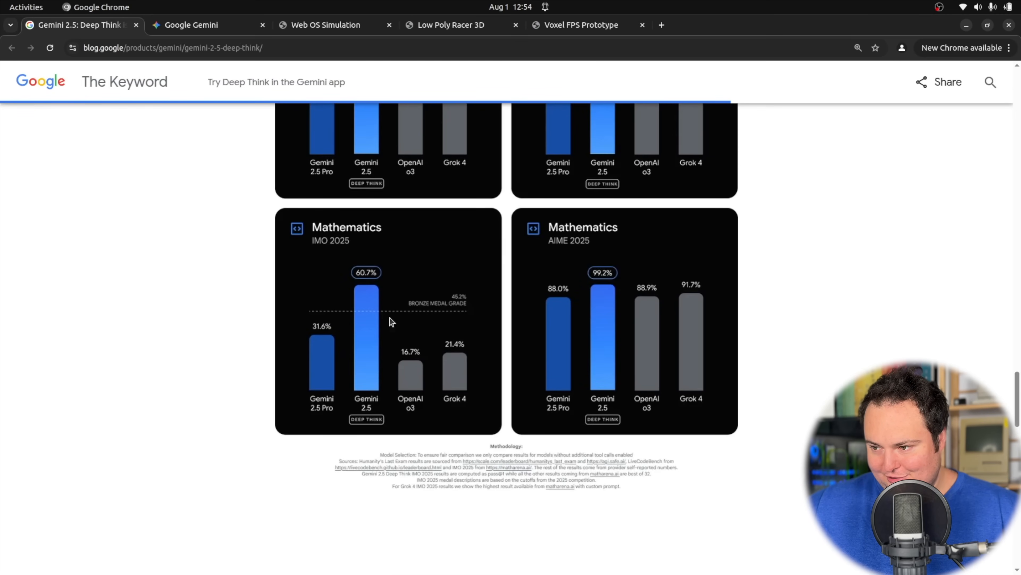
mouse_move(366, 317)
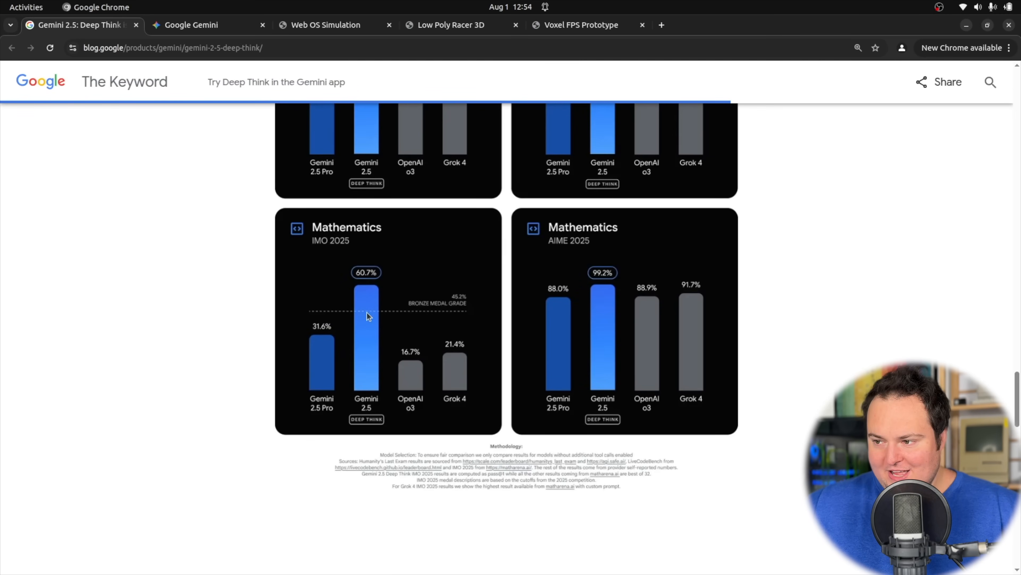
mouse_move(337, 256)
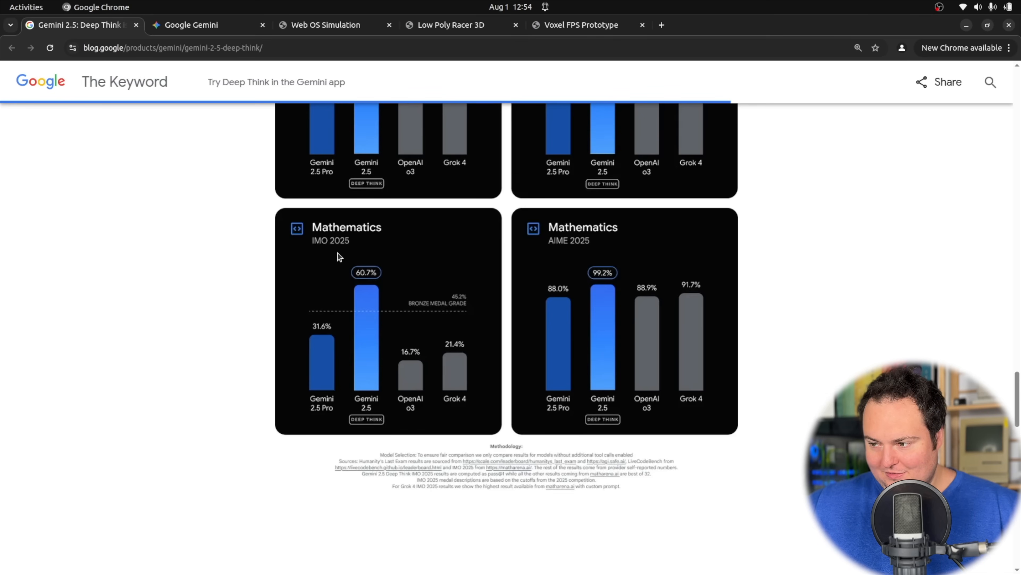
mouse_move(366, 314)
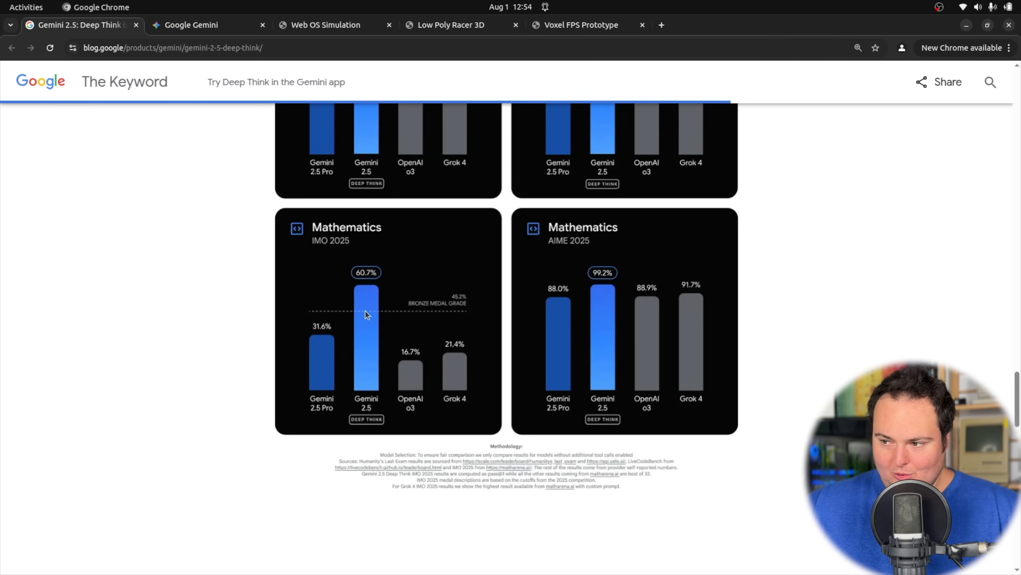
mouse_move(379, 274)
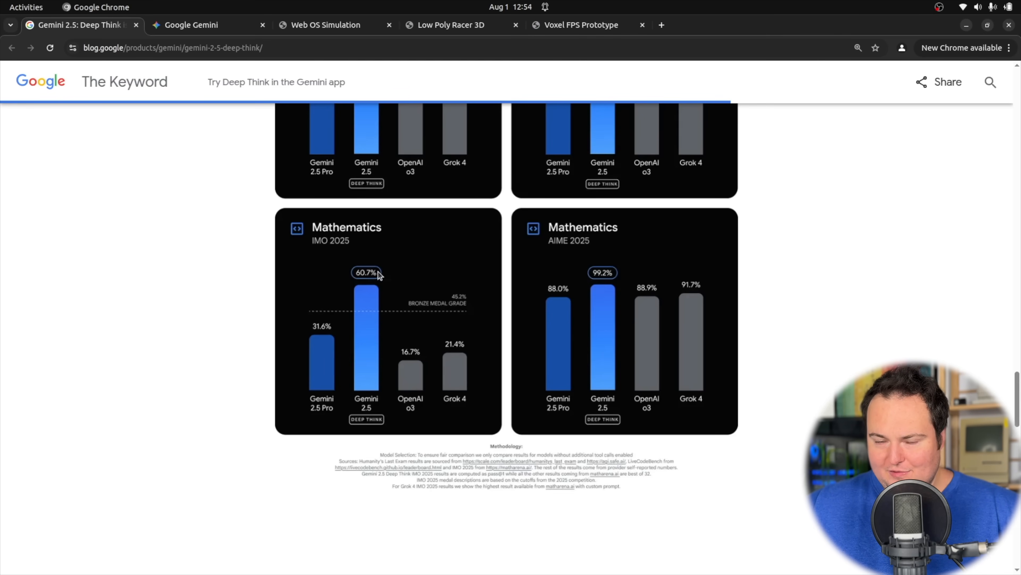
mouse_move(328, 283)
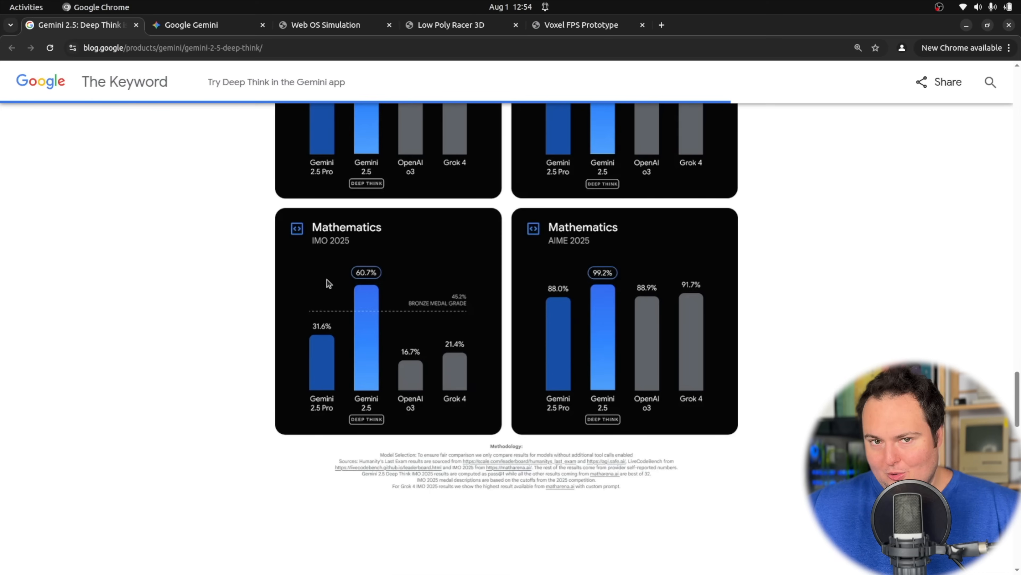
mouse_move(348, 318)
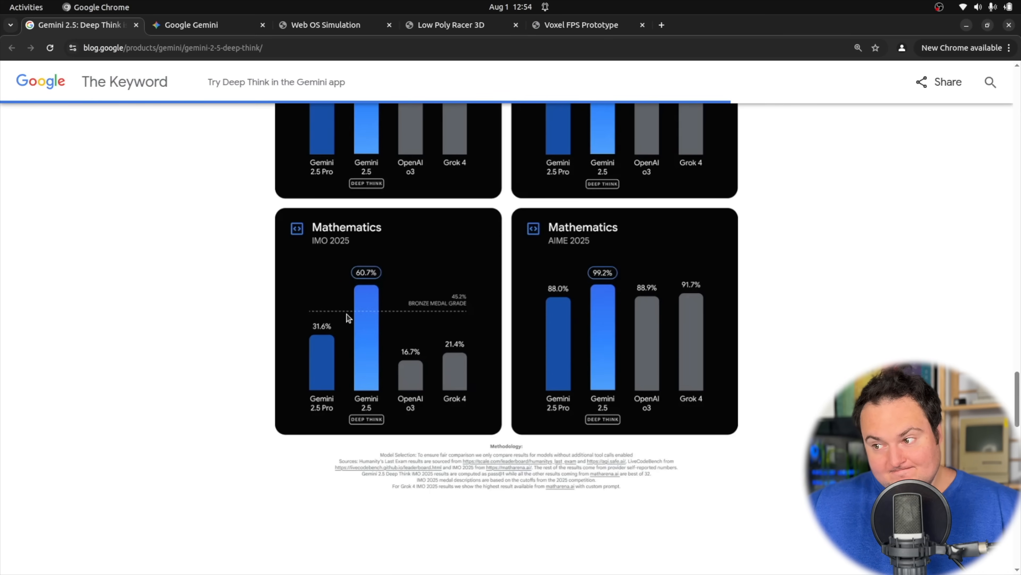
mouse_move(346, 314)
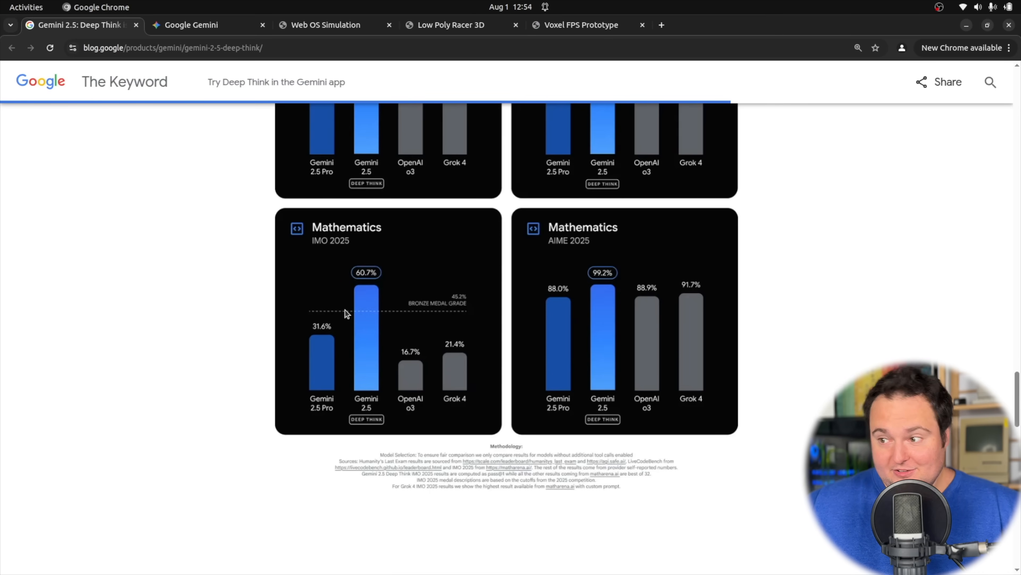